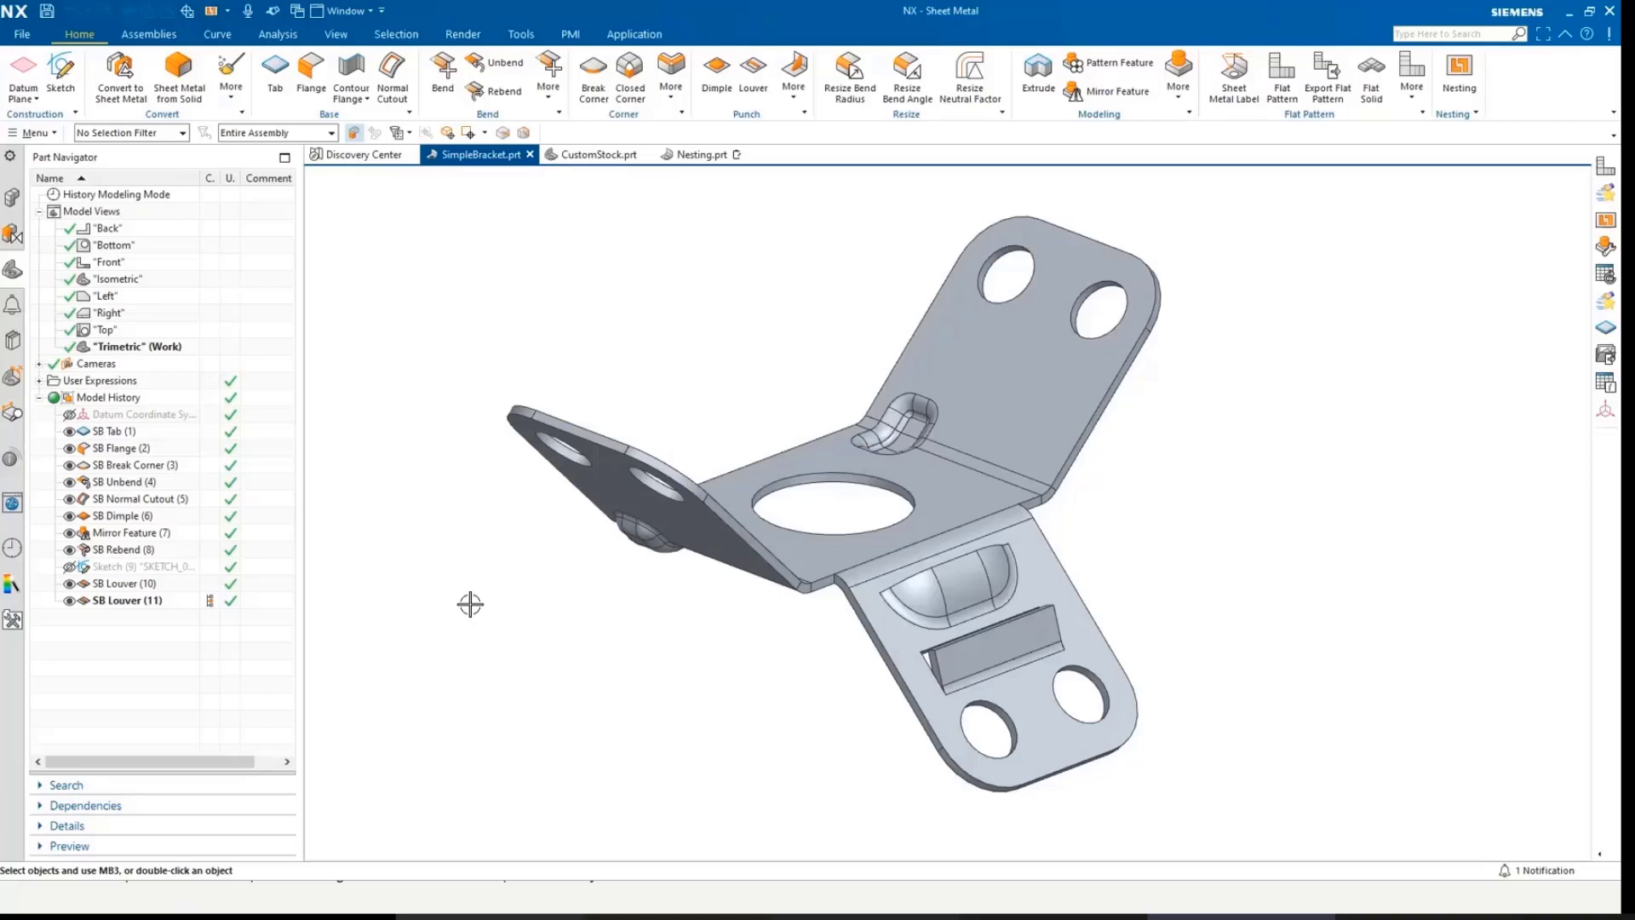
mouse_move(681, 334)
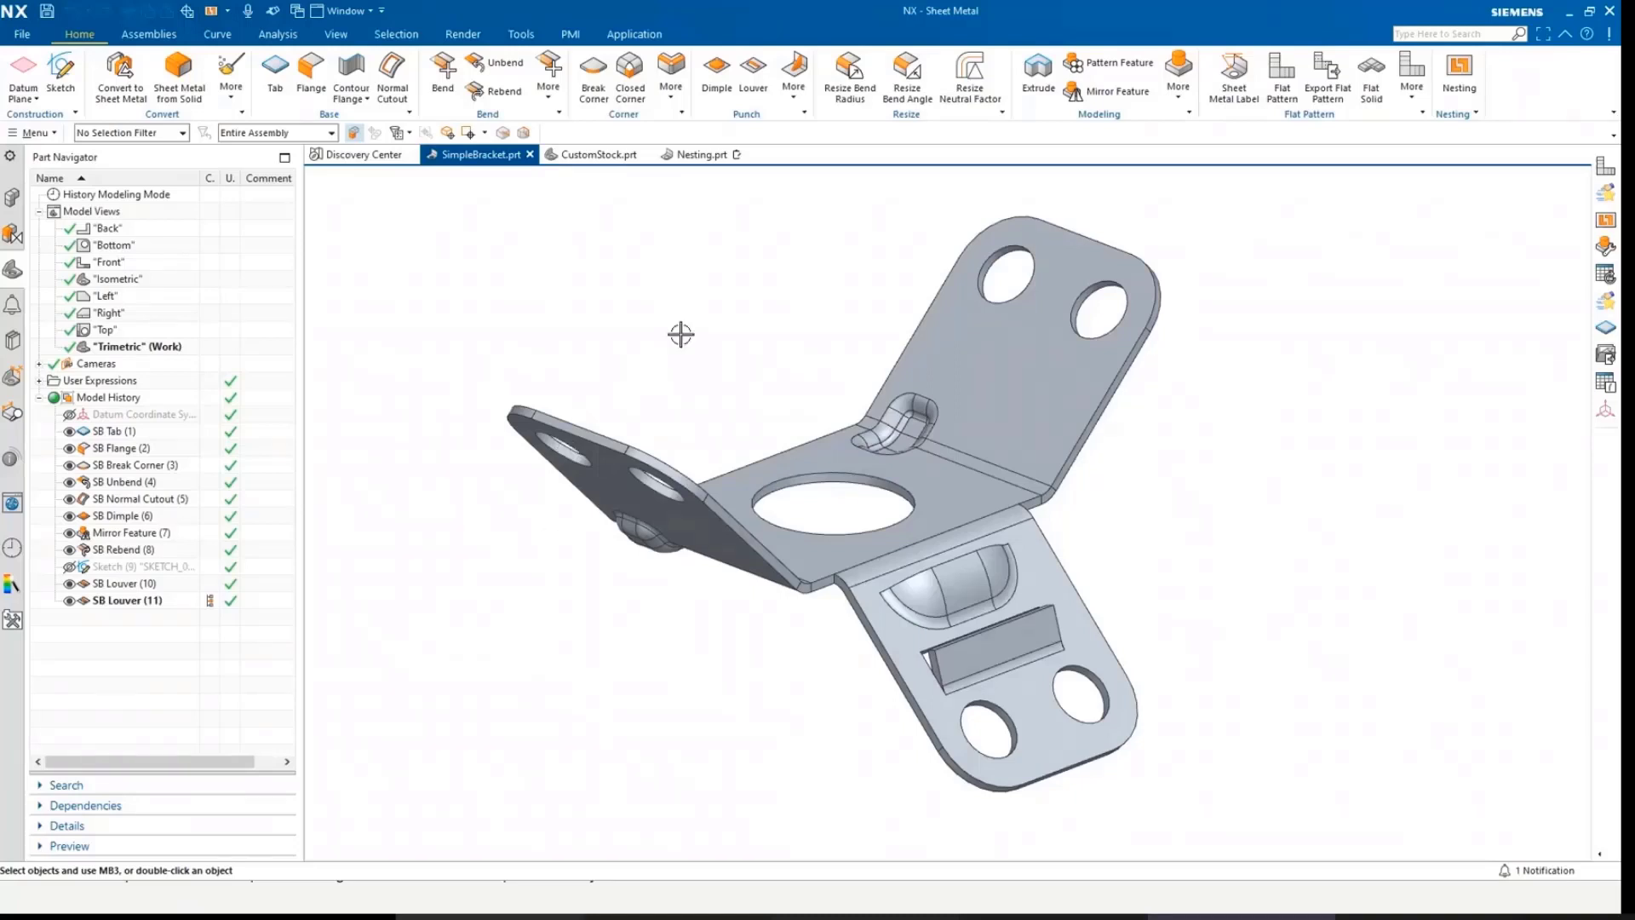
mouse_move(1306, 138)
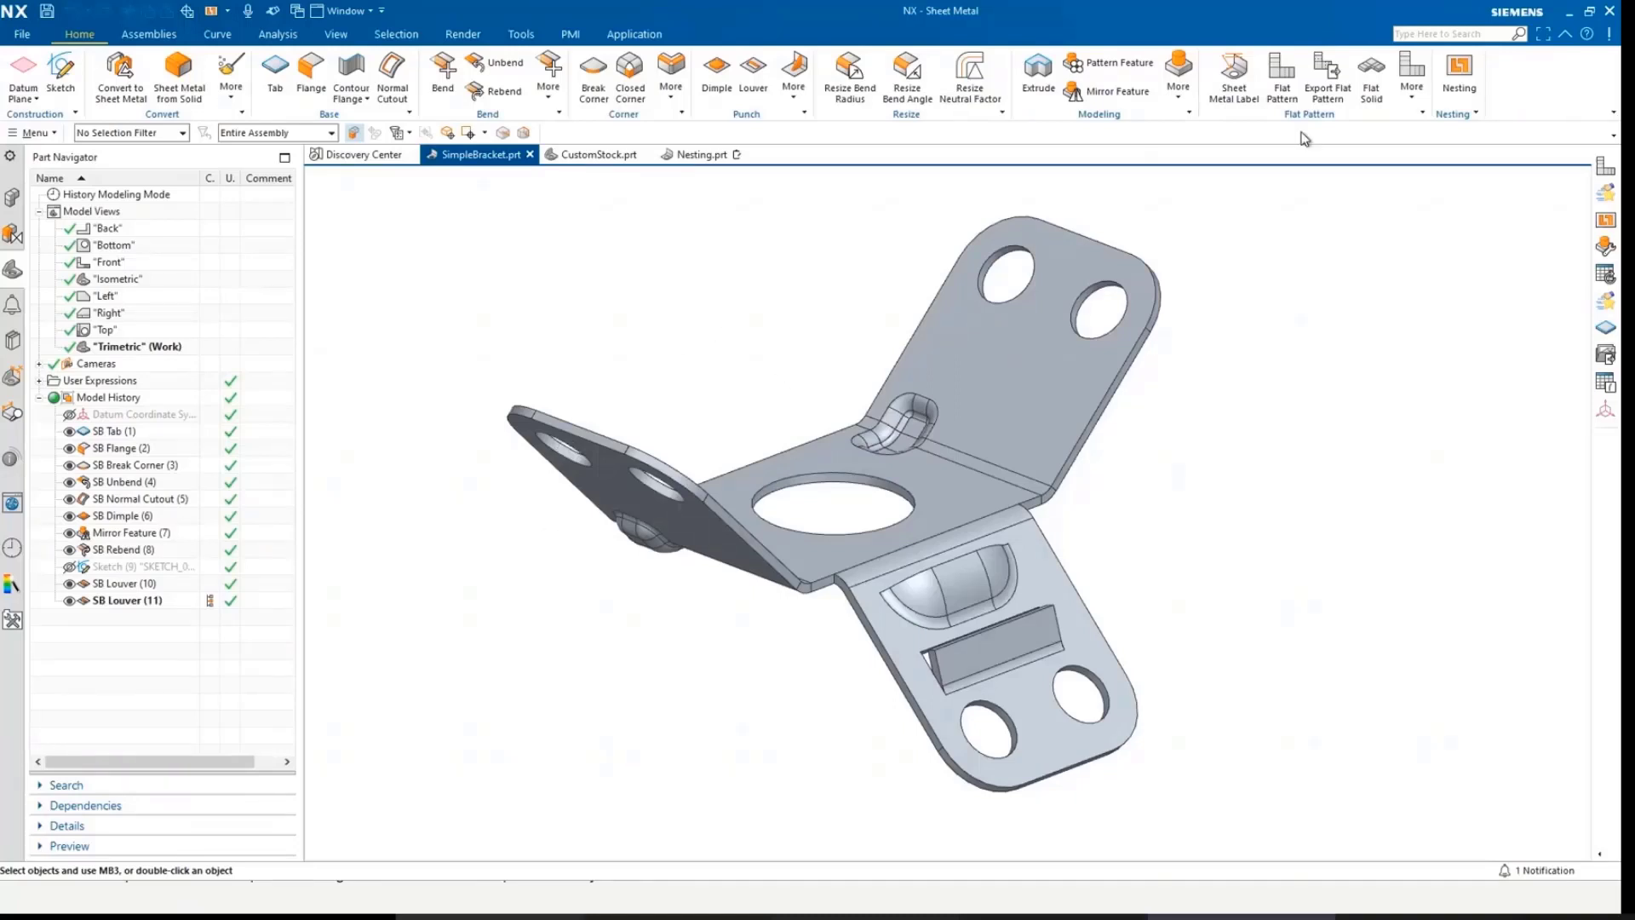
Start a flat pattern of the bracket, using the central face with the large hole as the upward face
click(1281, 79)
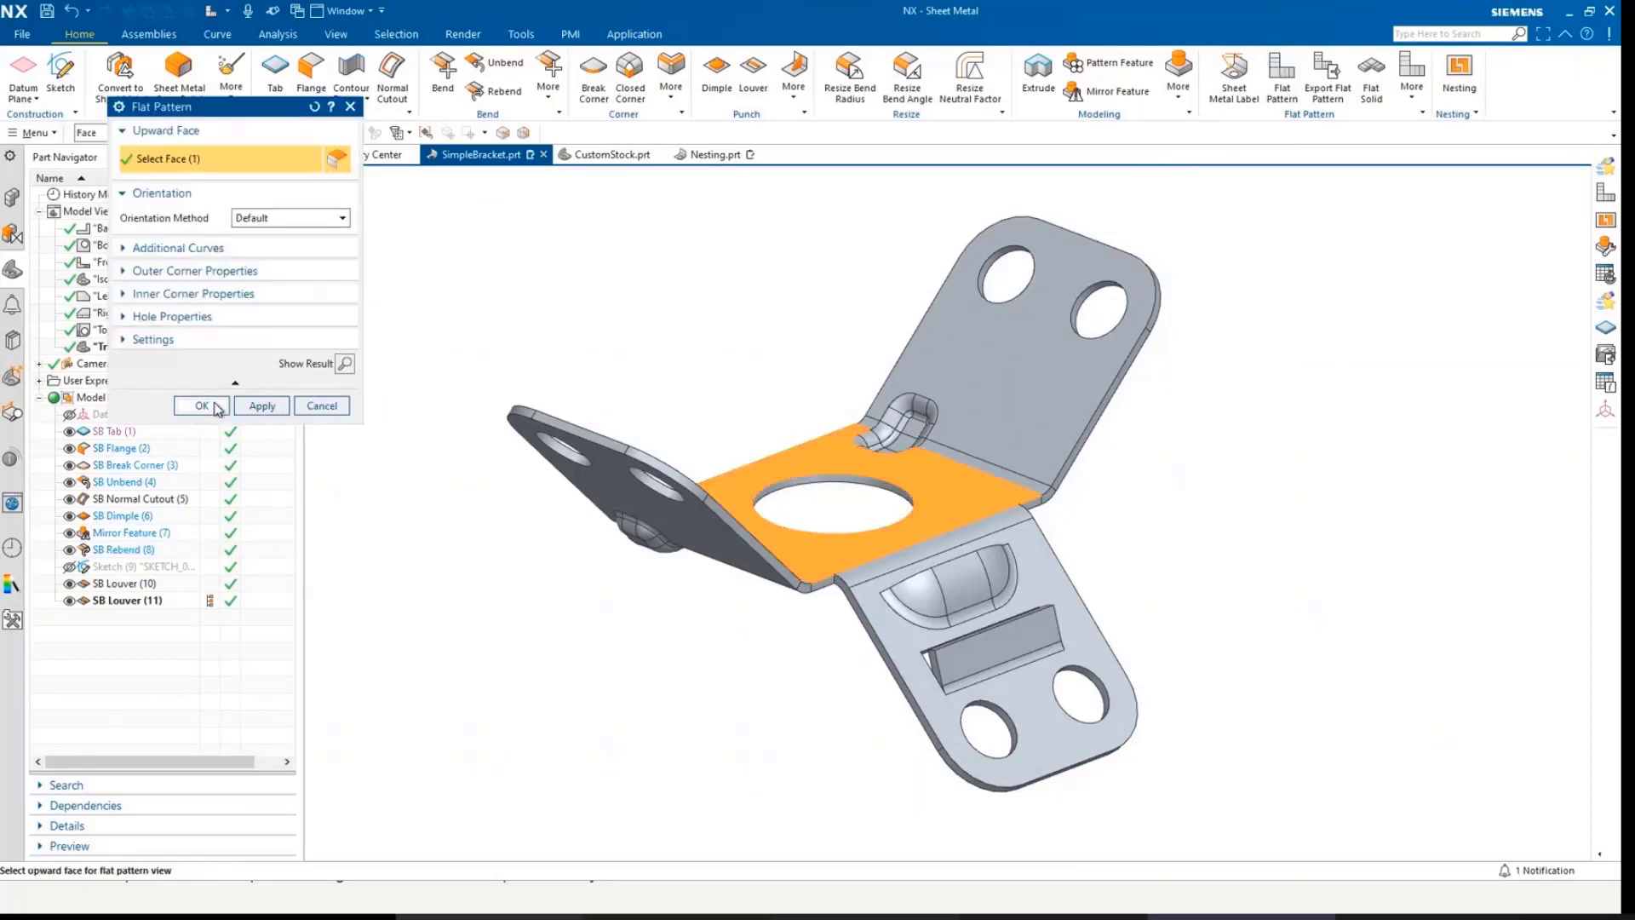
Create the flat pattern and remove Bend Name and Neutral Factor from bend 3's label
click(202, 405)
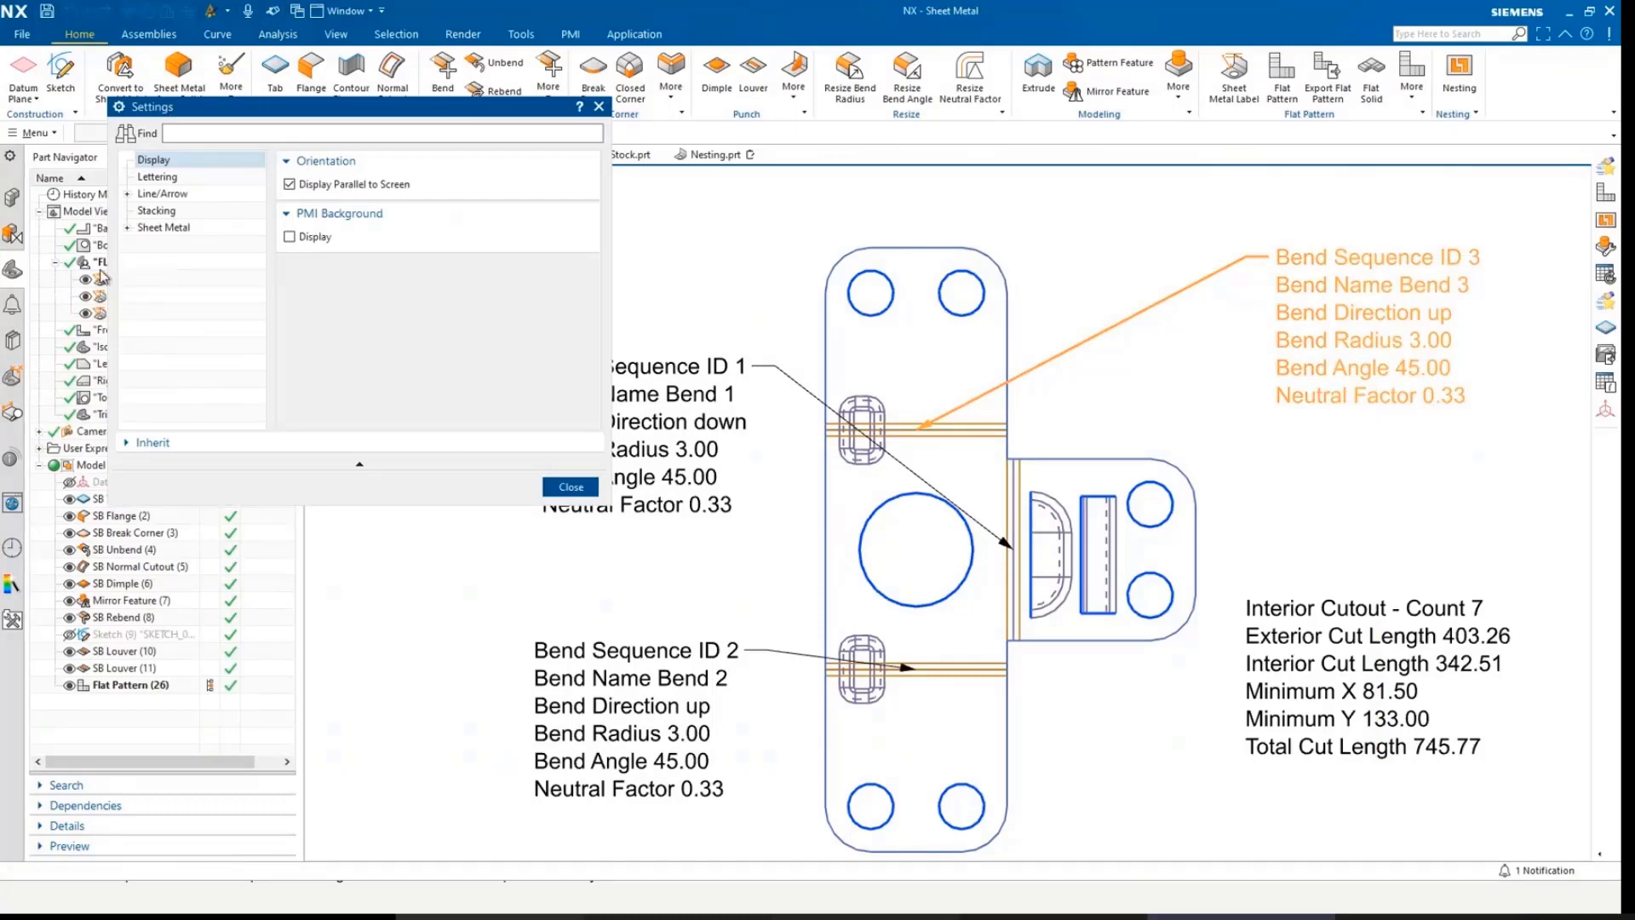
click(163, 228)
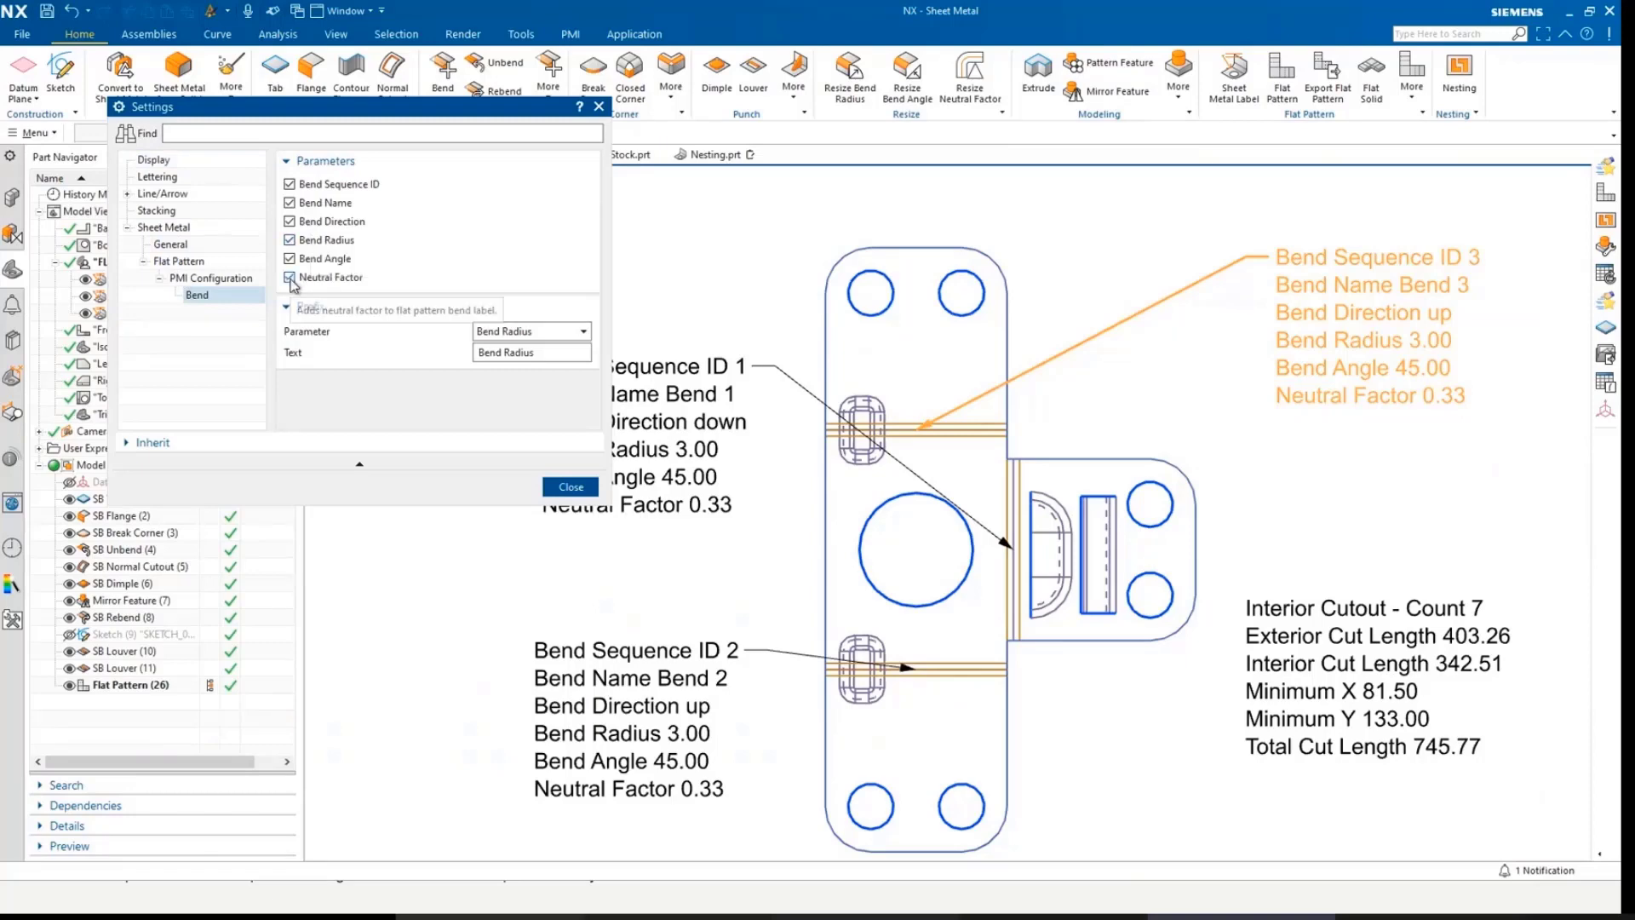
click(291, 203)
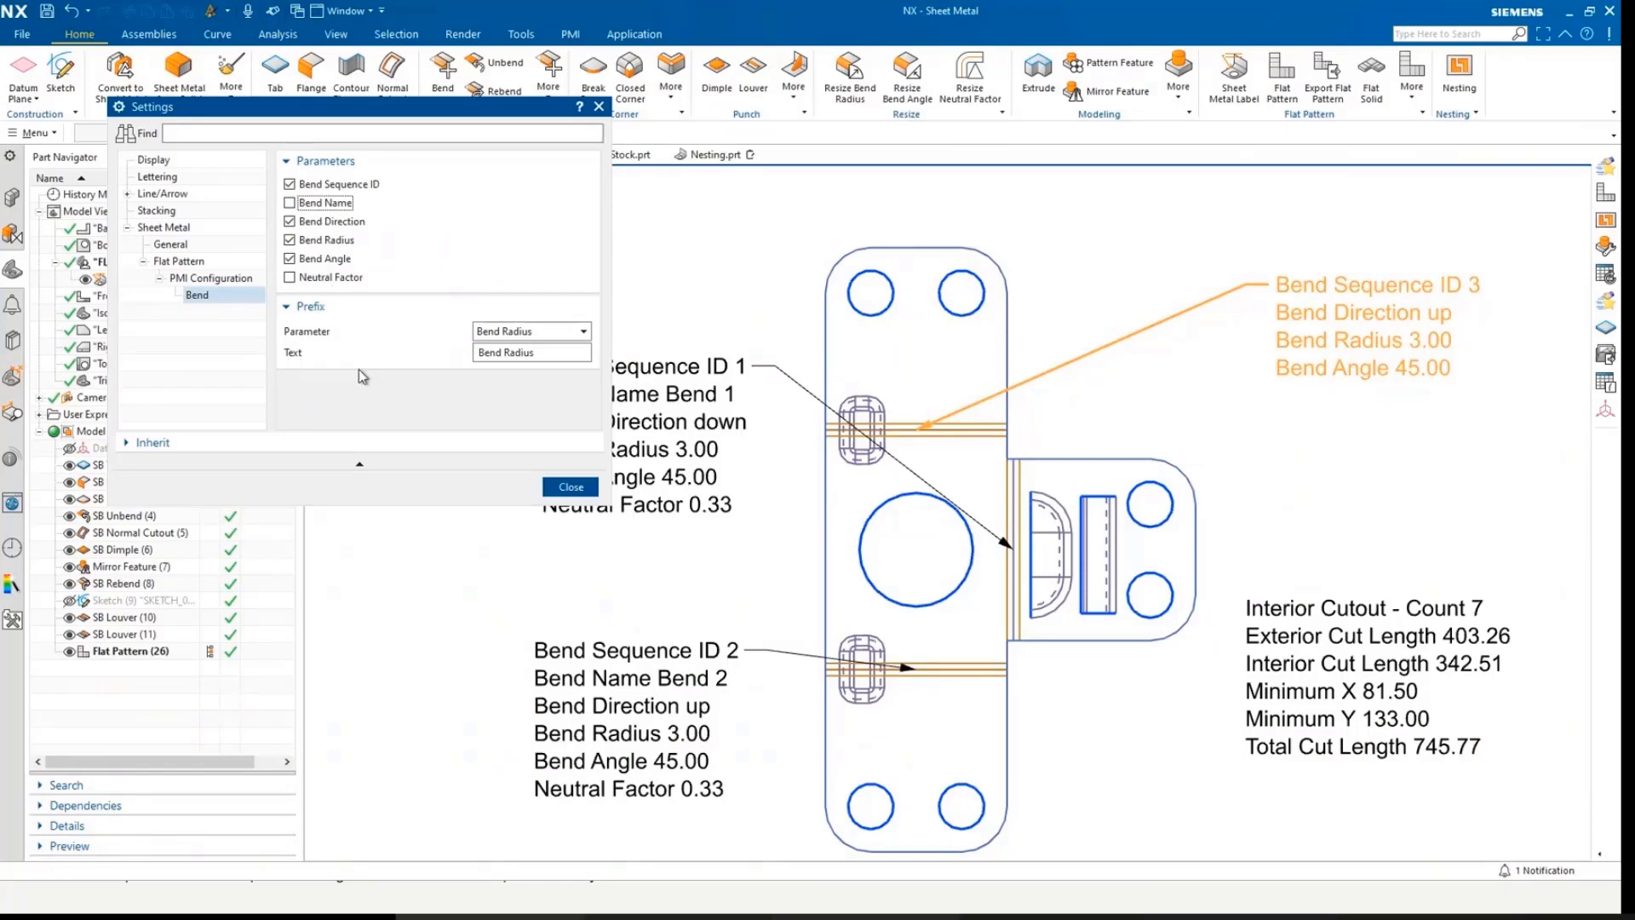
click(571, 486)
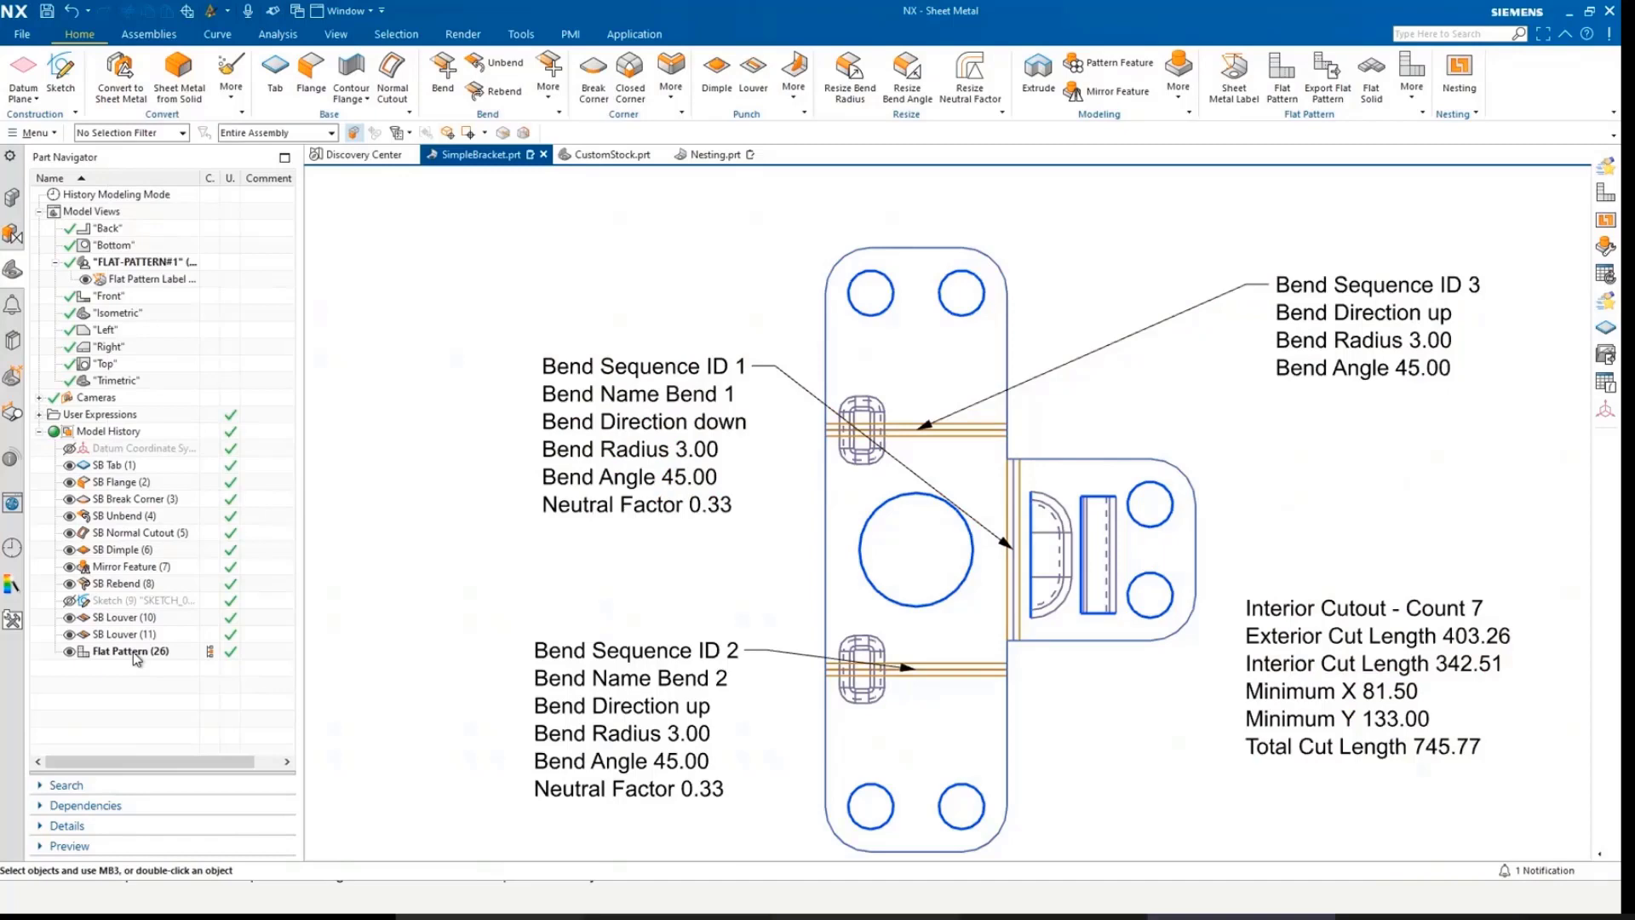
click(130, 651)
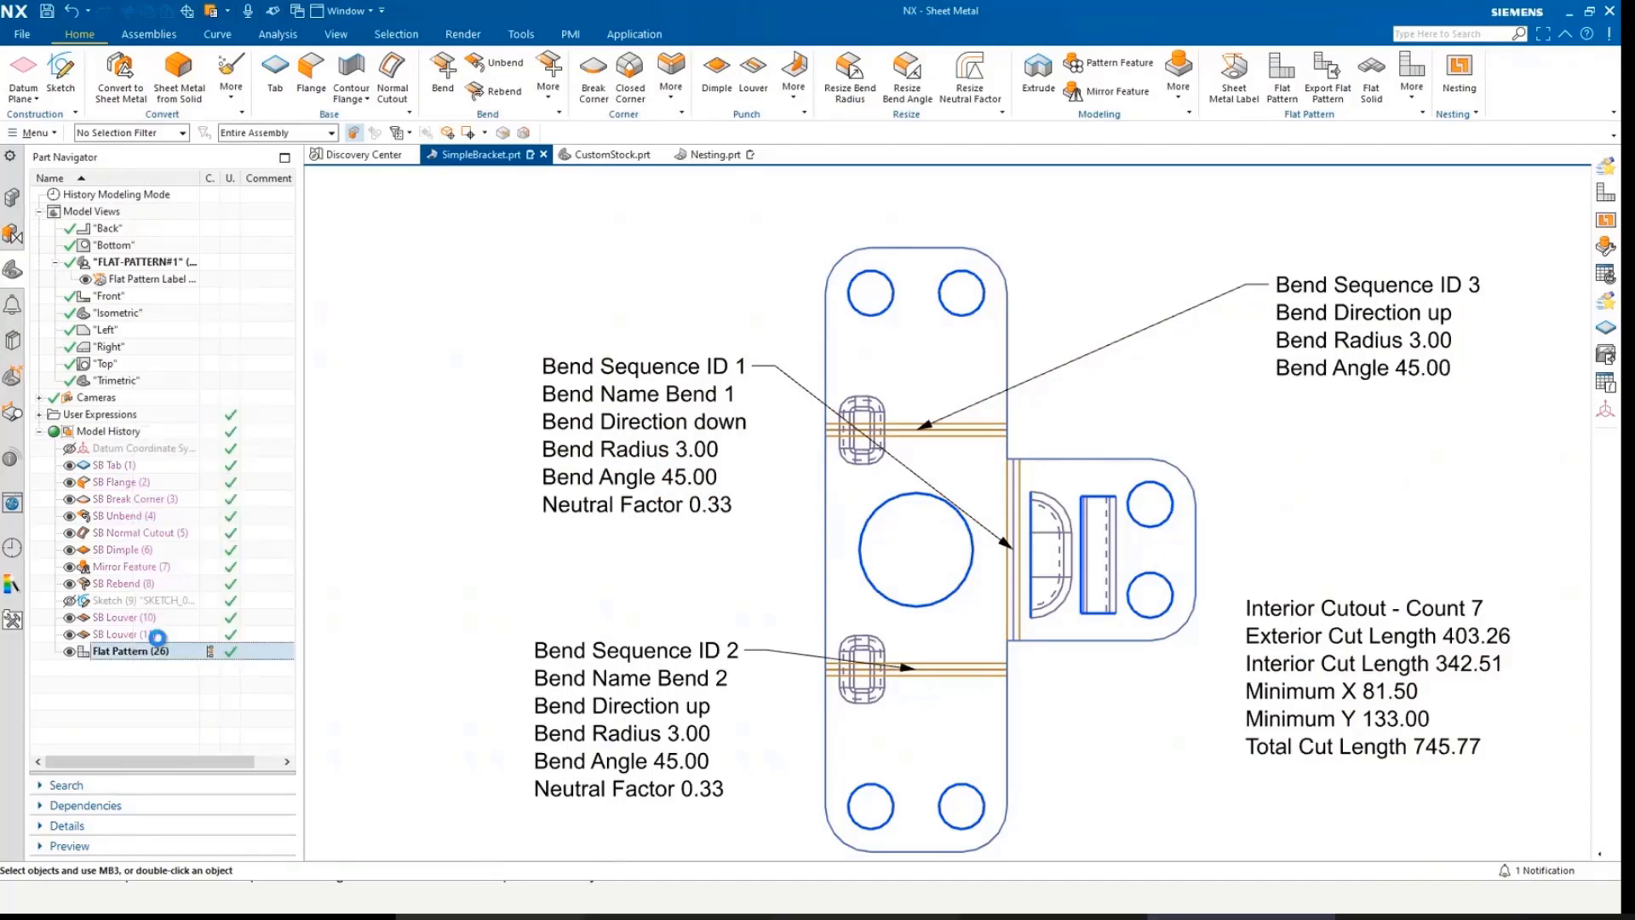
double_click(131, 650)
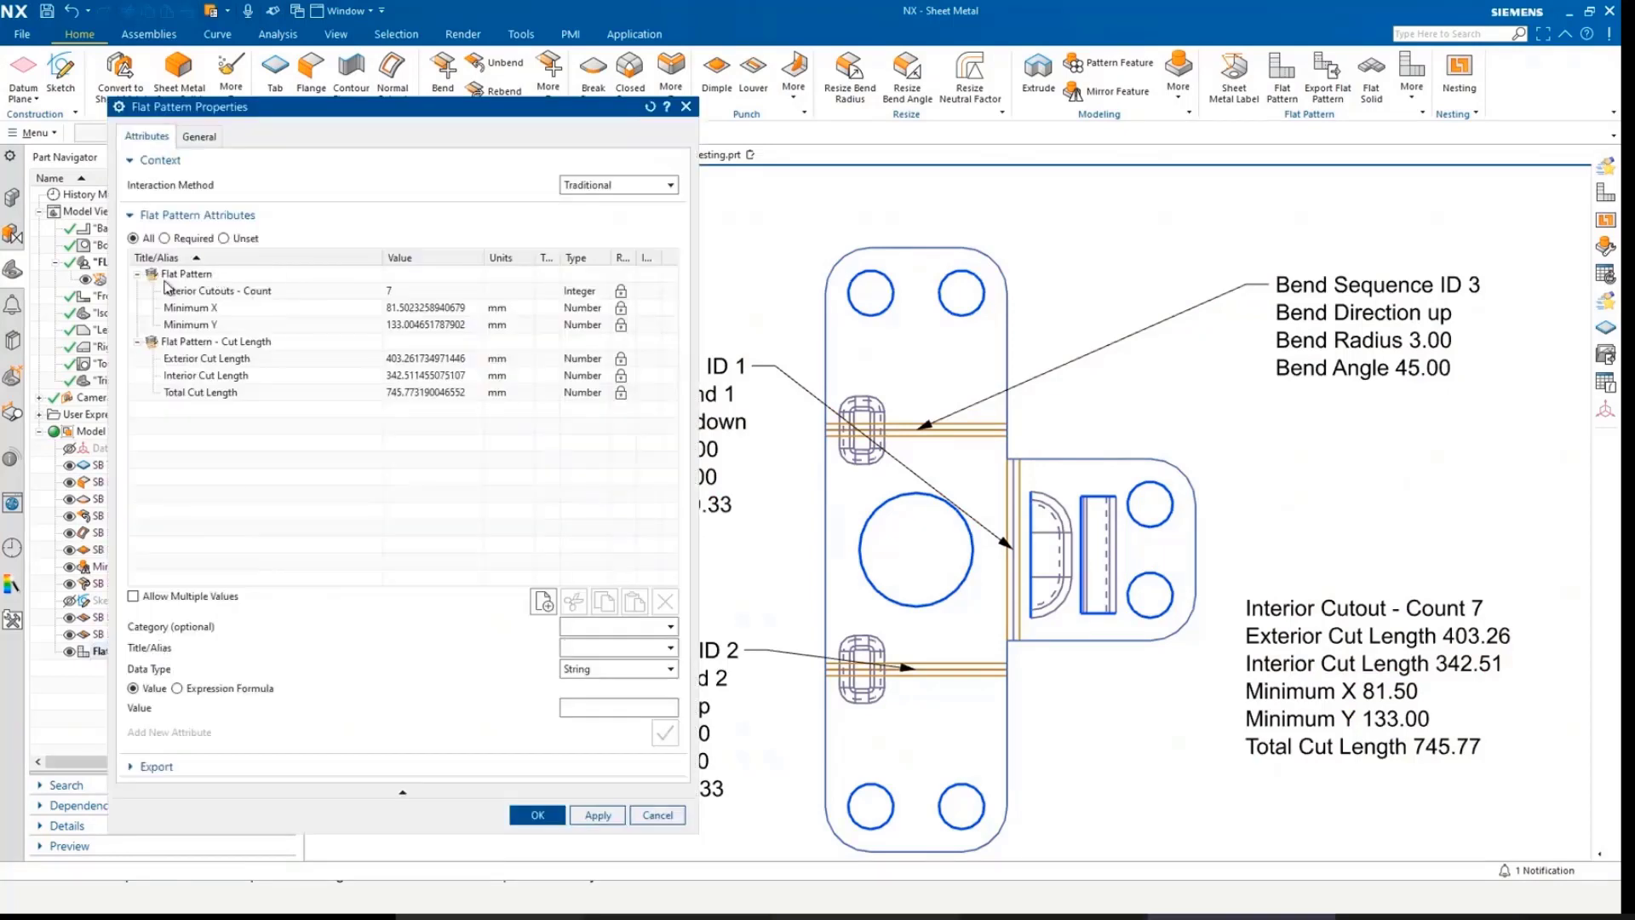
mouse_move(247, 290)
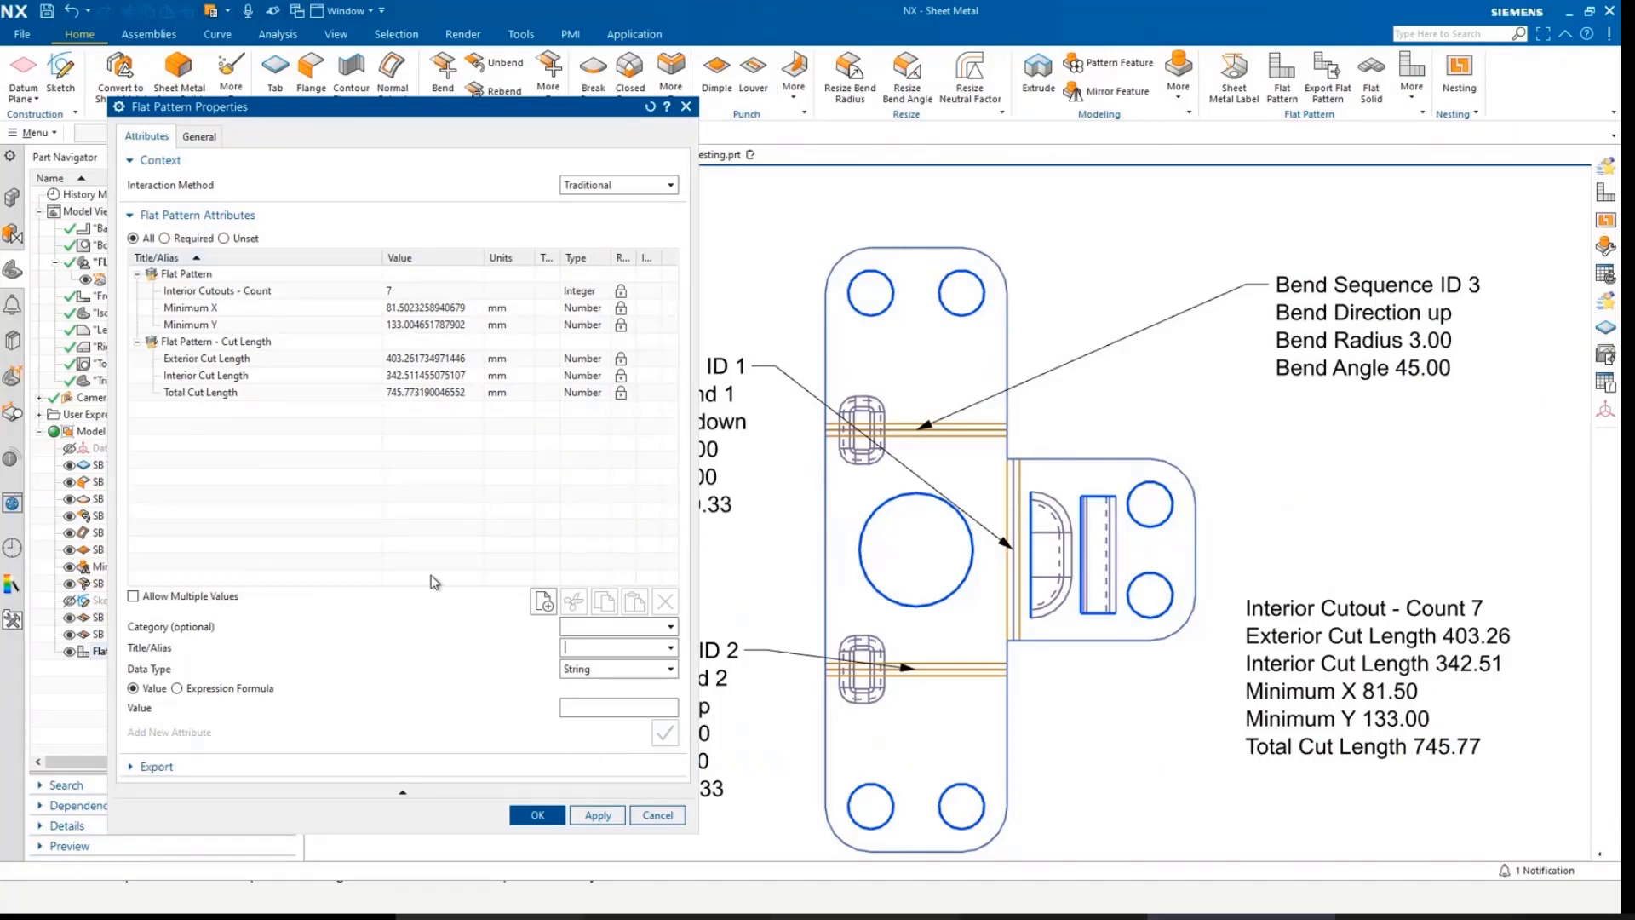
click(536, 814)
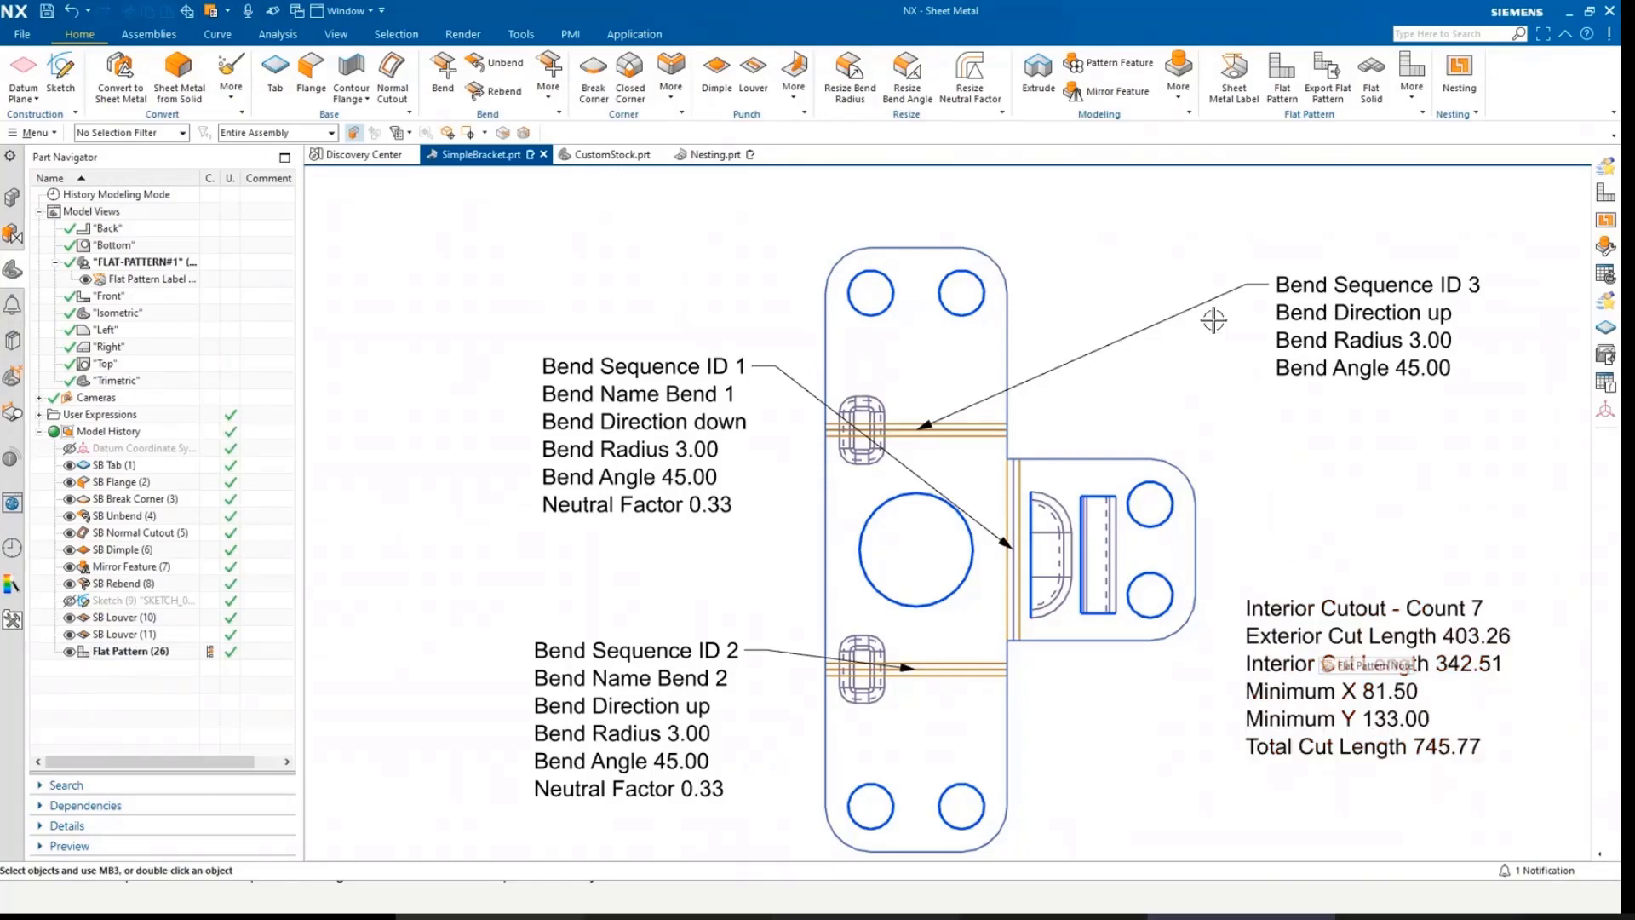
mouse_move(1309, 551)
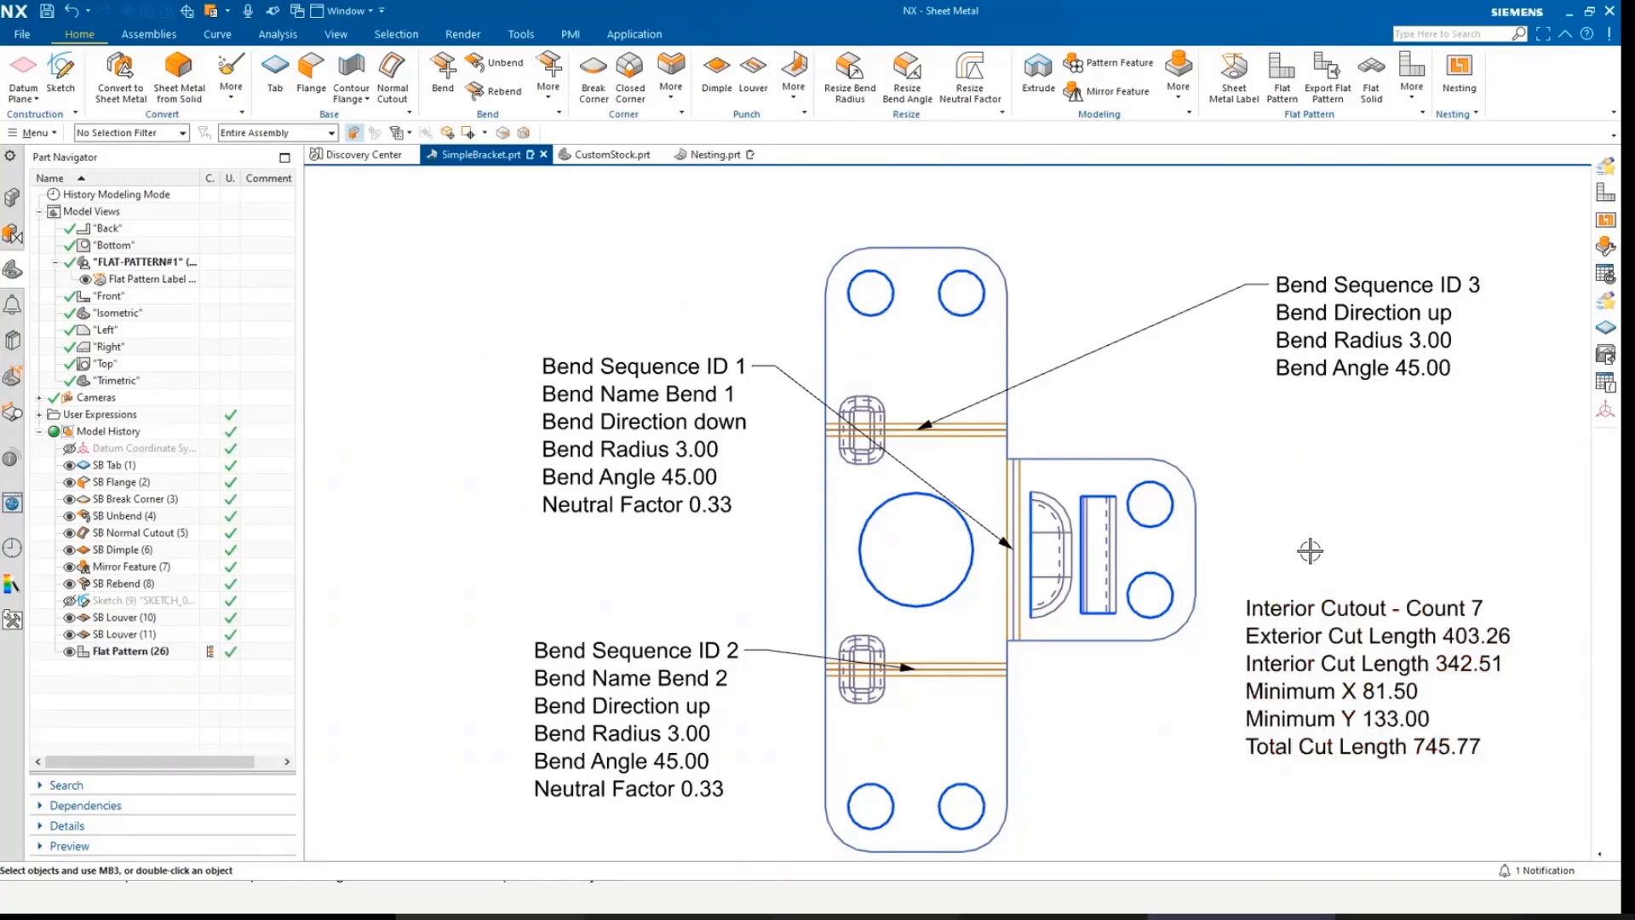
mouse_move(1272, 593)
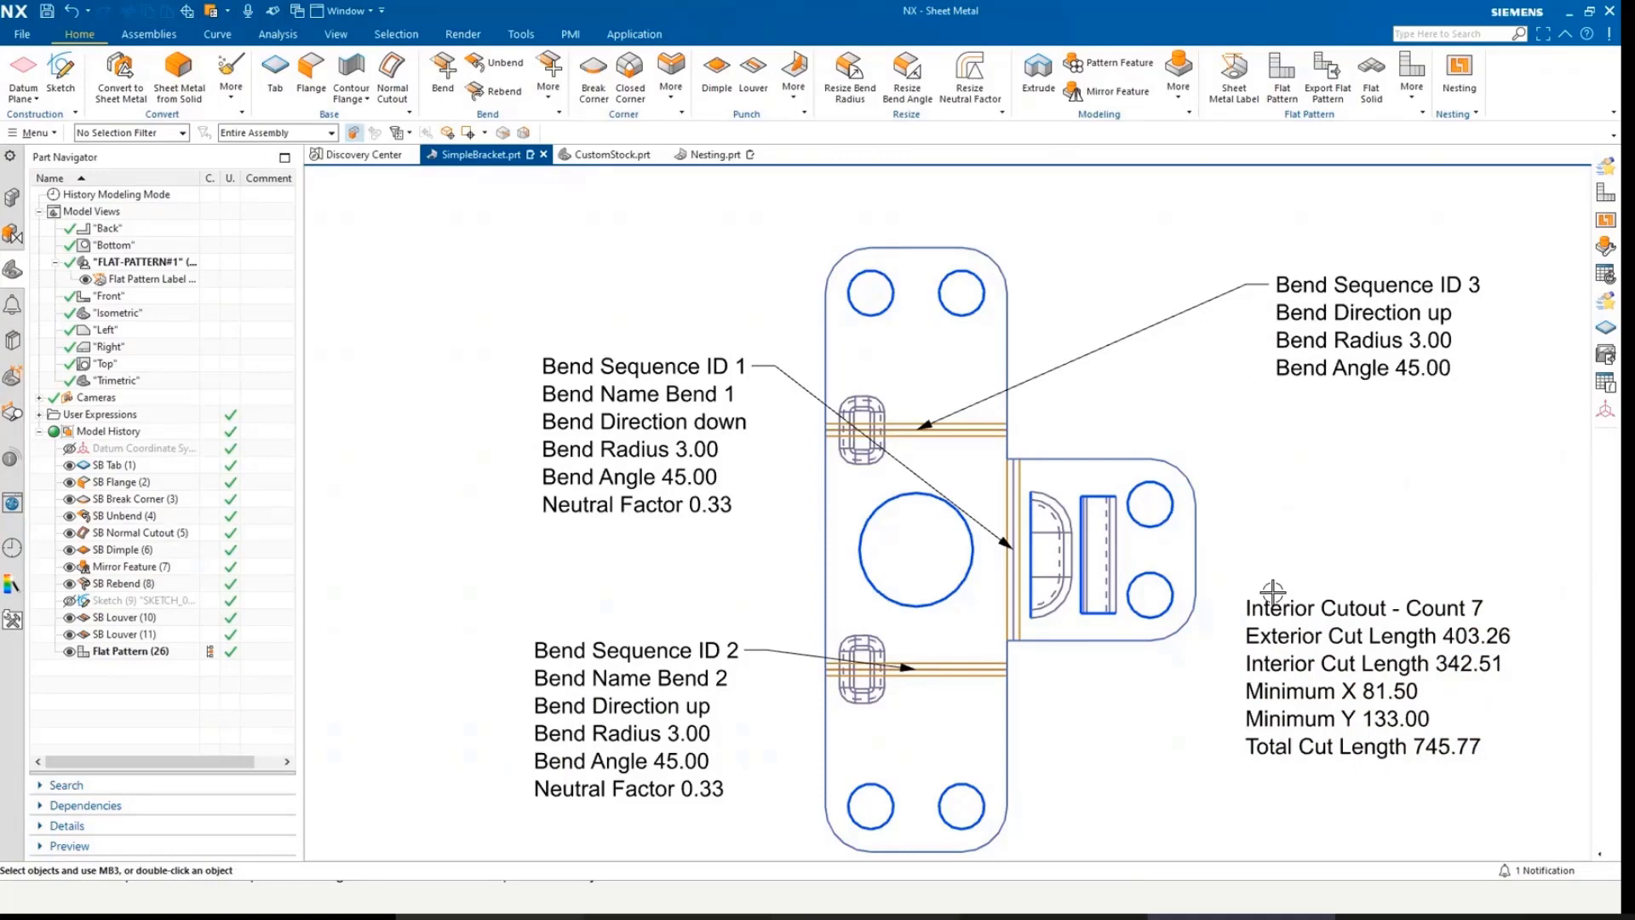
Remove Exterior Cut Length and Interior Cut Length from the flat pattern cut-length note
click(1287, 651)
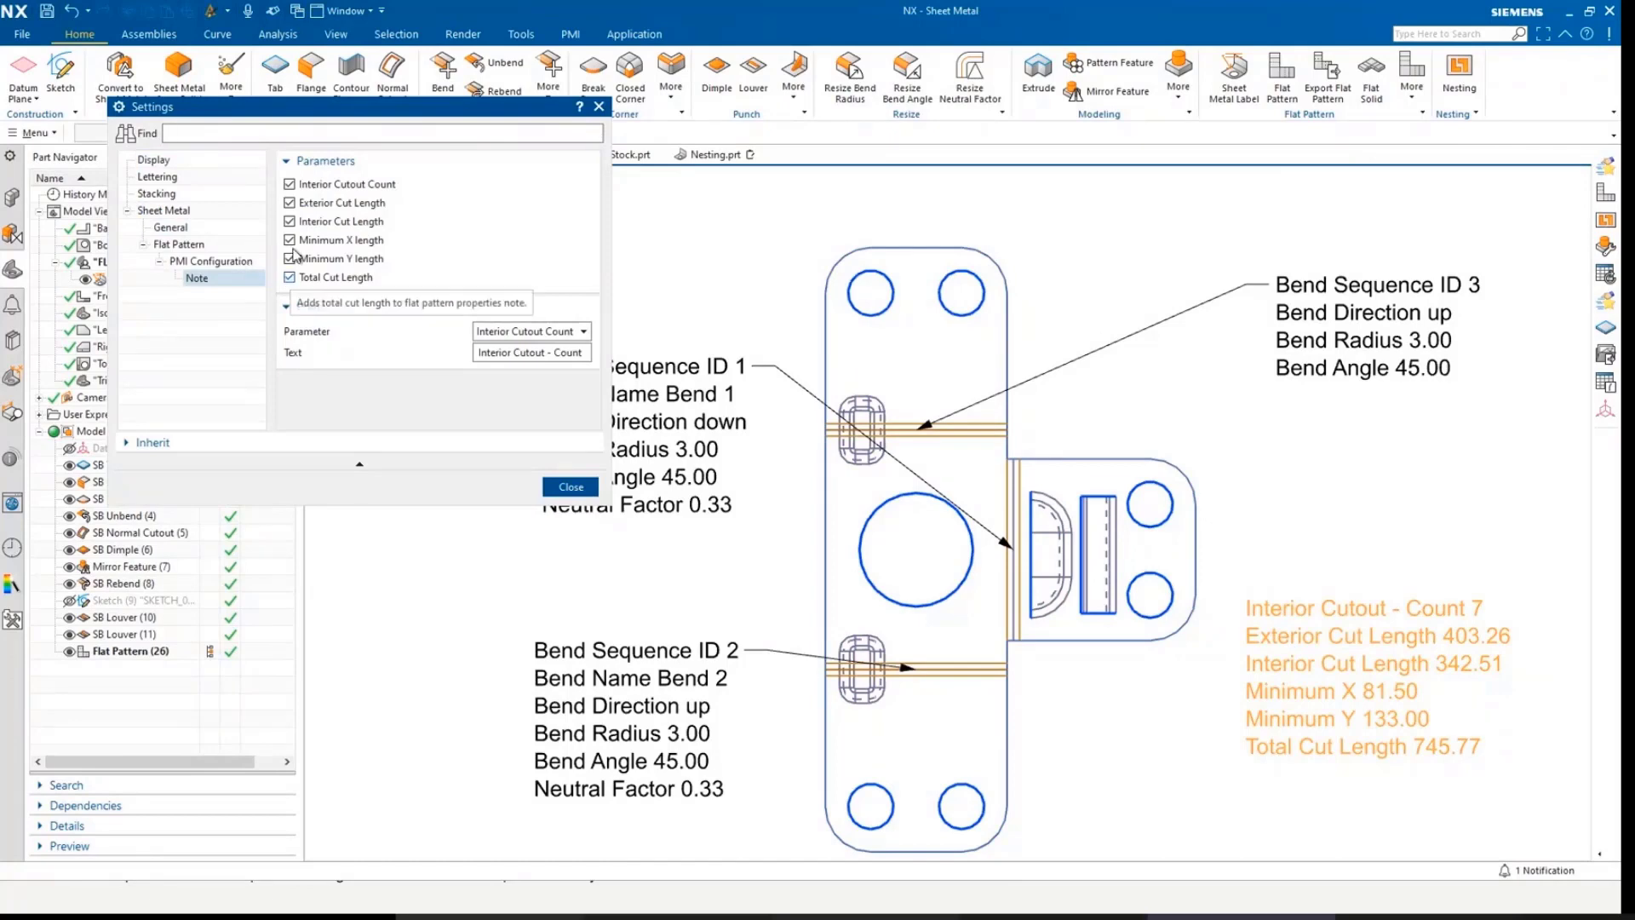
click(289, 203)
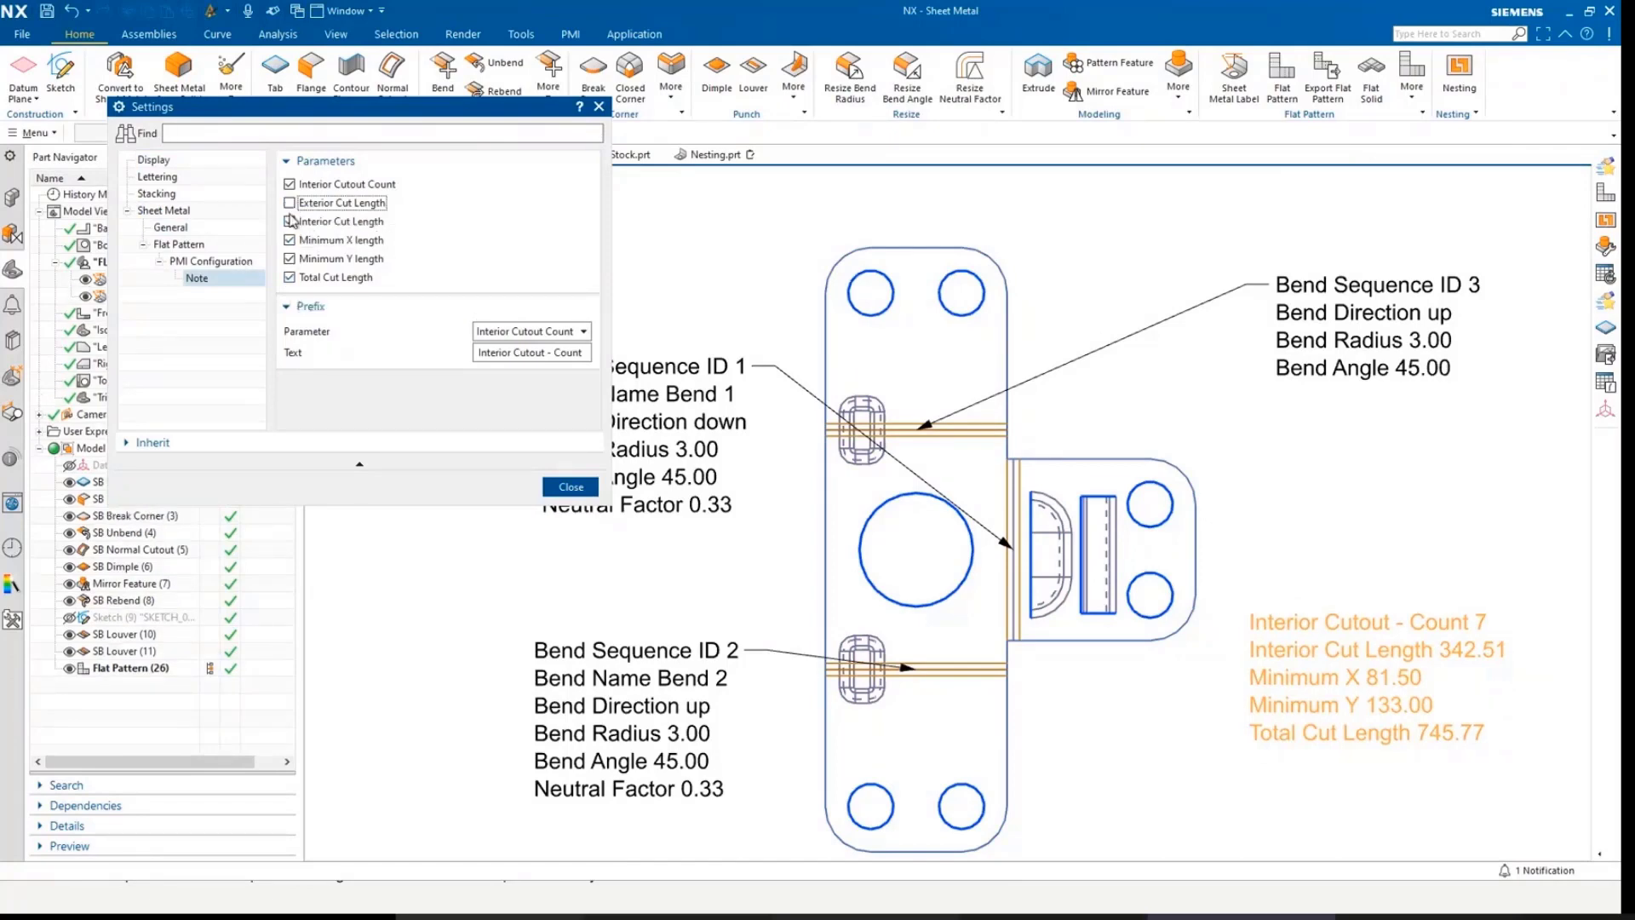
click(290, 222)
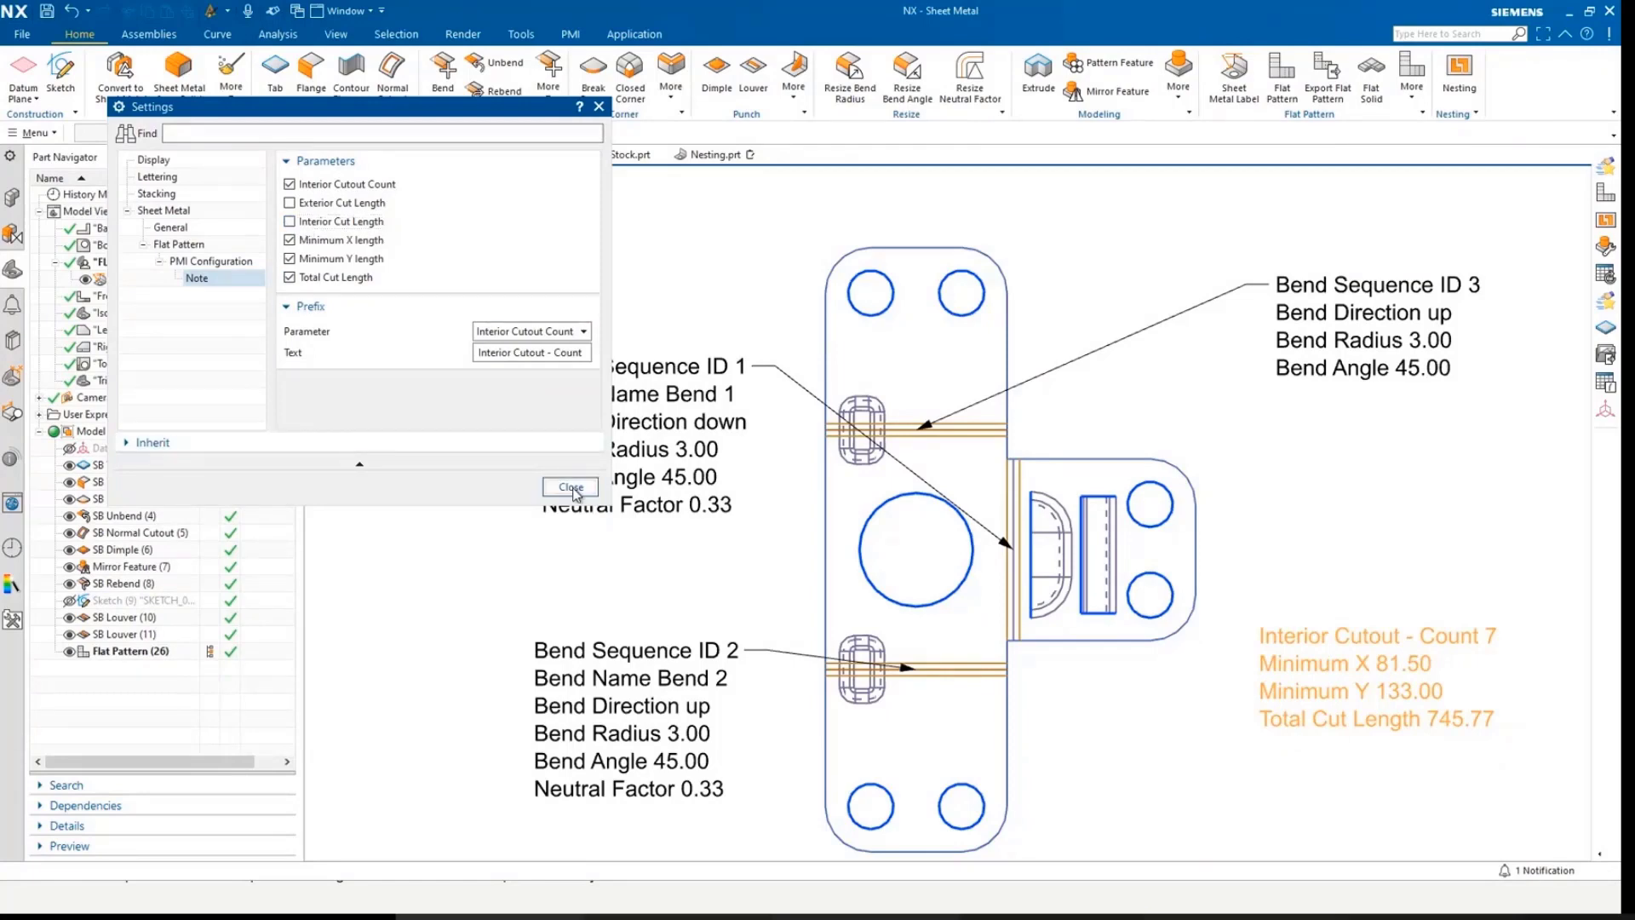
click(571, 487)
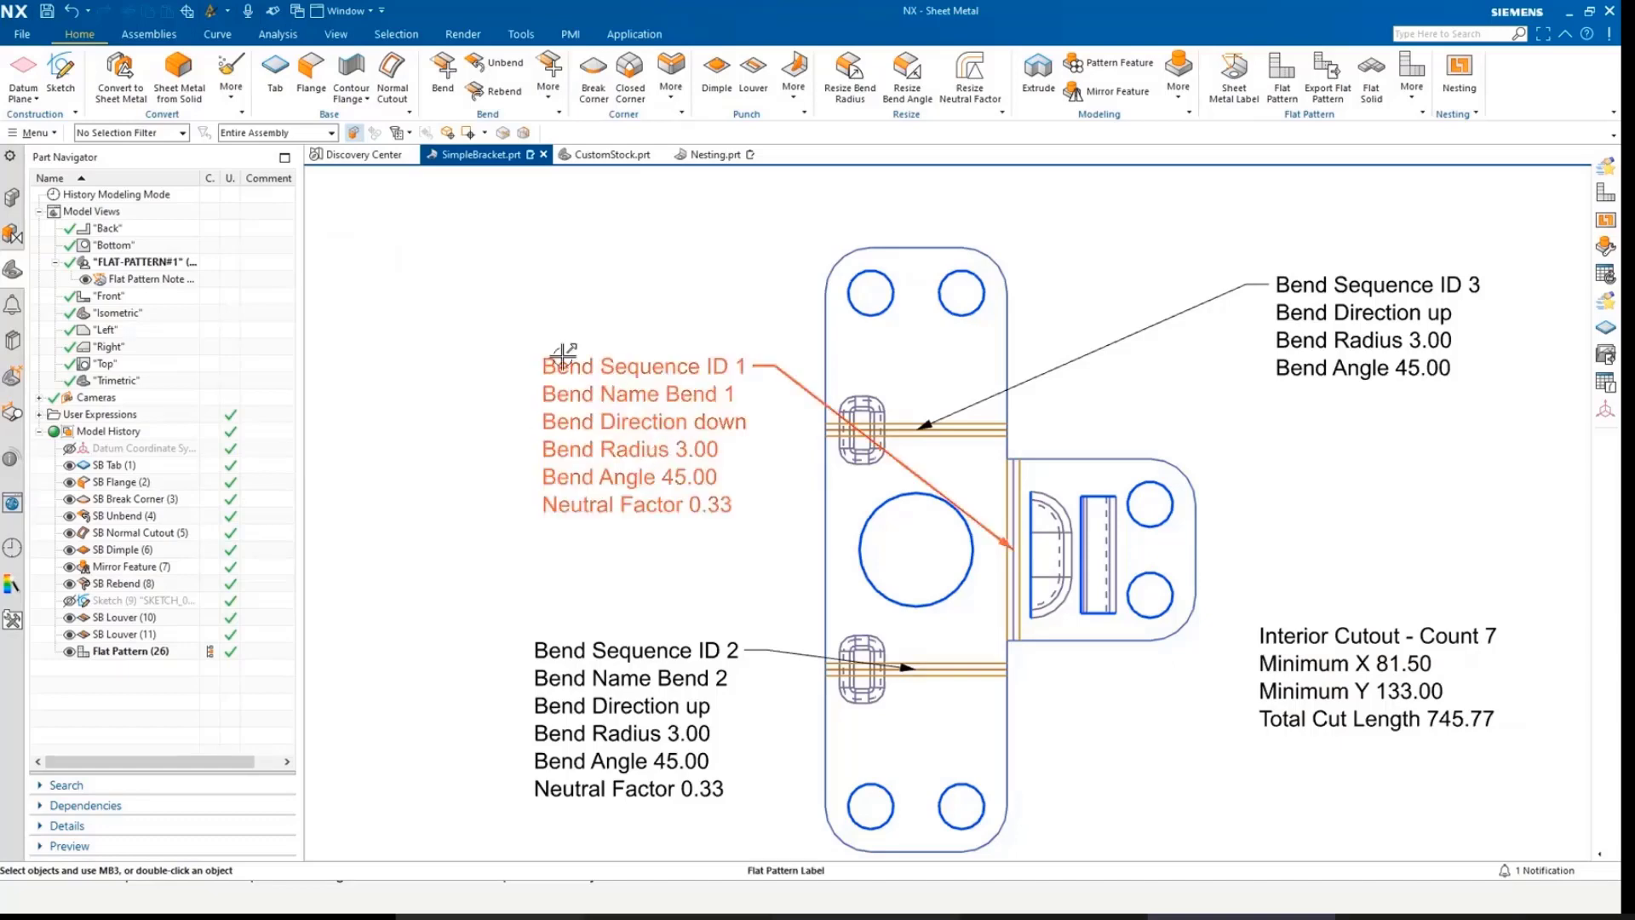
Set PMI bend label preferences to show only Bend Sequence ID, also as the prefix parameter
click(20, 34)
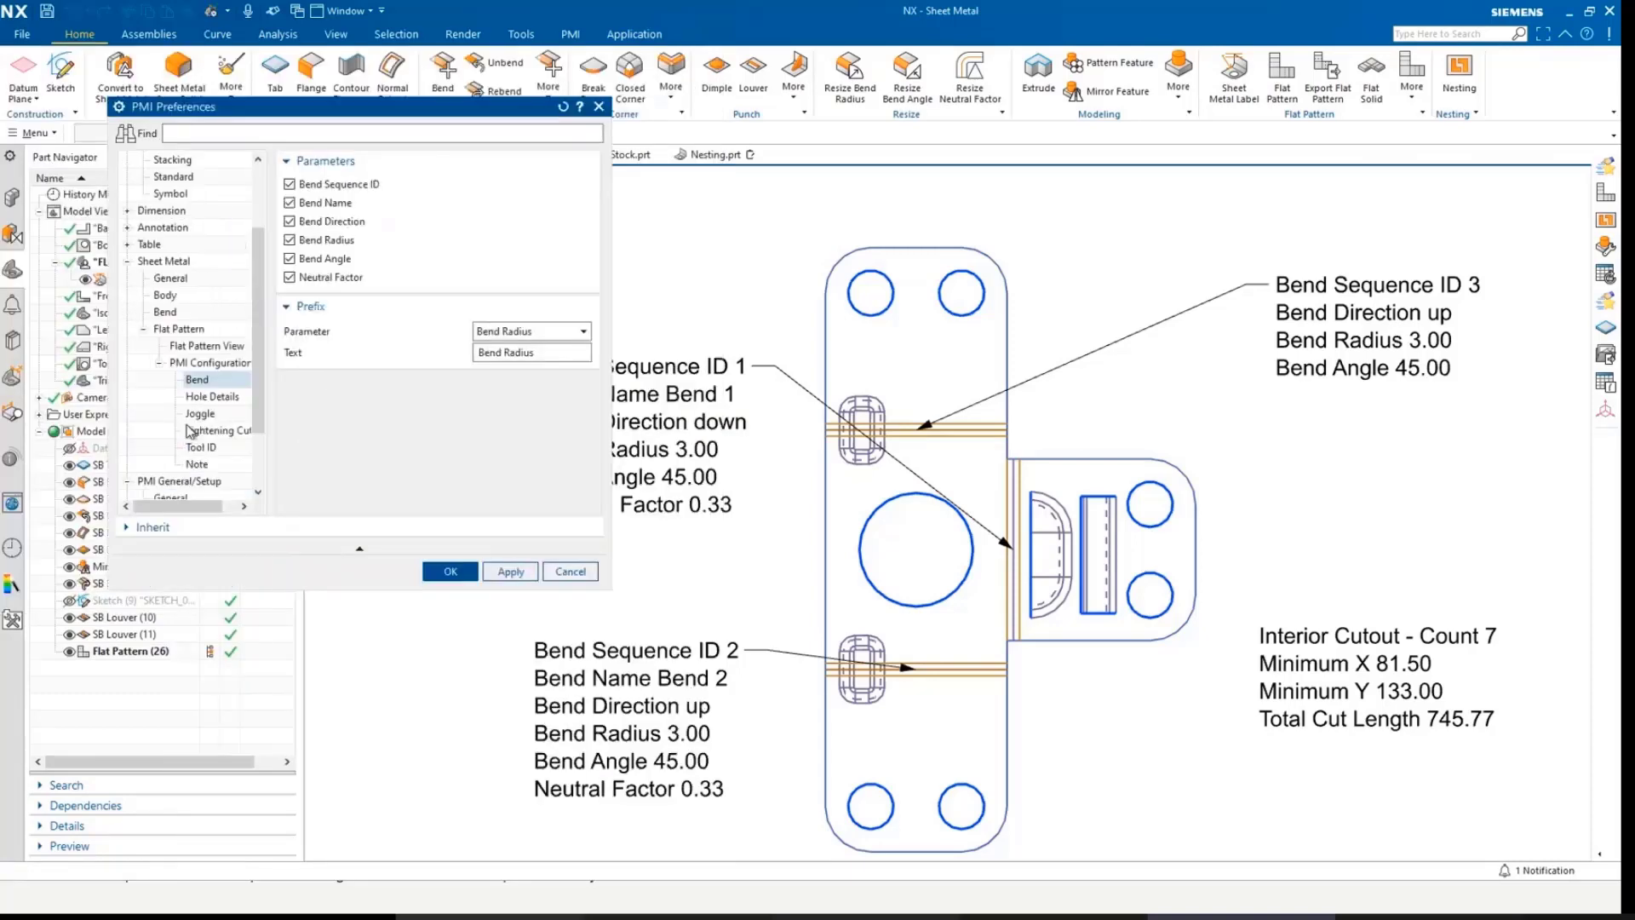
mouse_move(176, 419)
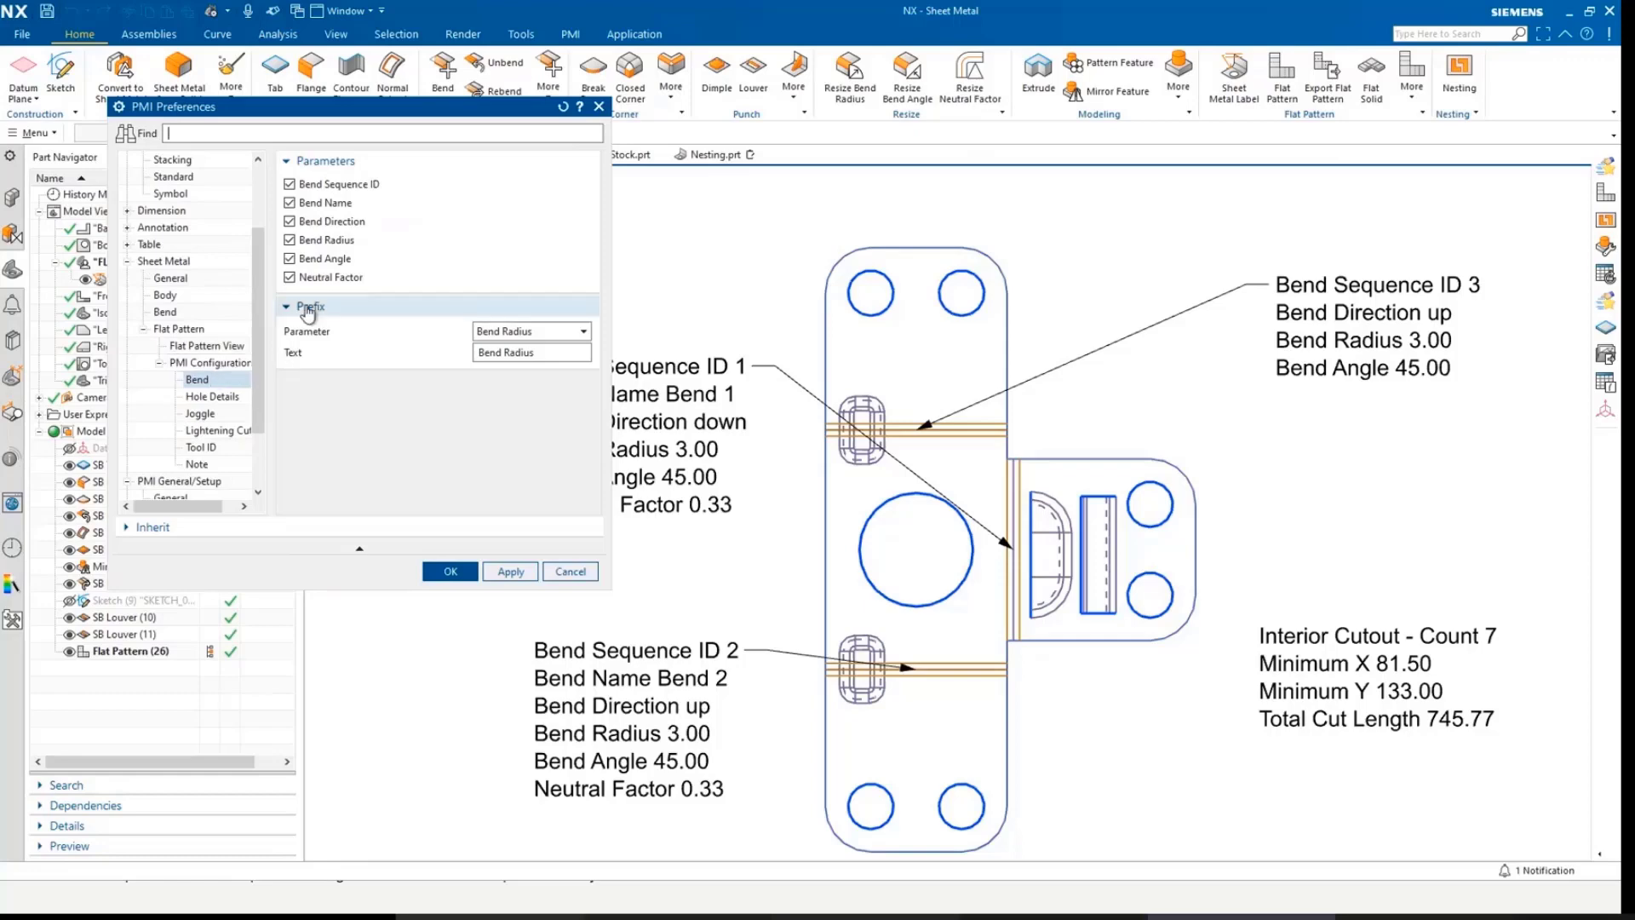
mouse_move(290, 240)
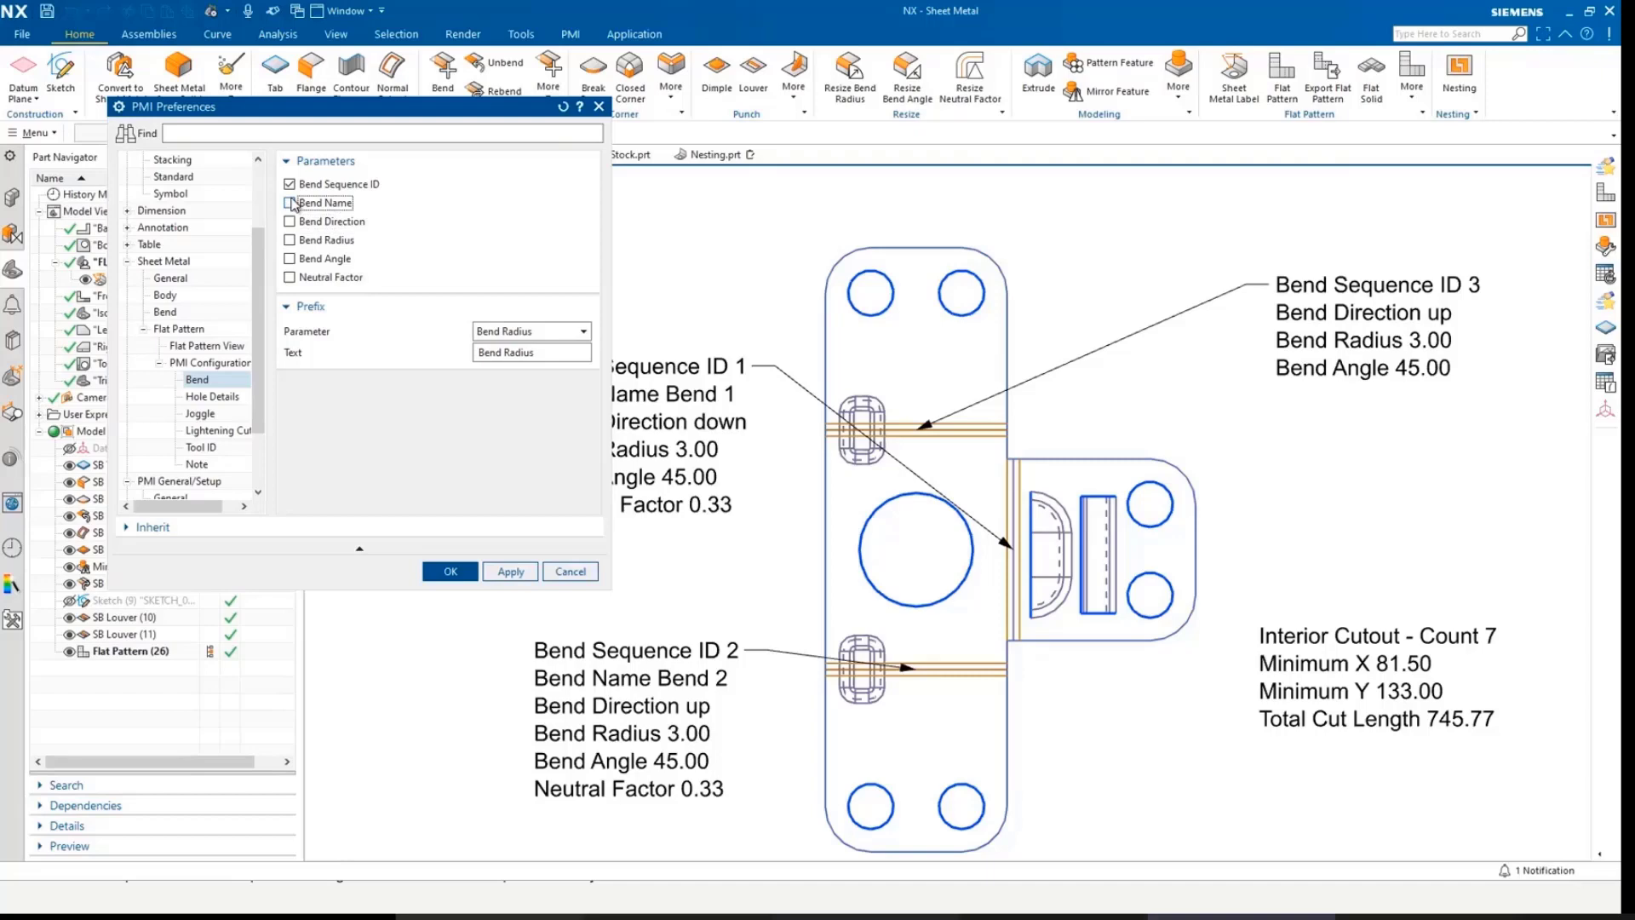
click(289, 202)
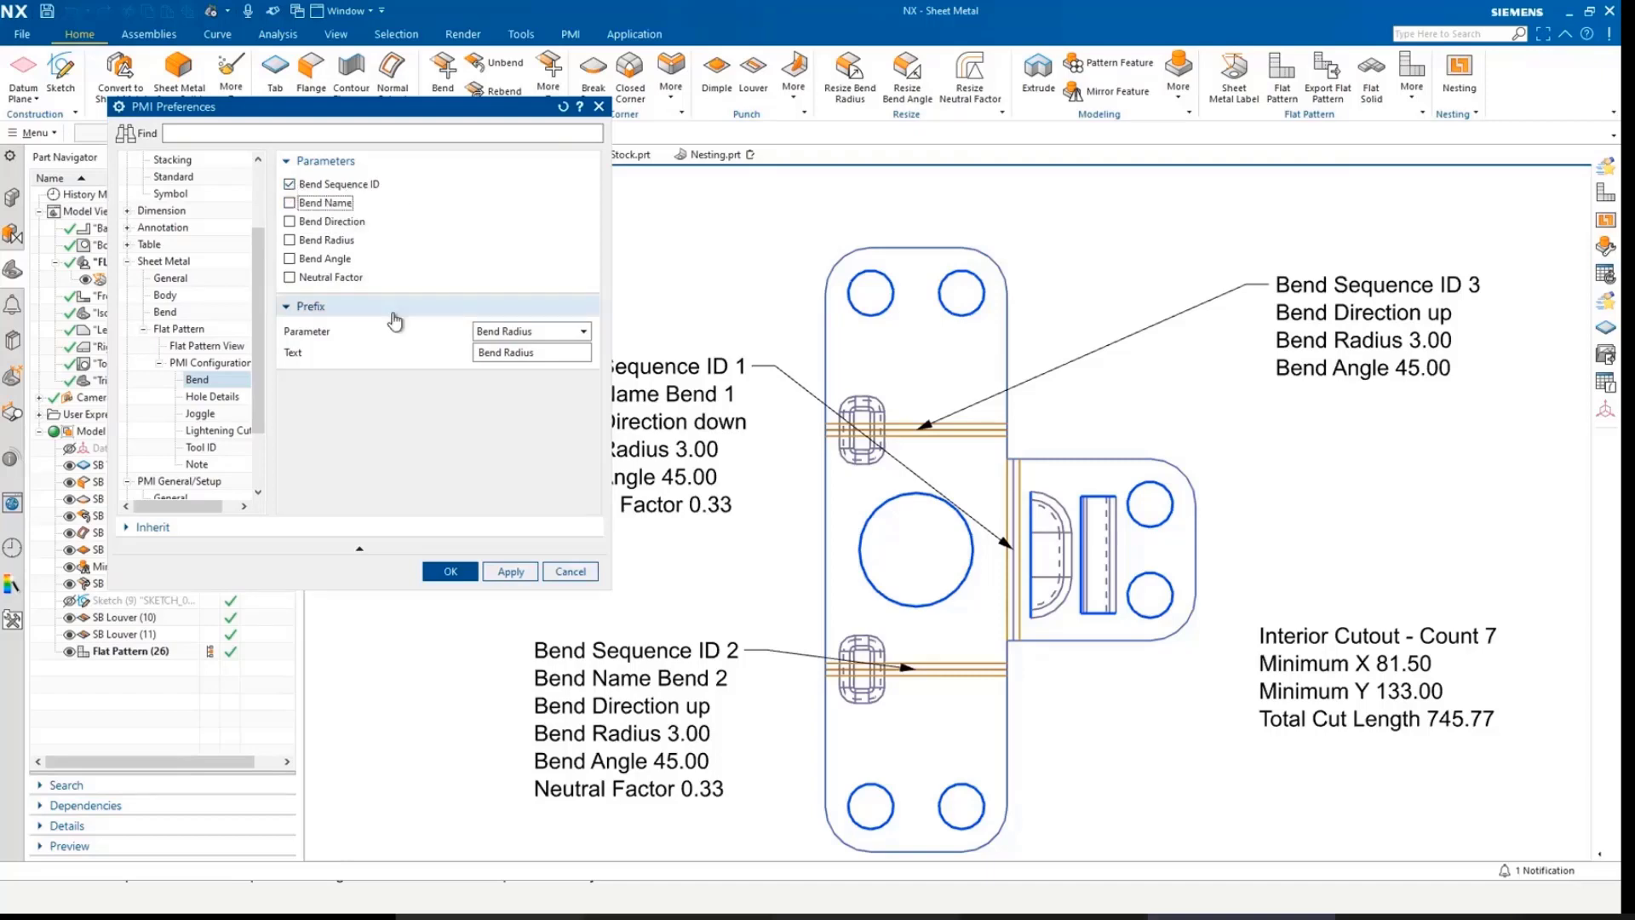
click(584, 331)
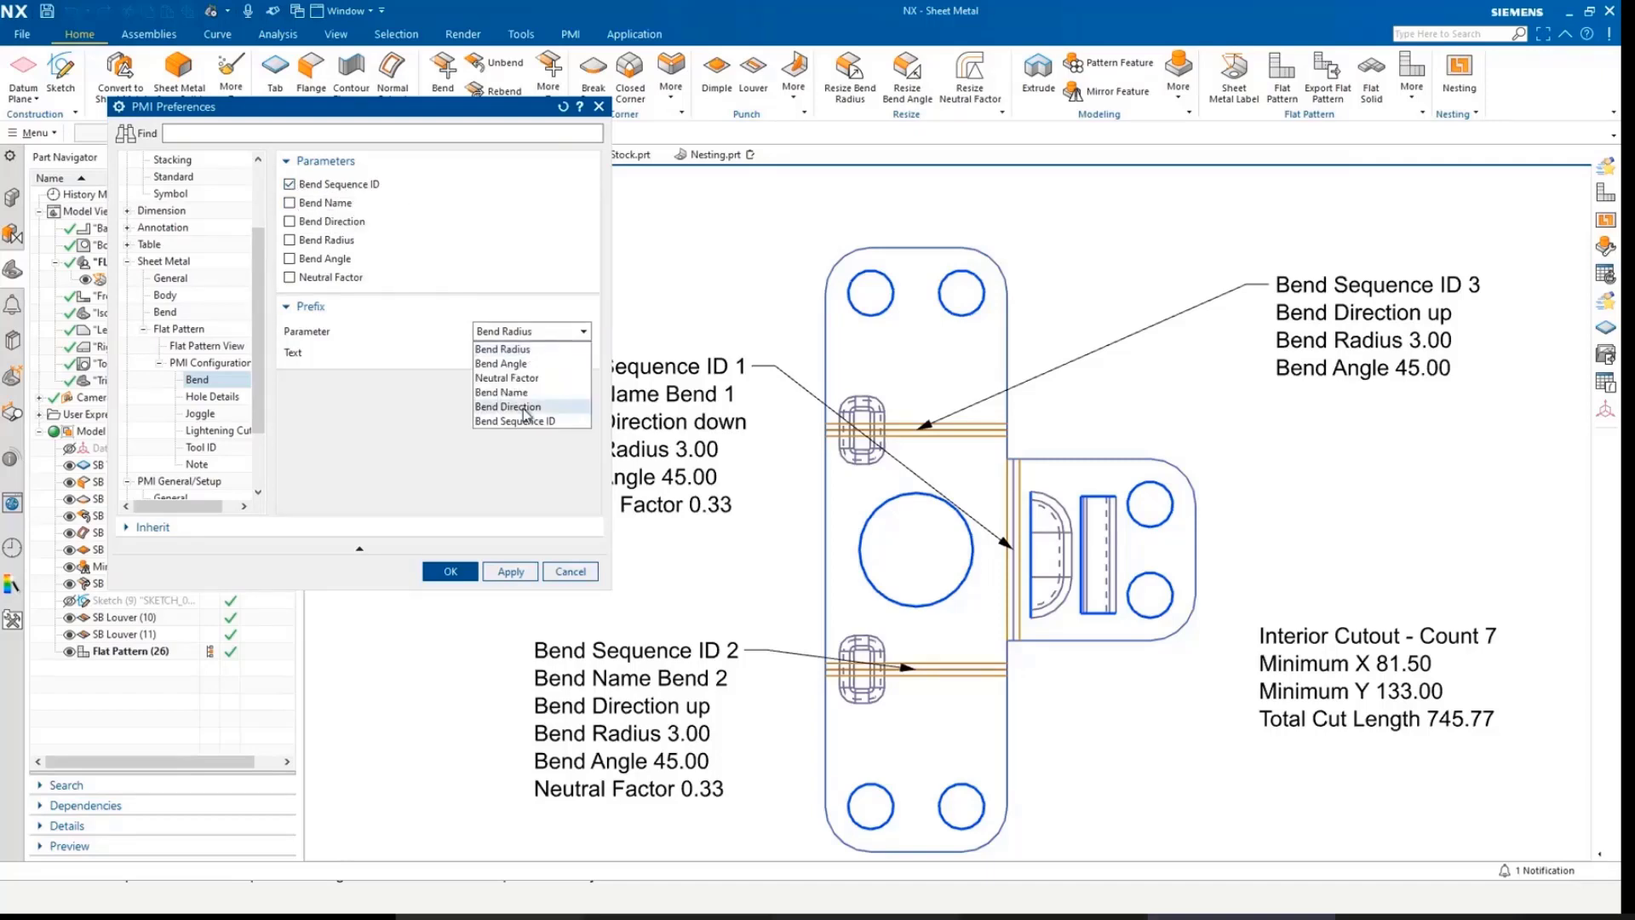
click(530, 420)
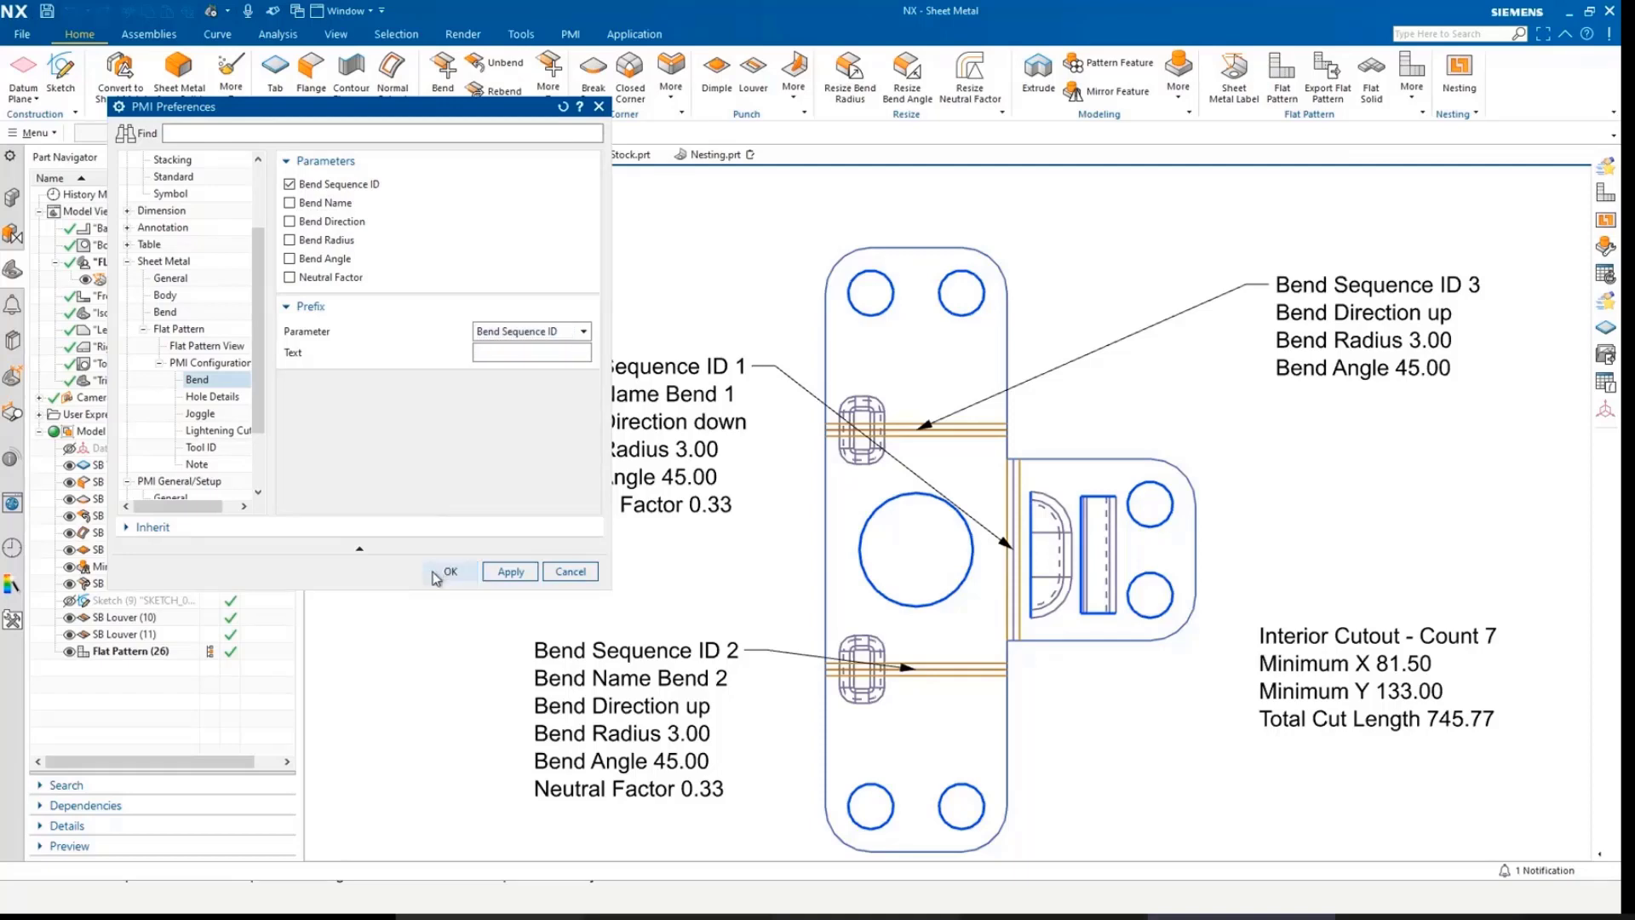
click(449, 572)
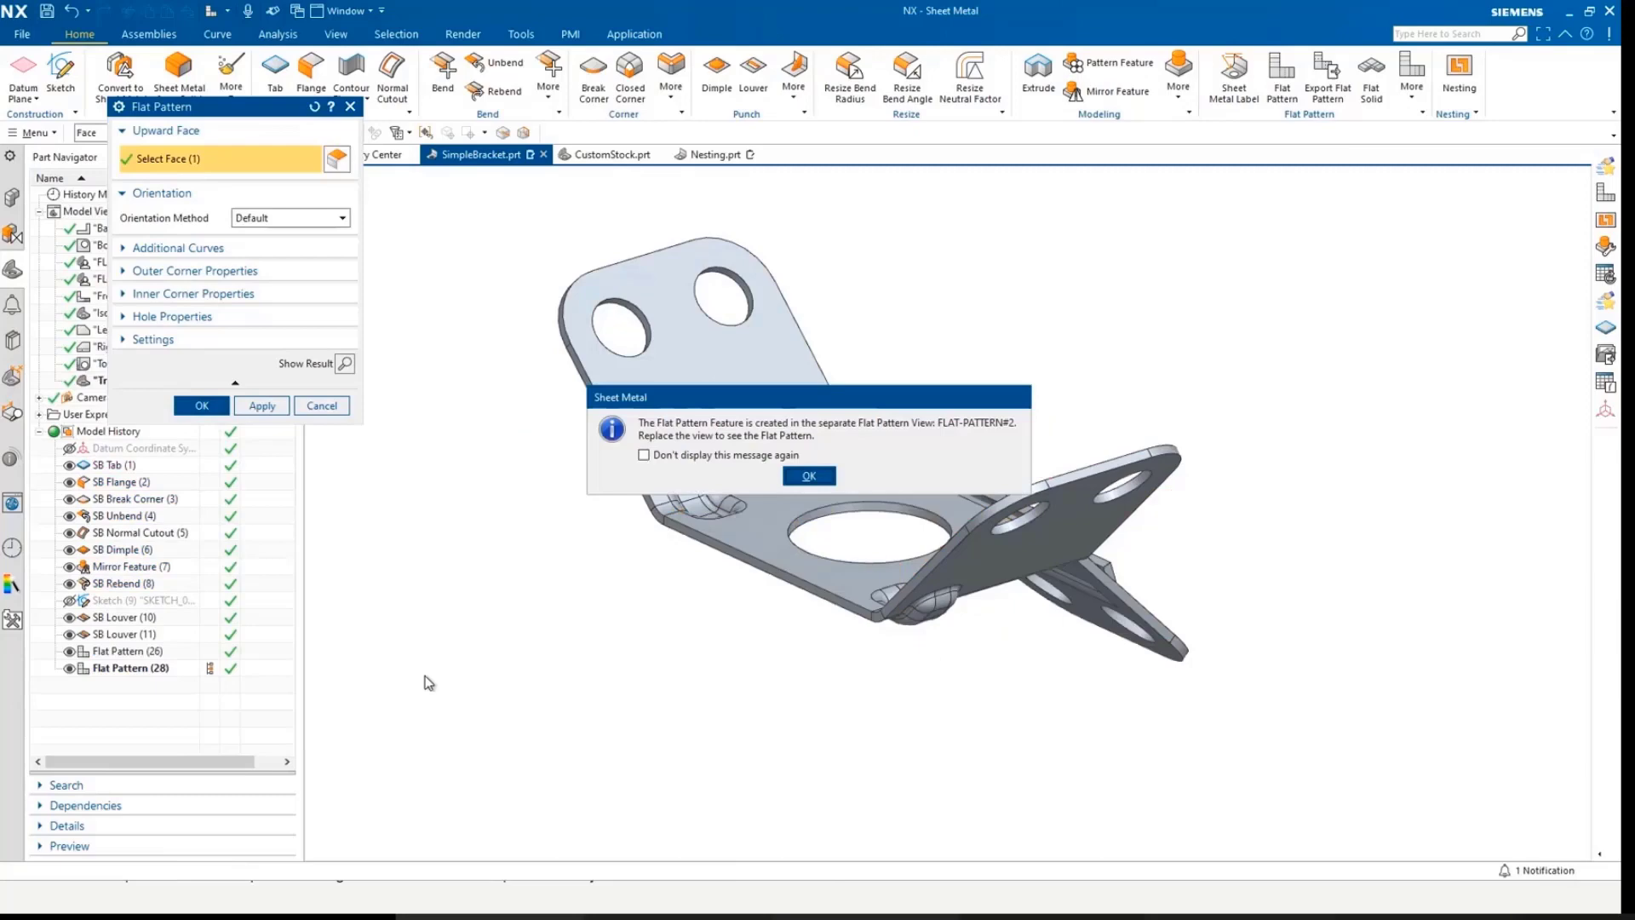
Dismiss the Sheet Metal message and display the FLAT-PATTERN#2 view with bends labelled 1, 2, 3
click(809, 475)
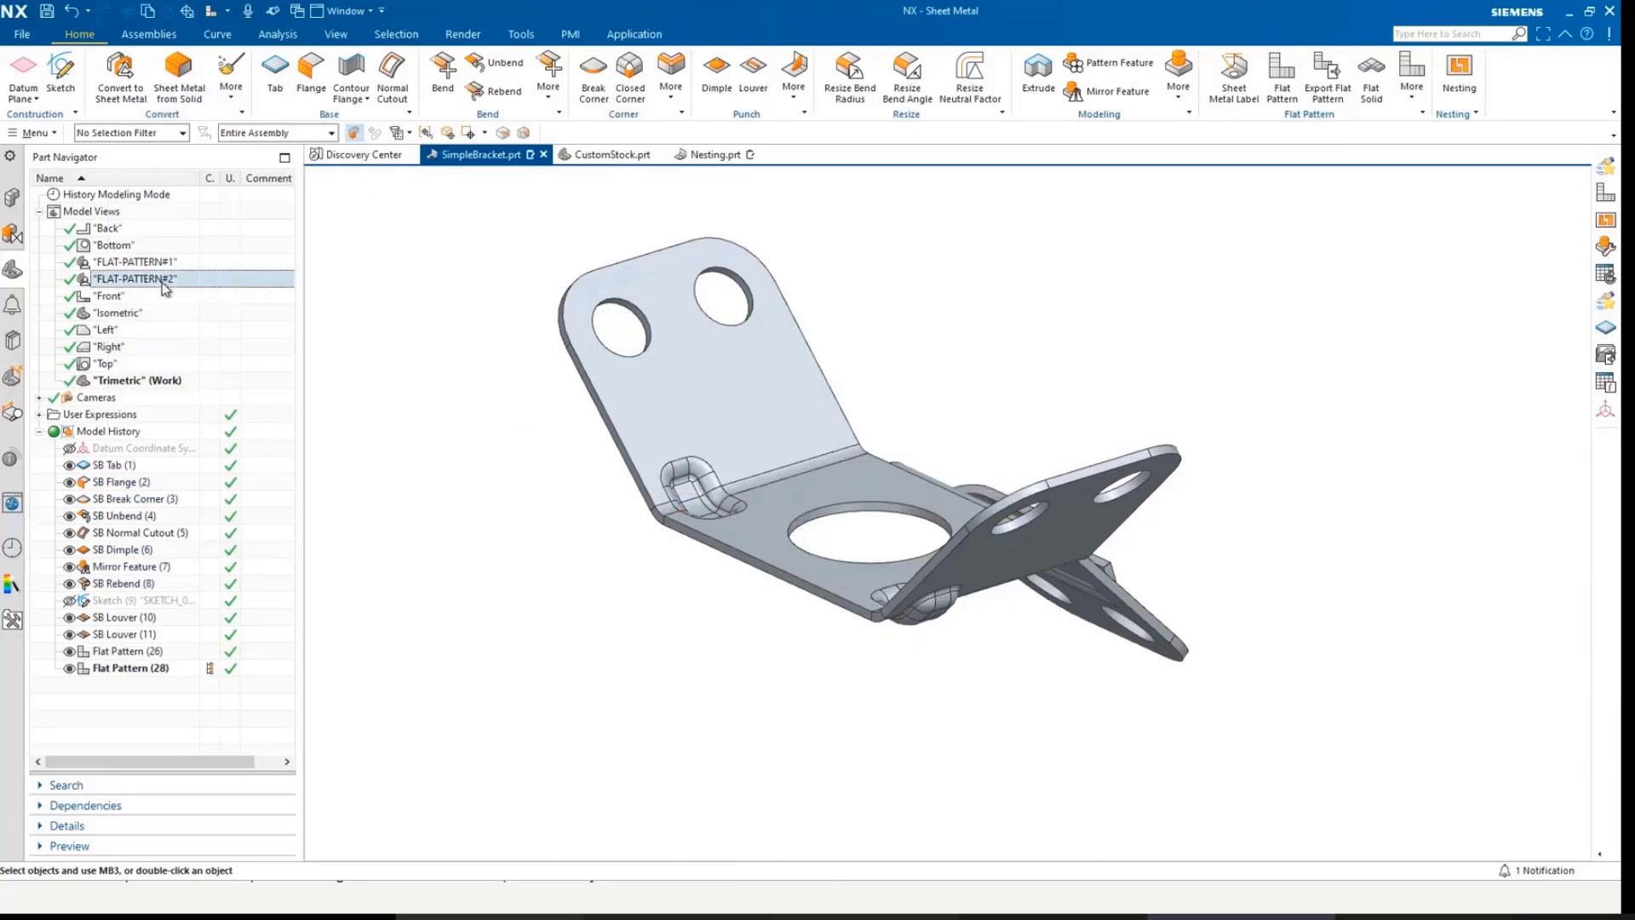
double_click(133, 278)
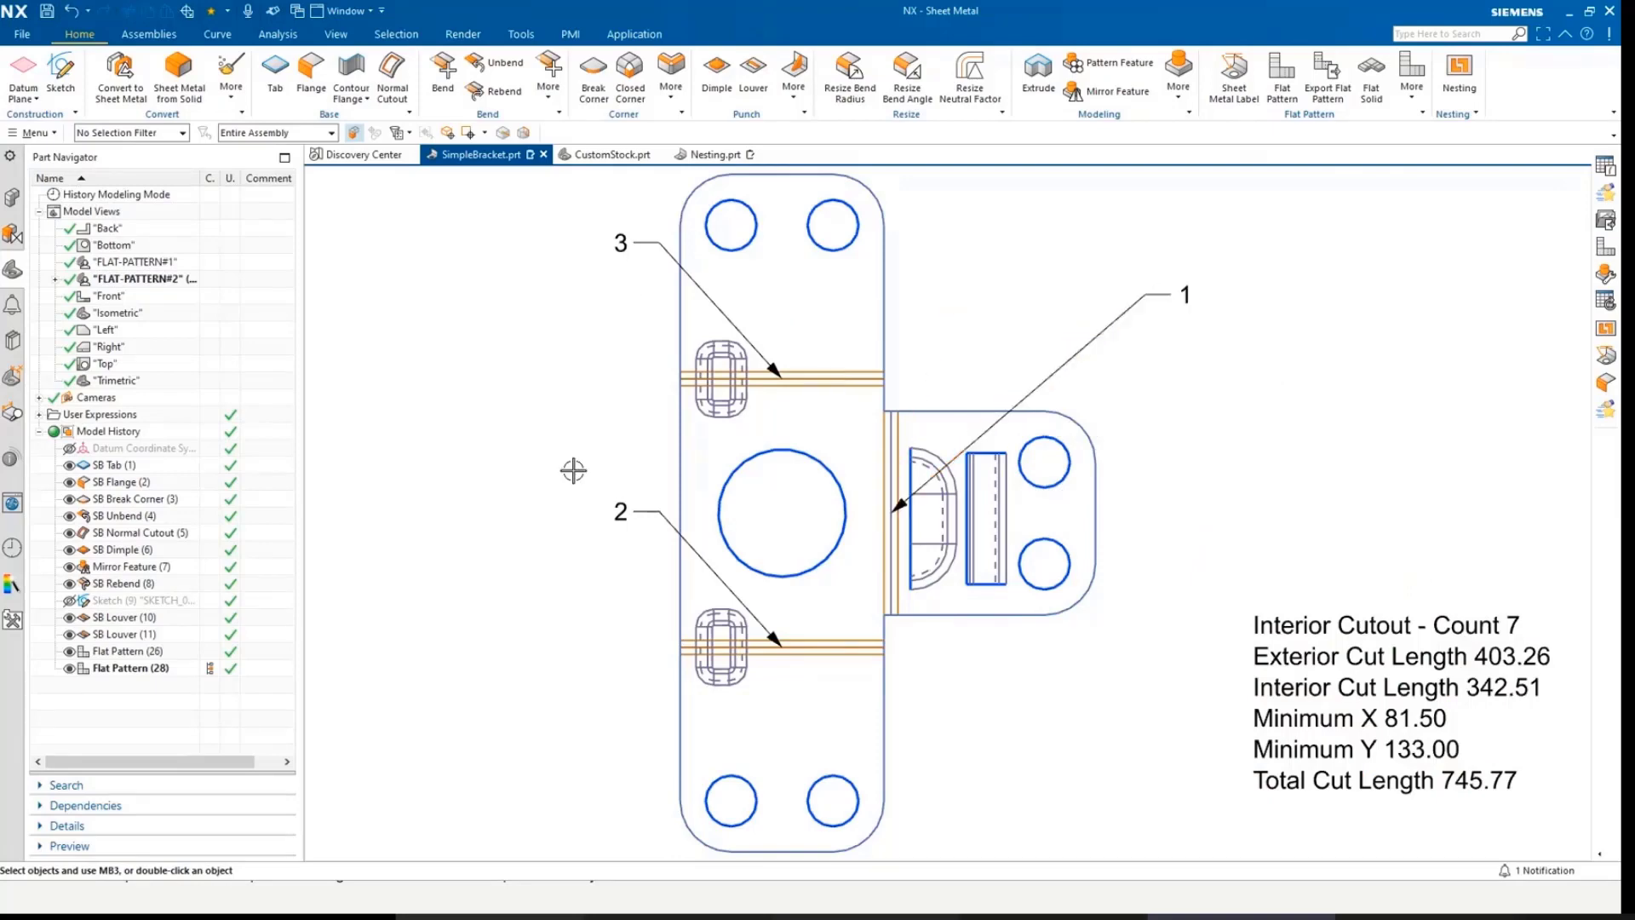
mouse_move(570, 34)
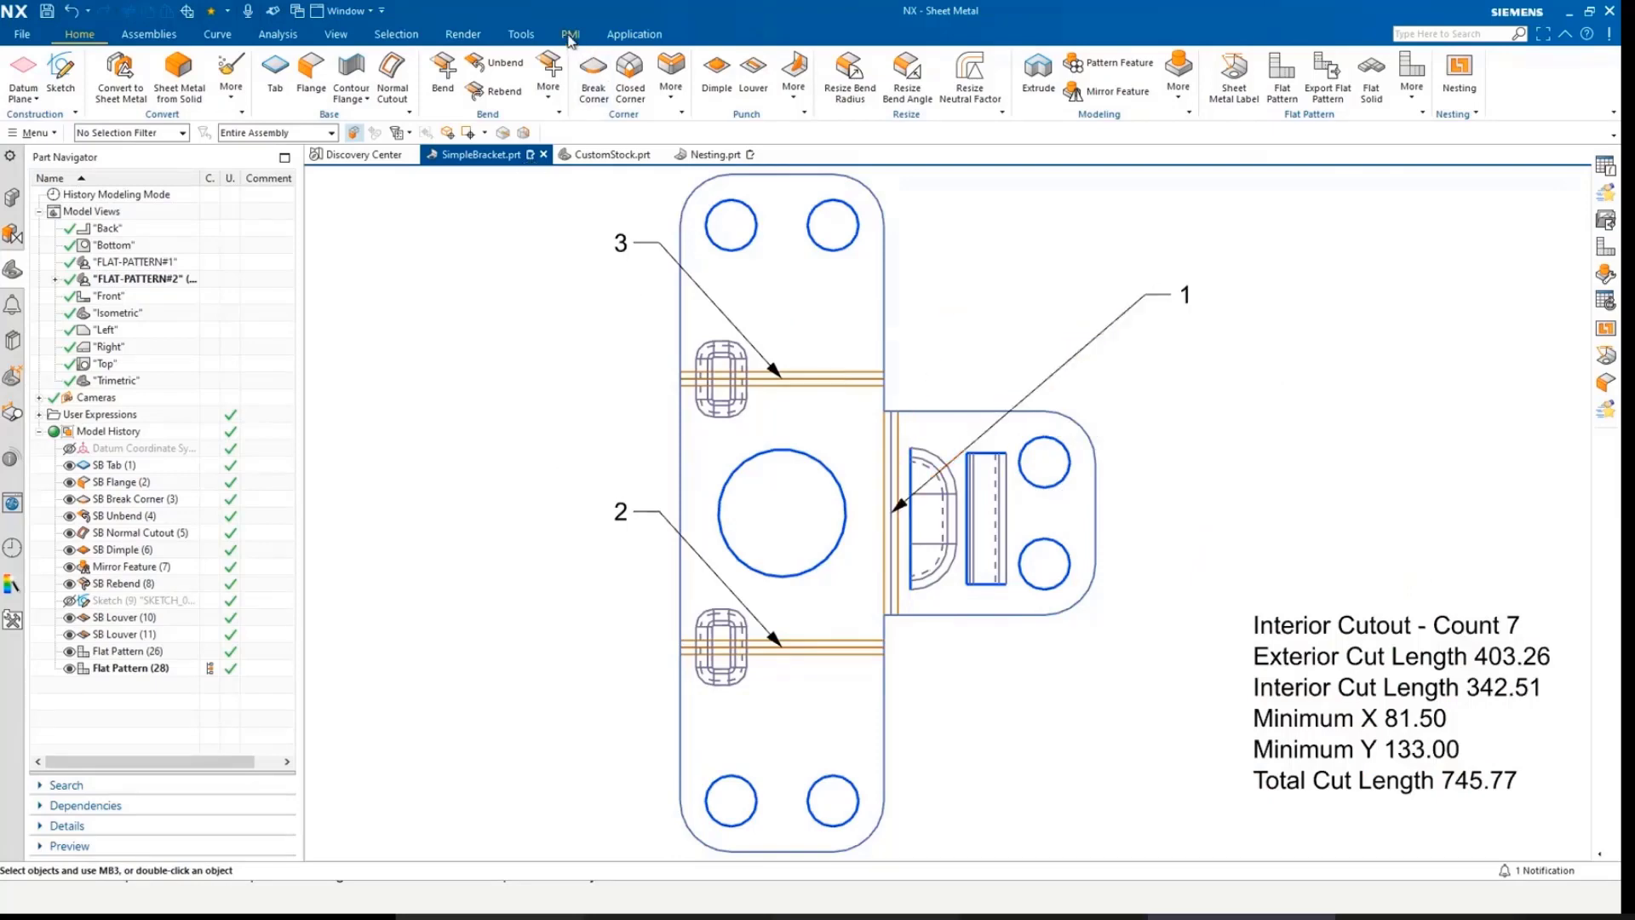
Insert a bend table from the flat pattern view, listing bends 1–3 with radius and angles
click(570, 34)
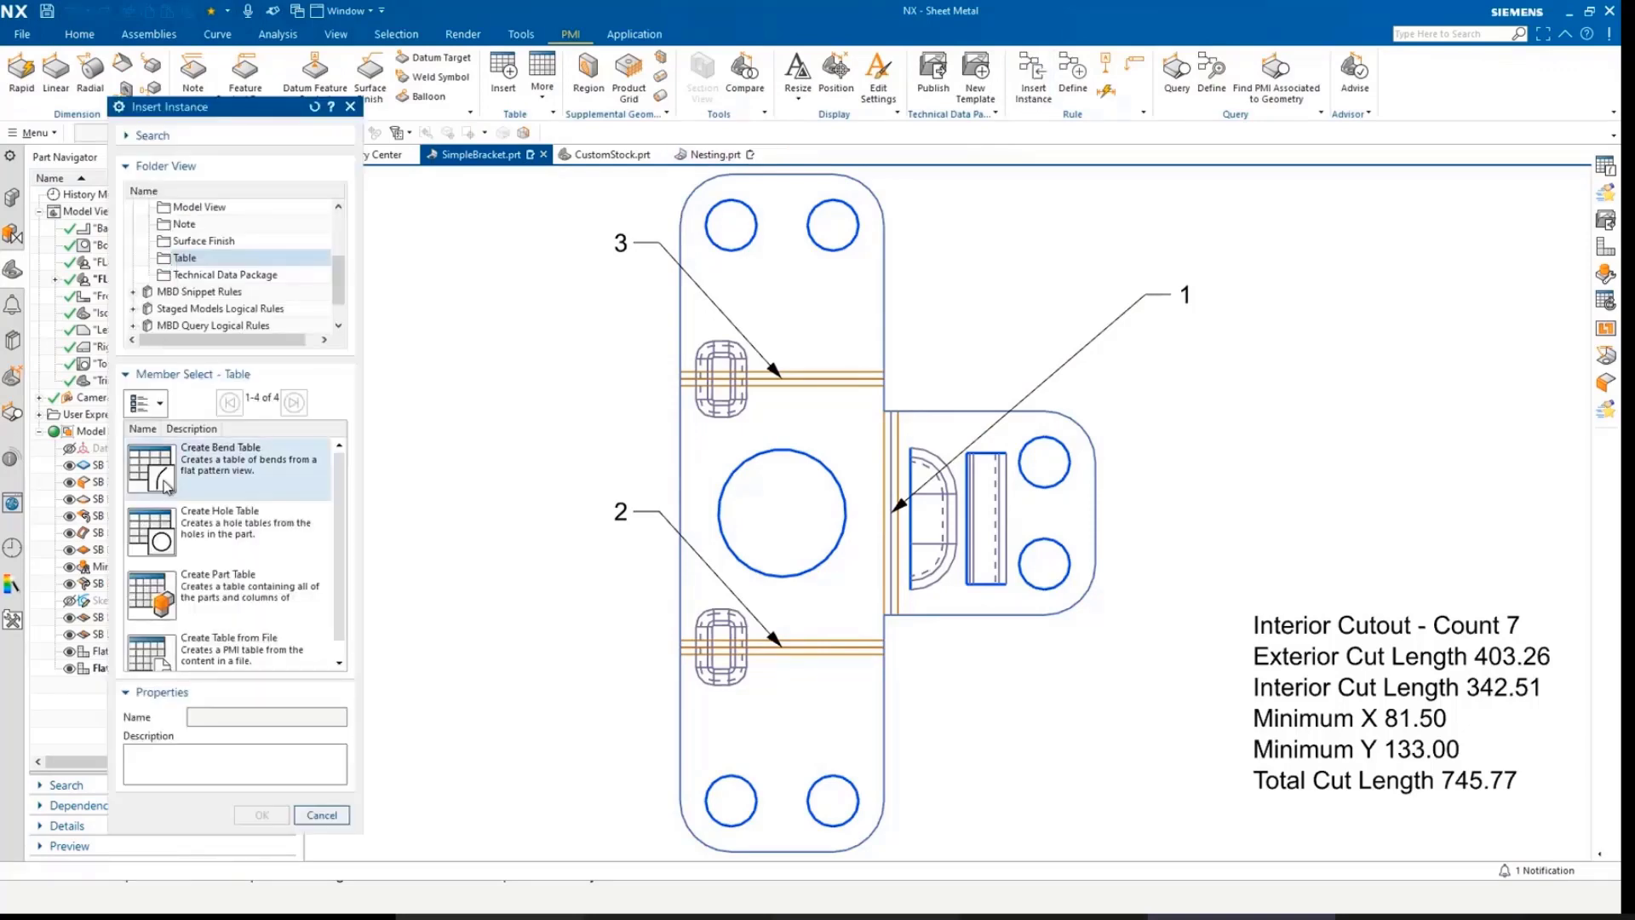
click(222, 464)
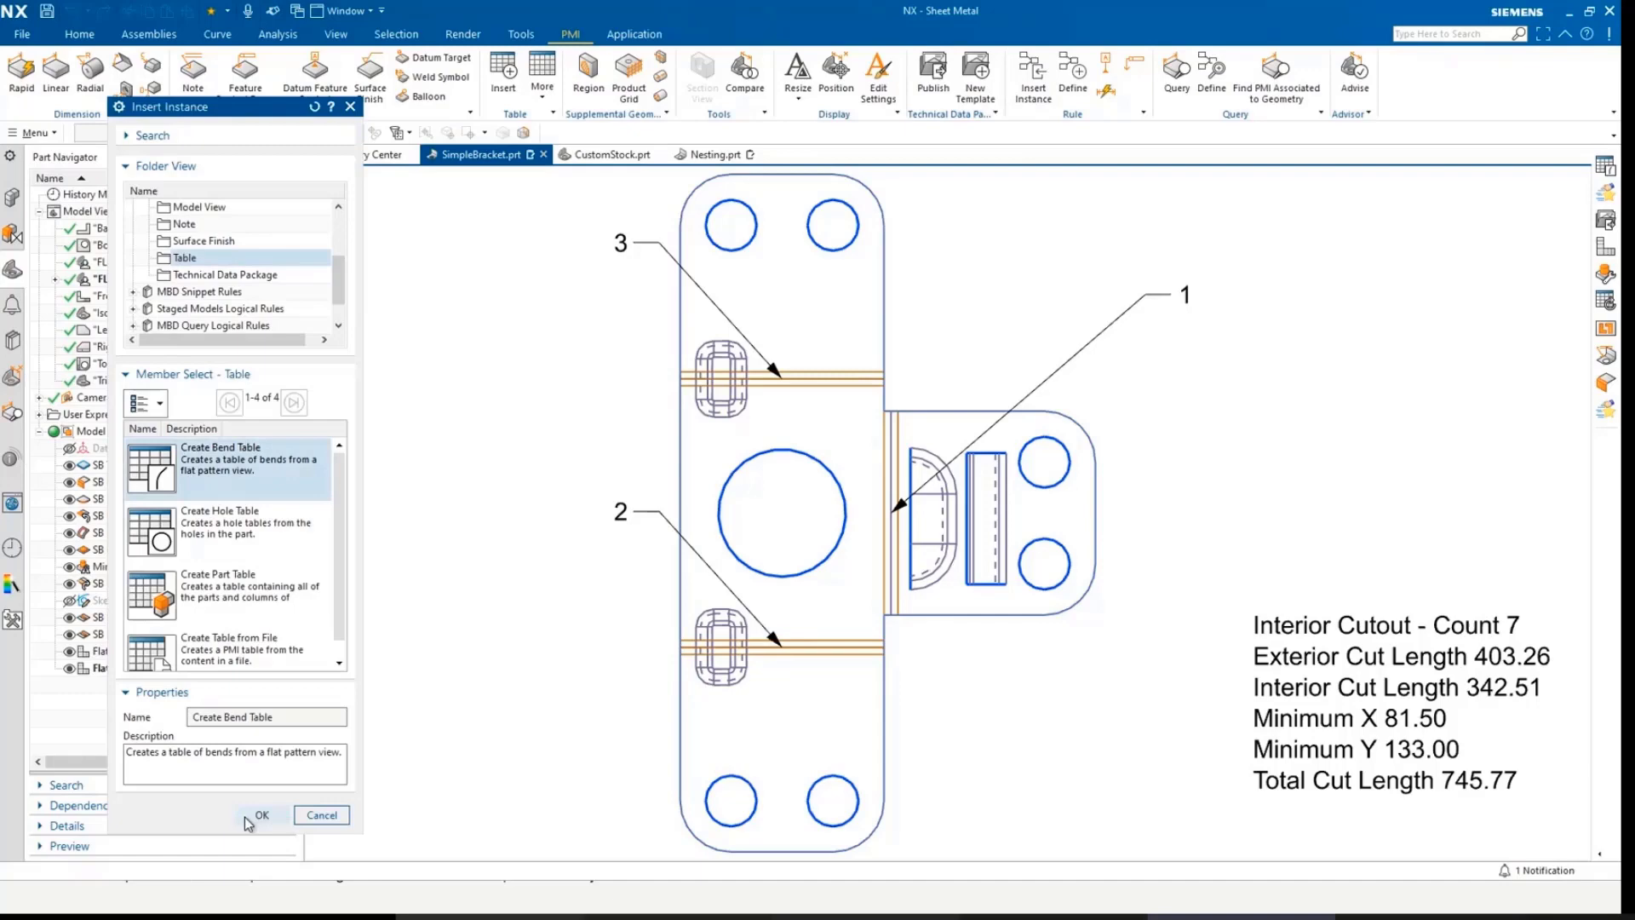
click(260, 814)
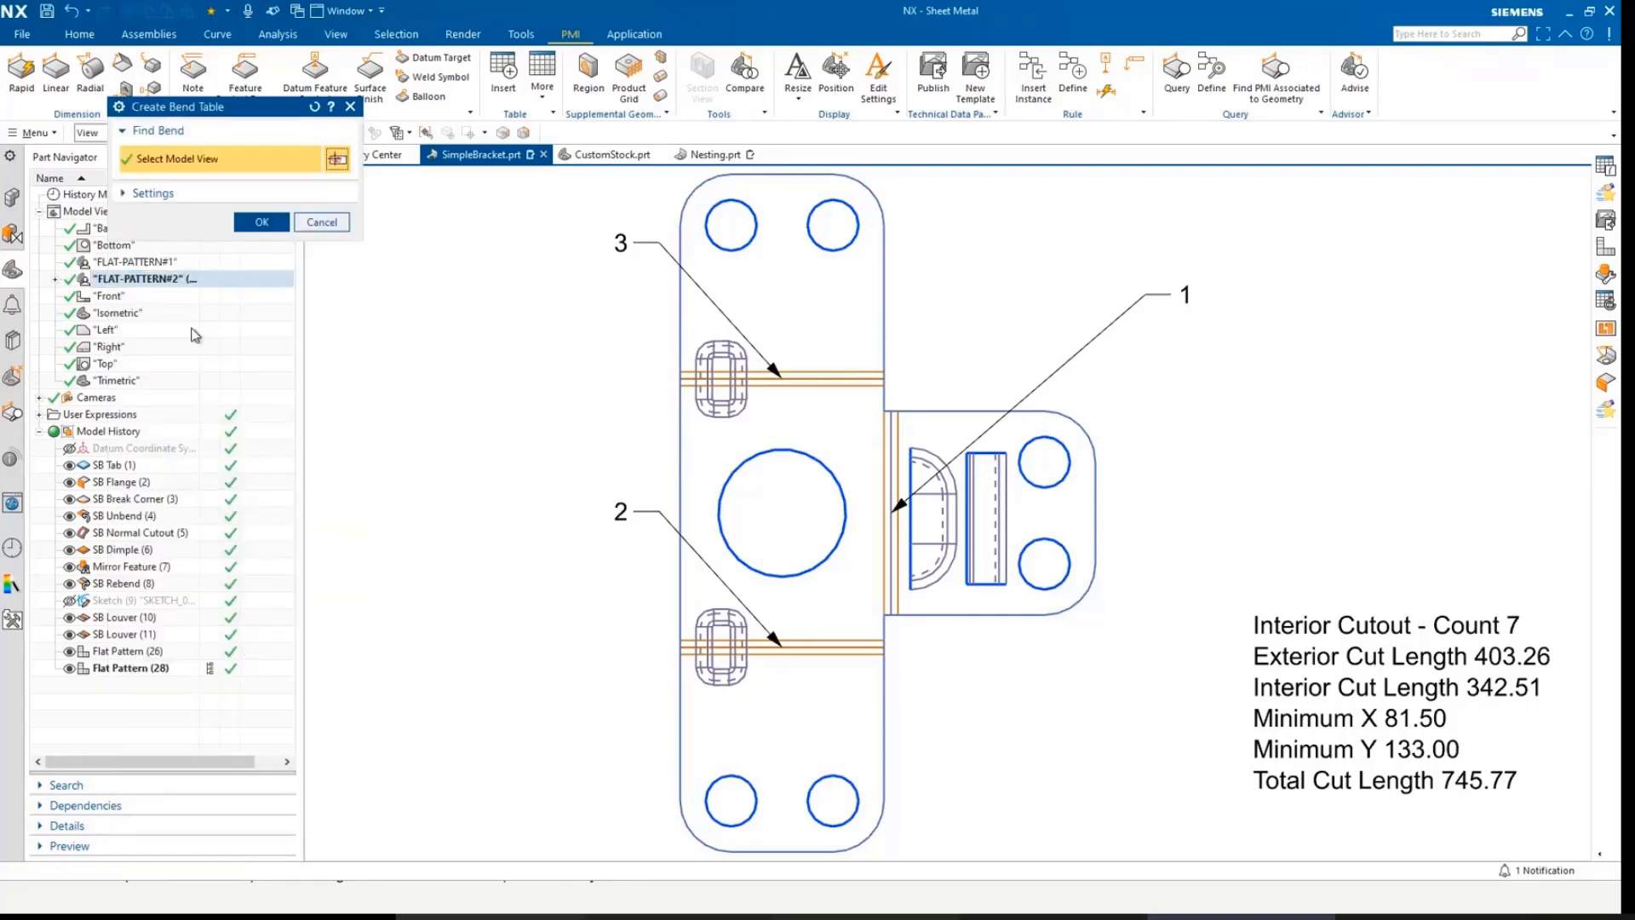
click(260, 222)
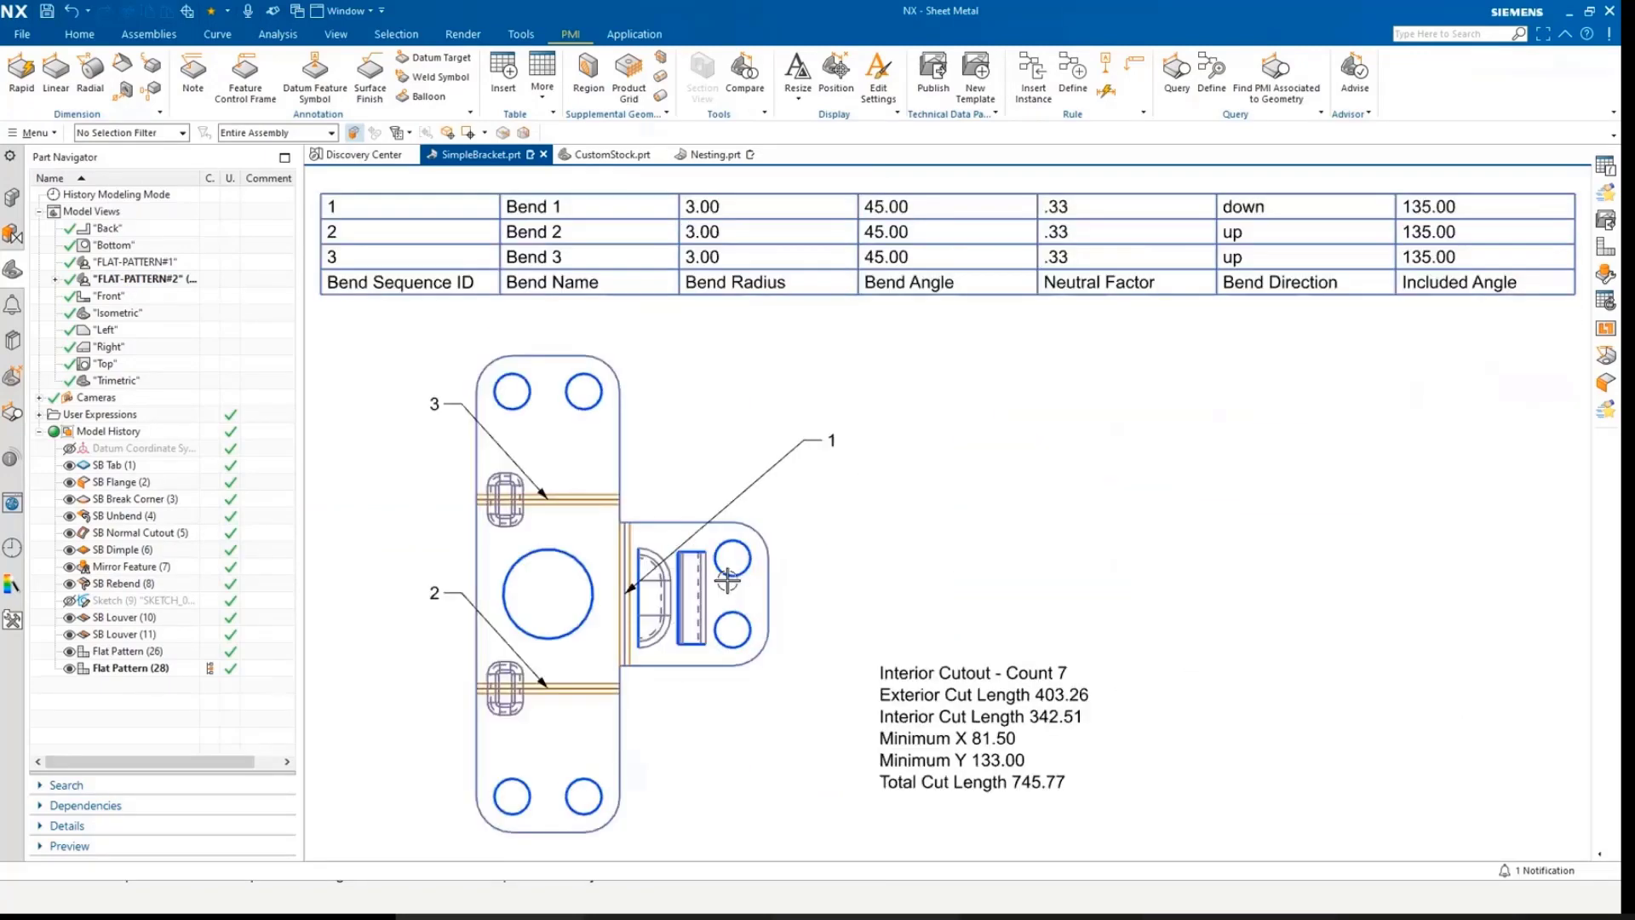
mouse_move(923, 455)
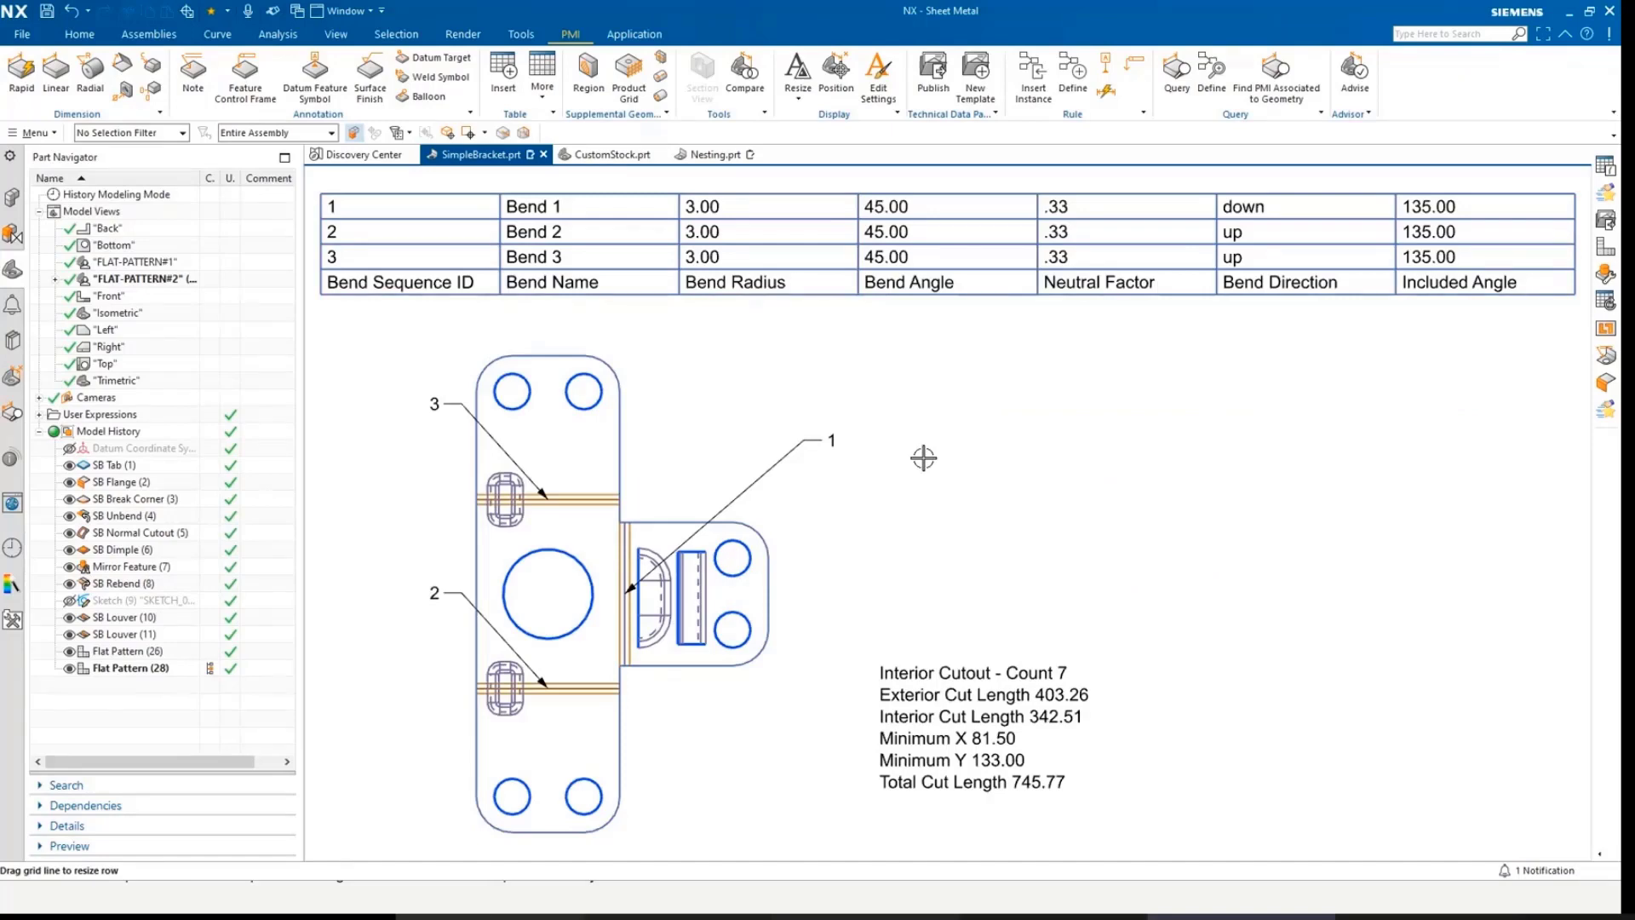
mouse_move(914, 477)
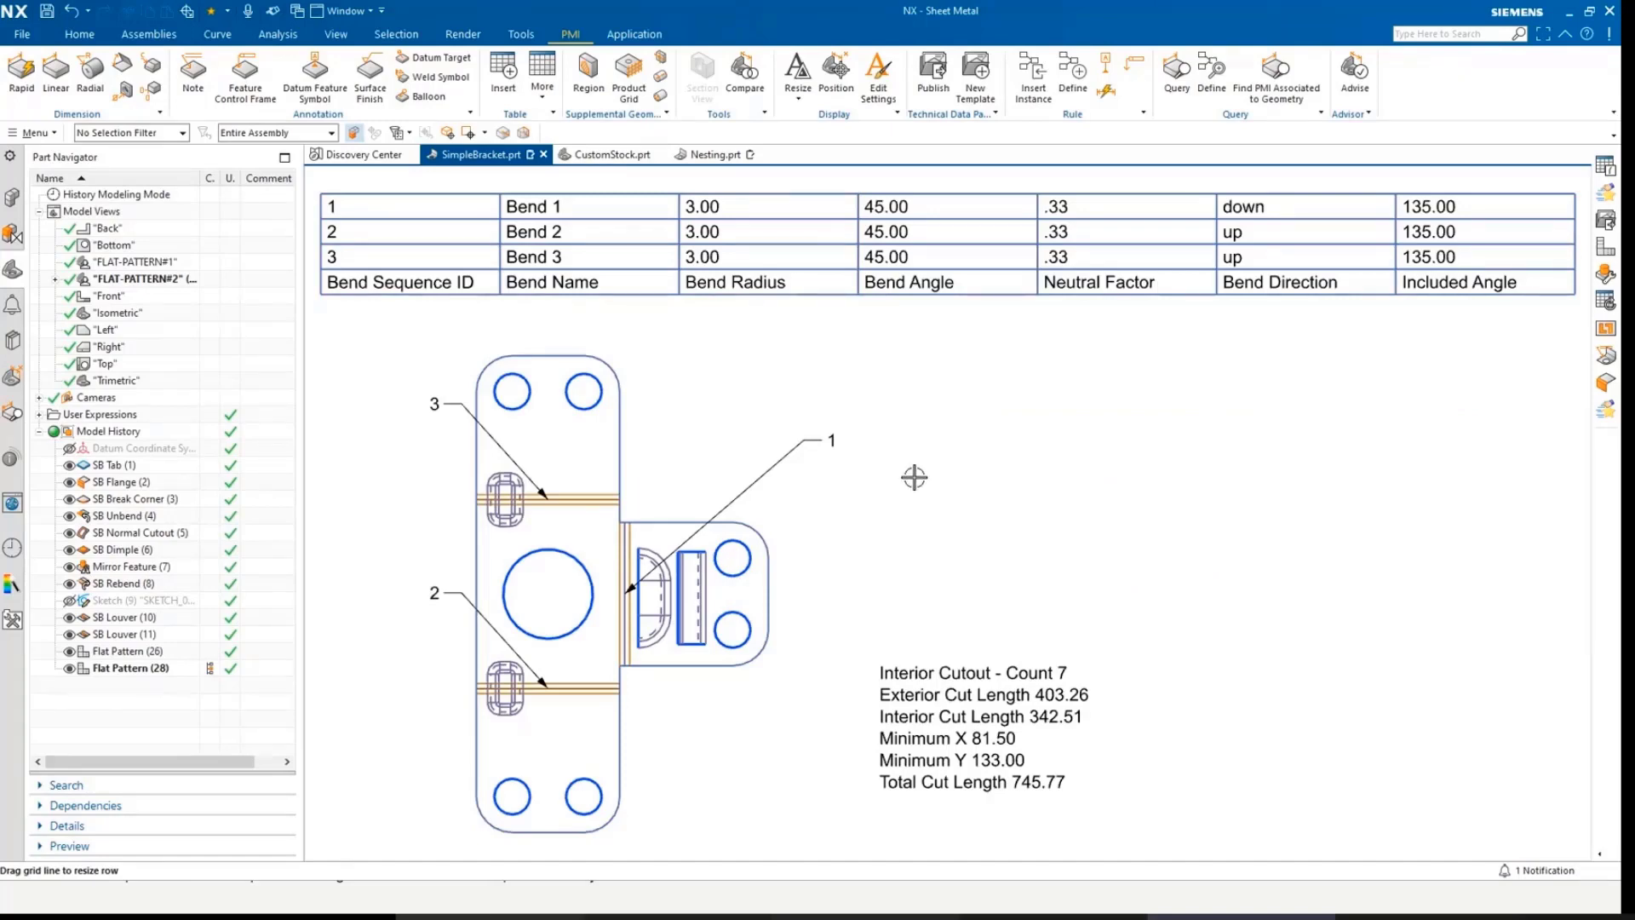
mouse_move(306, 545)
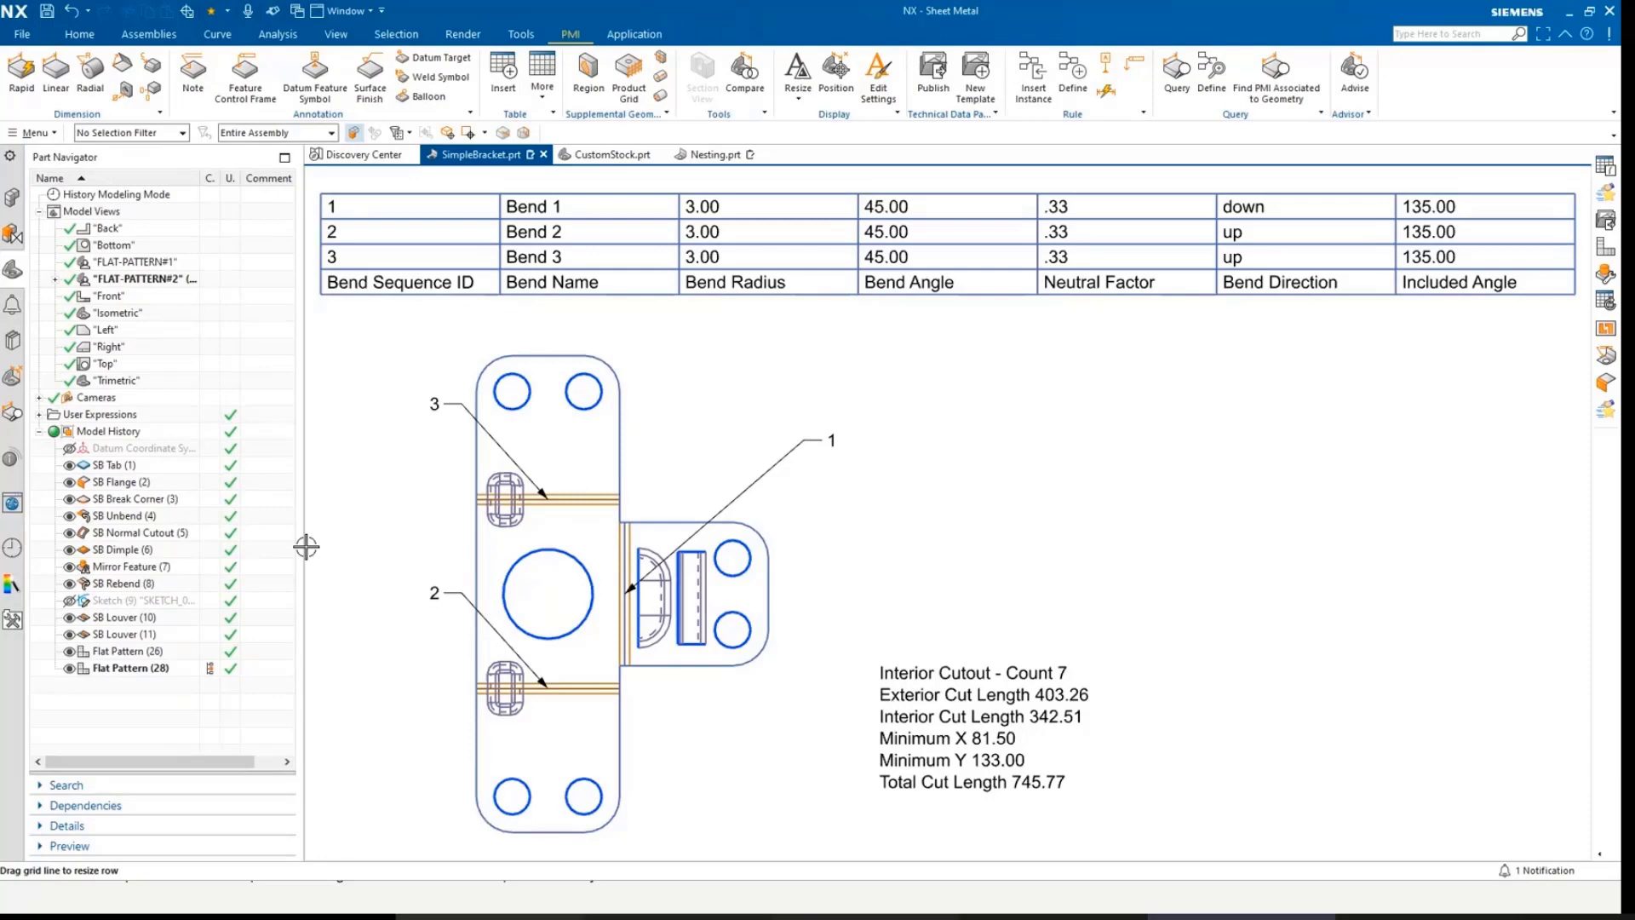
mouse_move(819, 525)
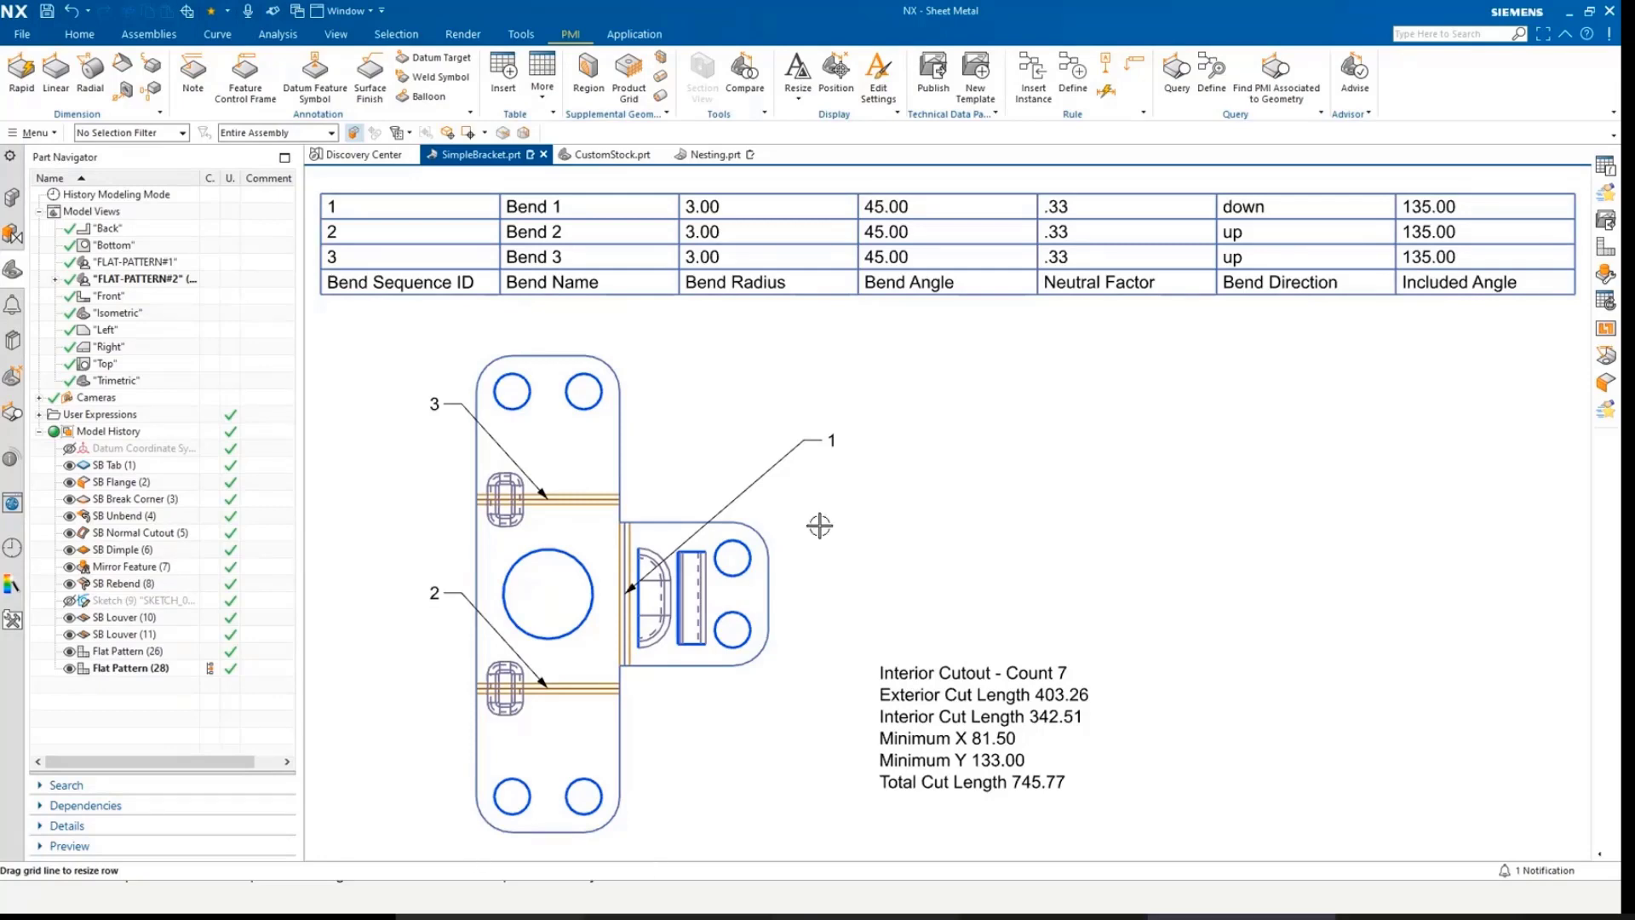
mouse_move(763, 449)
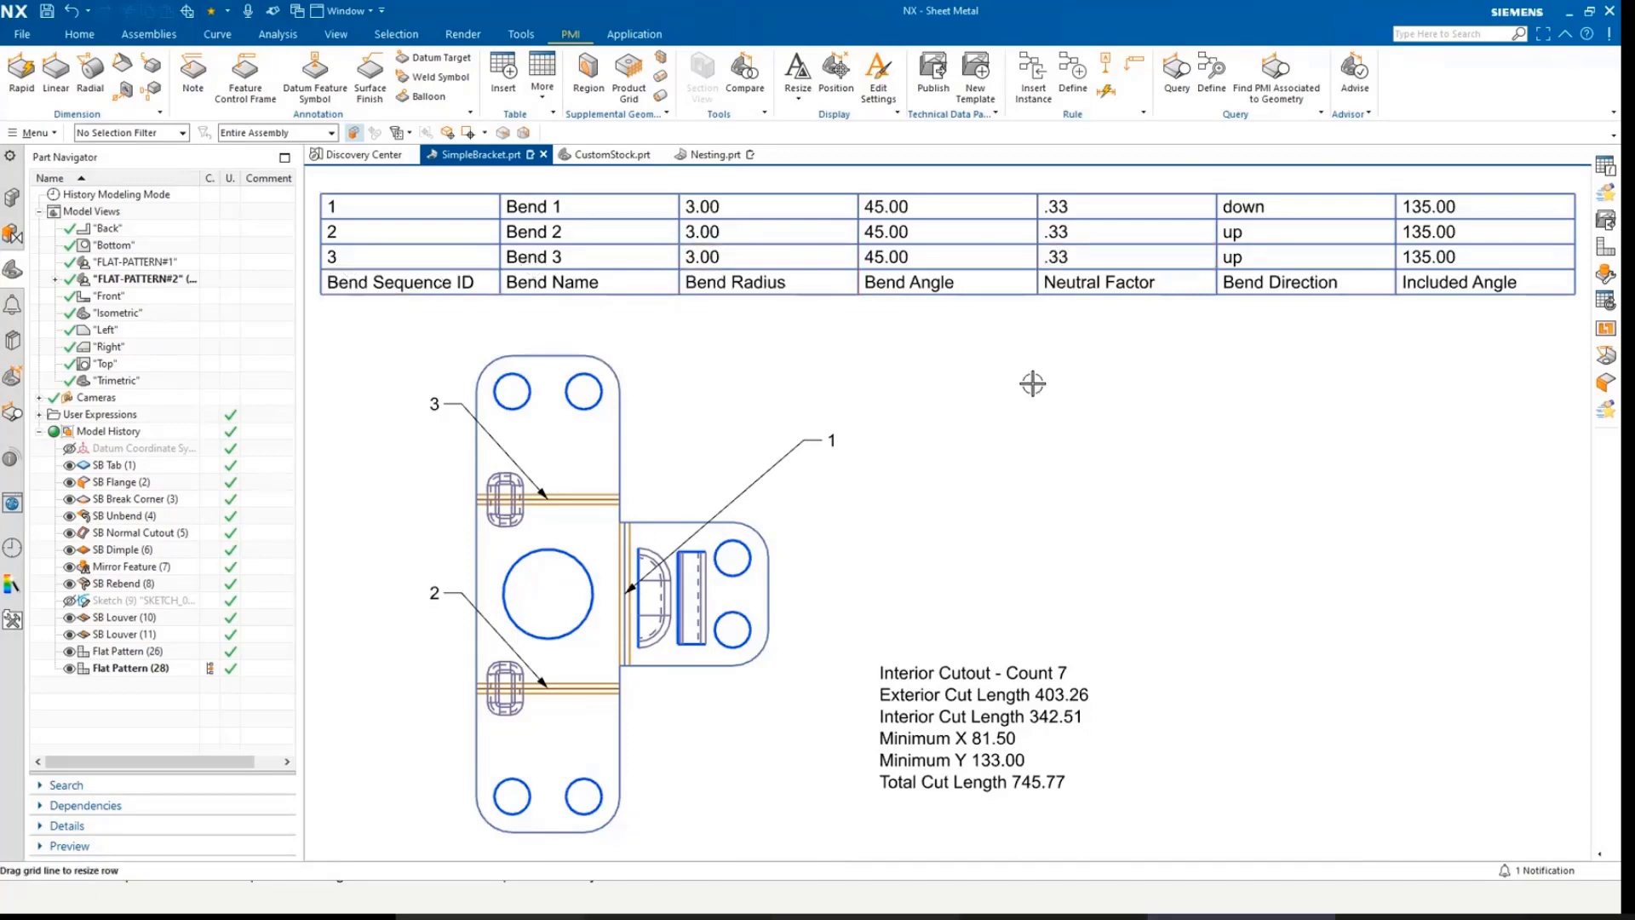
mouse_move(799, 334)
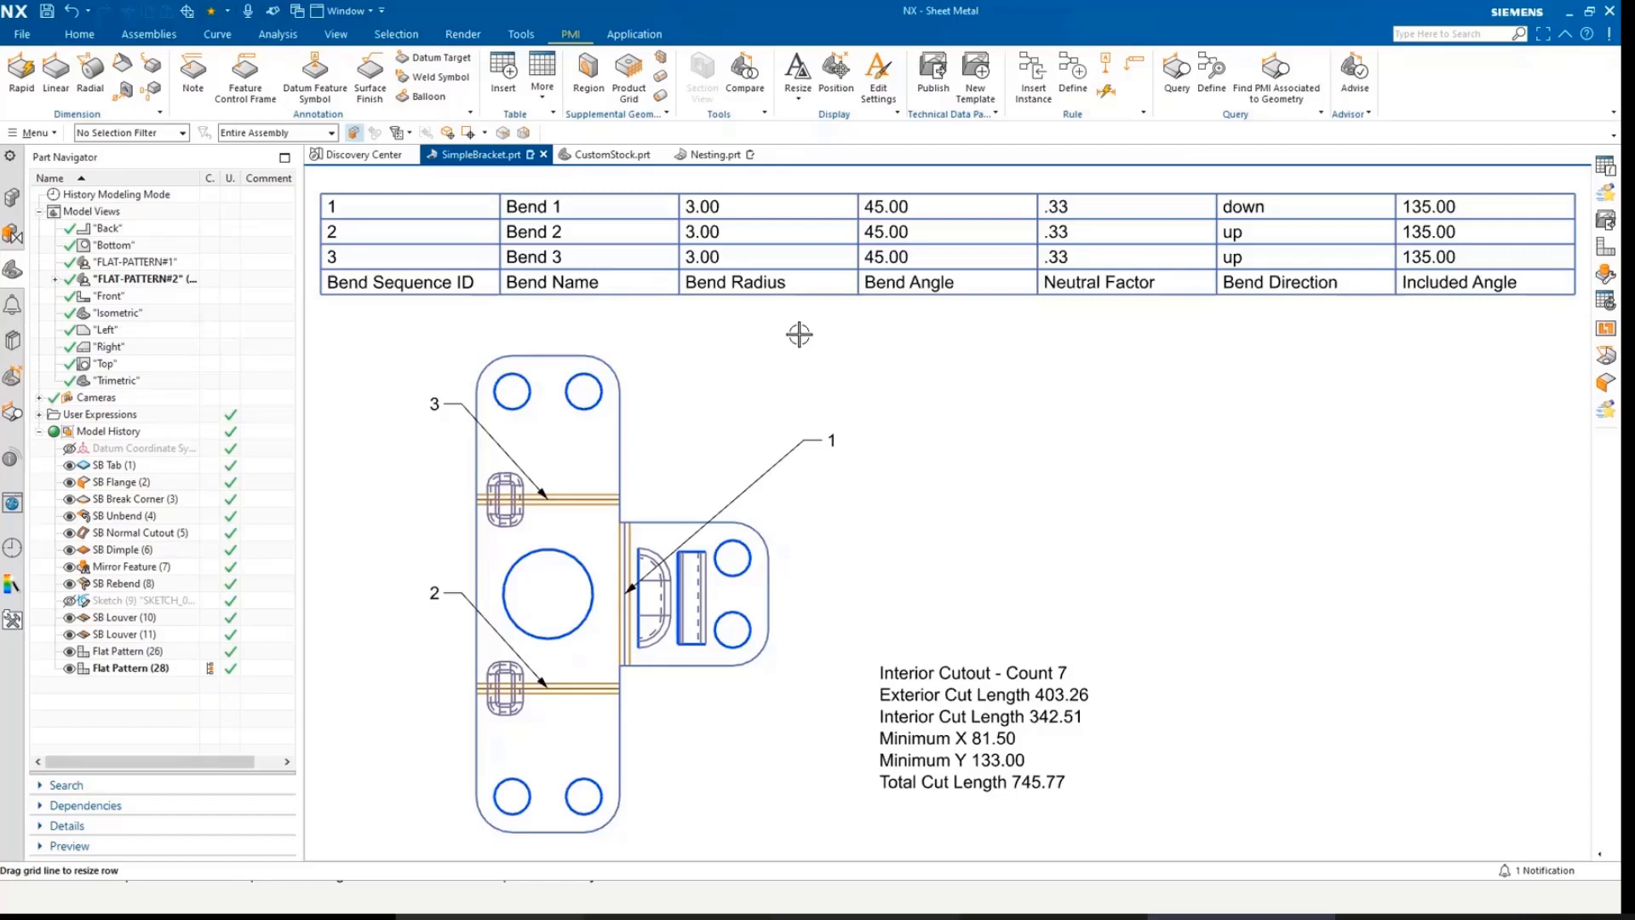
mouse_move(321, 412)
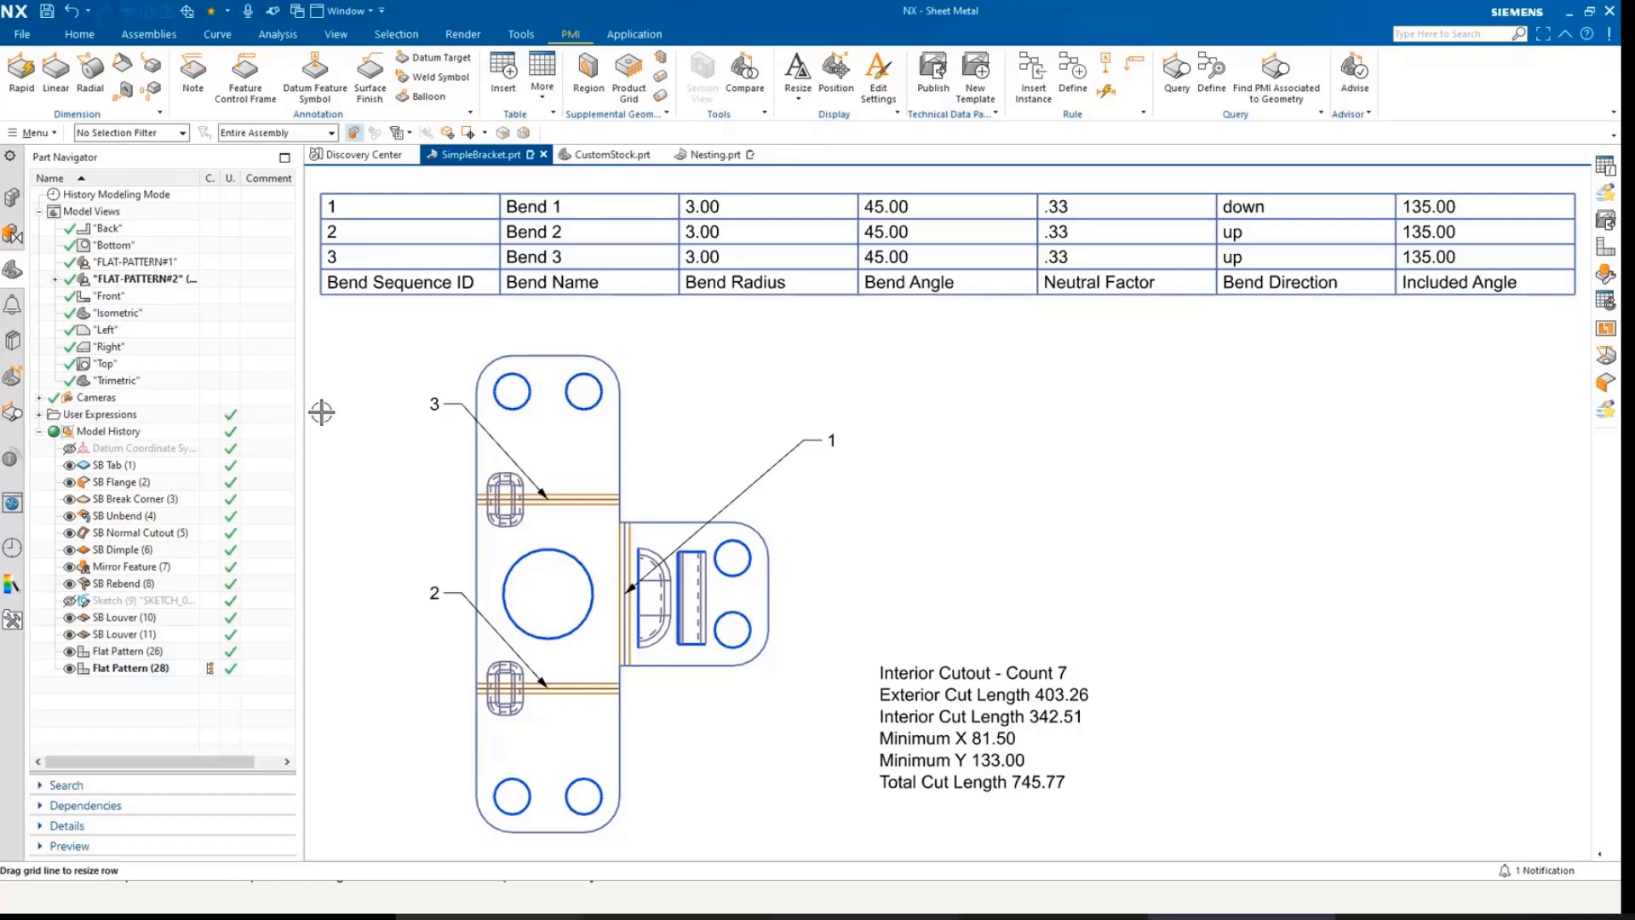
mouse_move(300, 461)
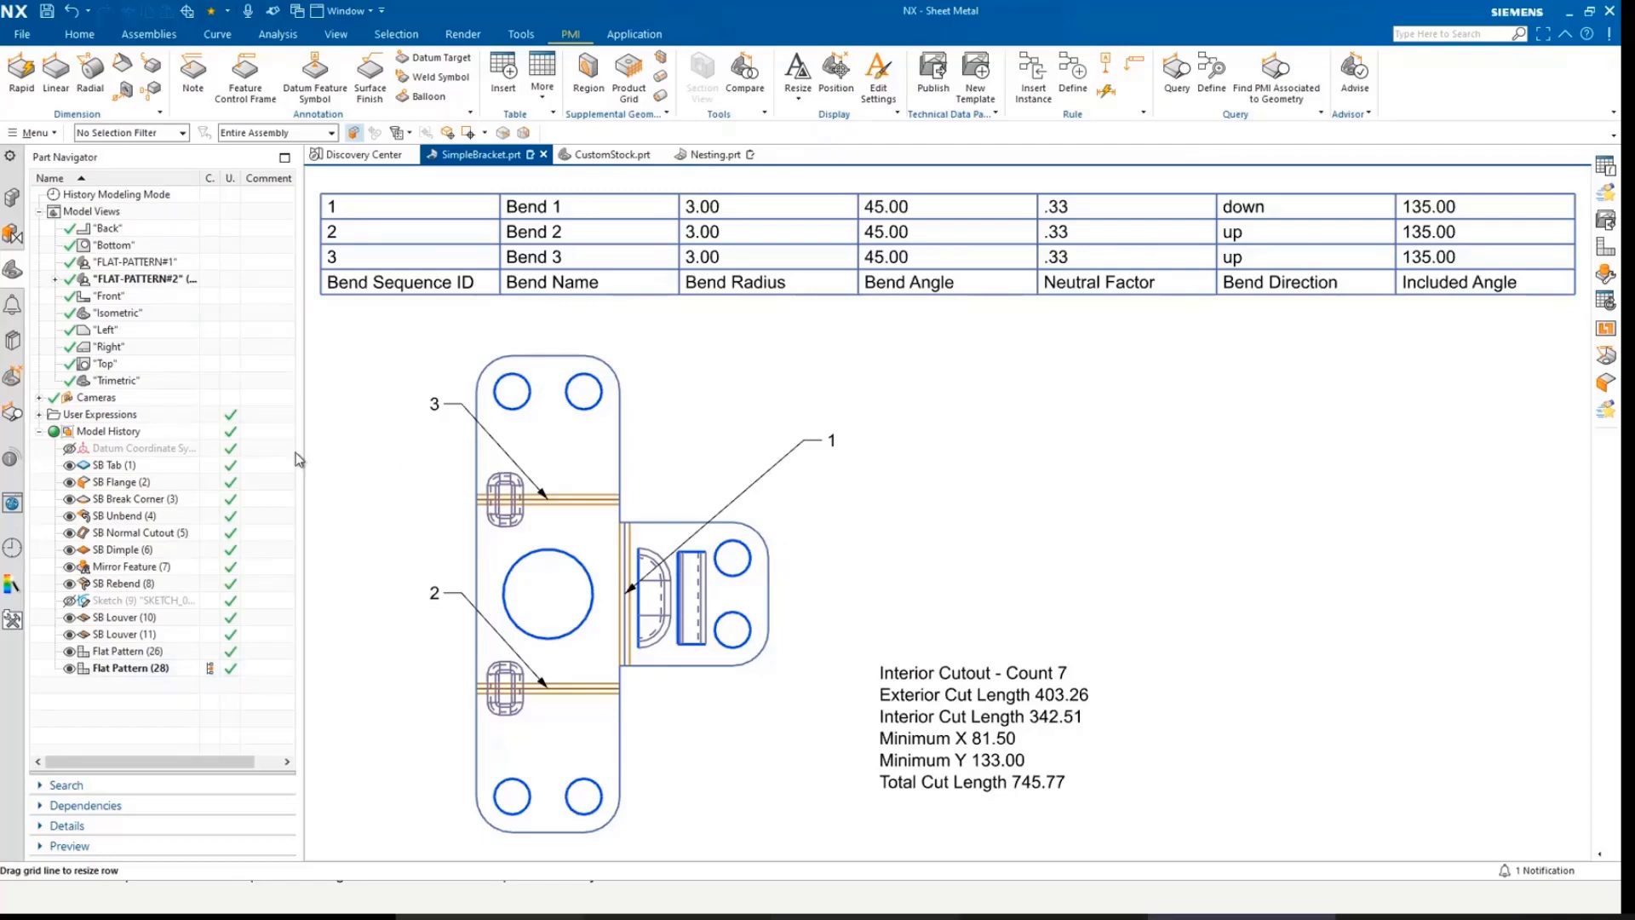
Edit SB Flange (2)'s Angle 1 expression, updating the note to exterior 400.40 and total 742.92
click(121, 482)
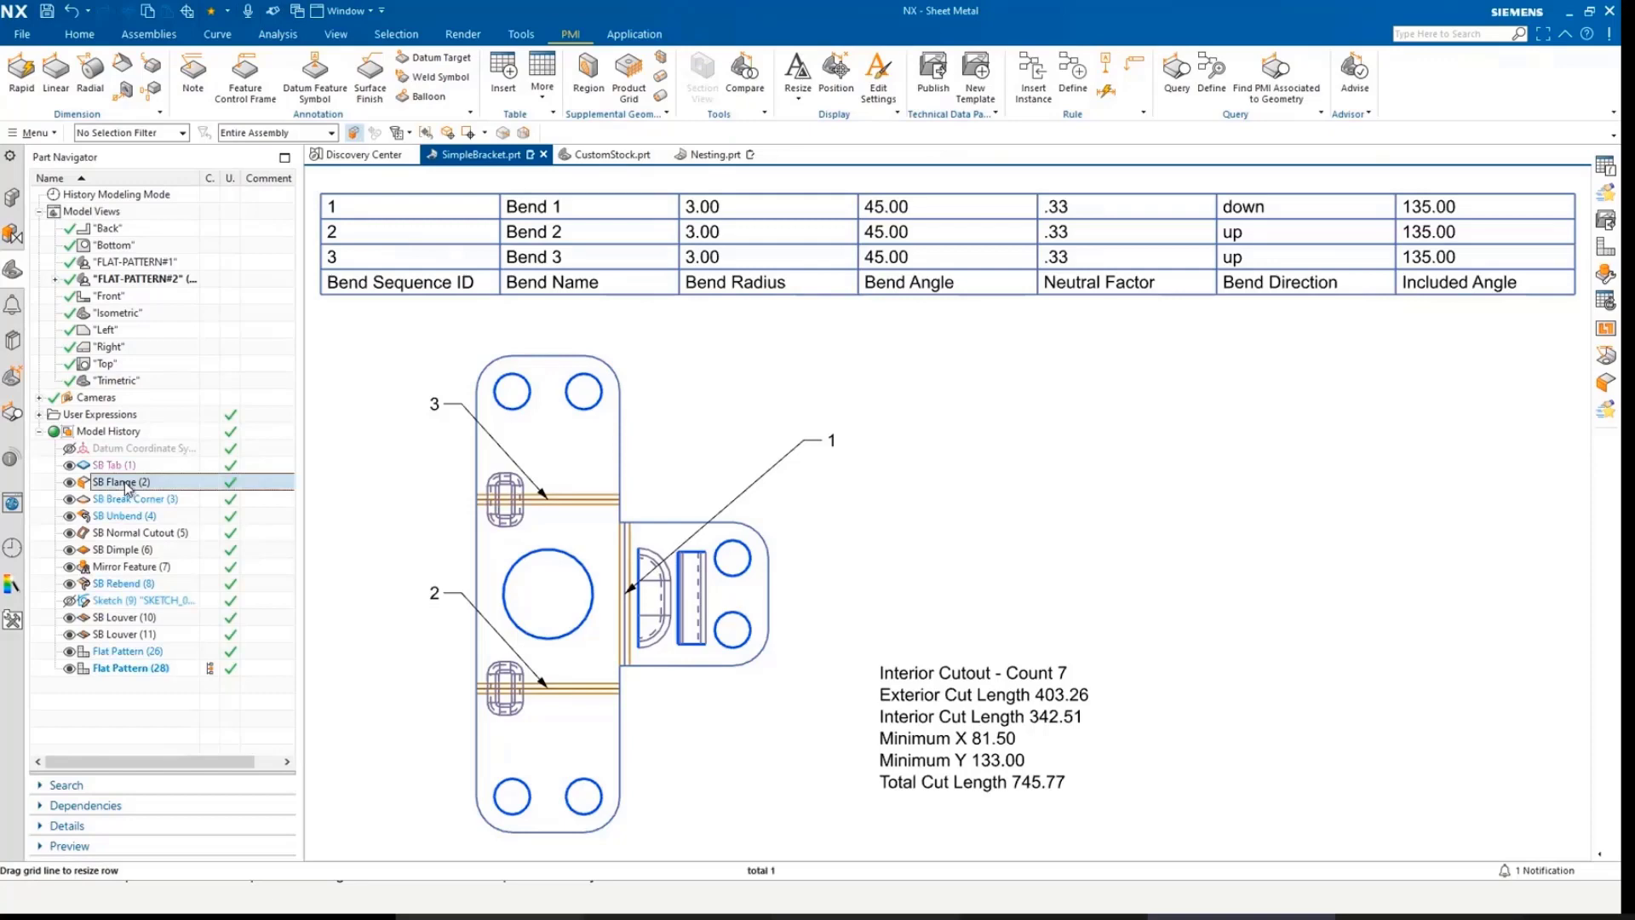
click(65, 551)
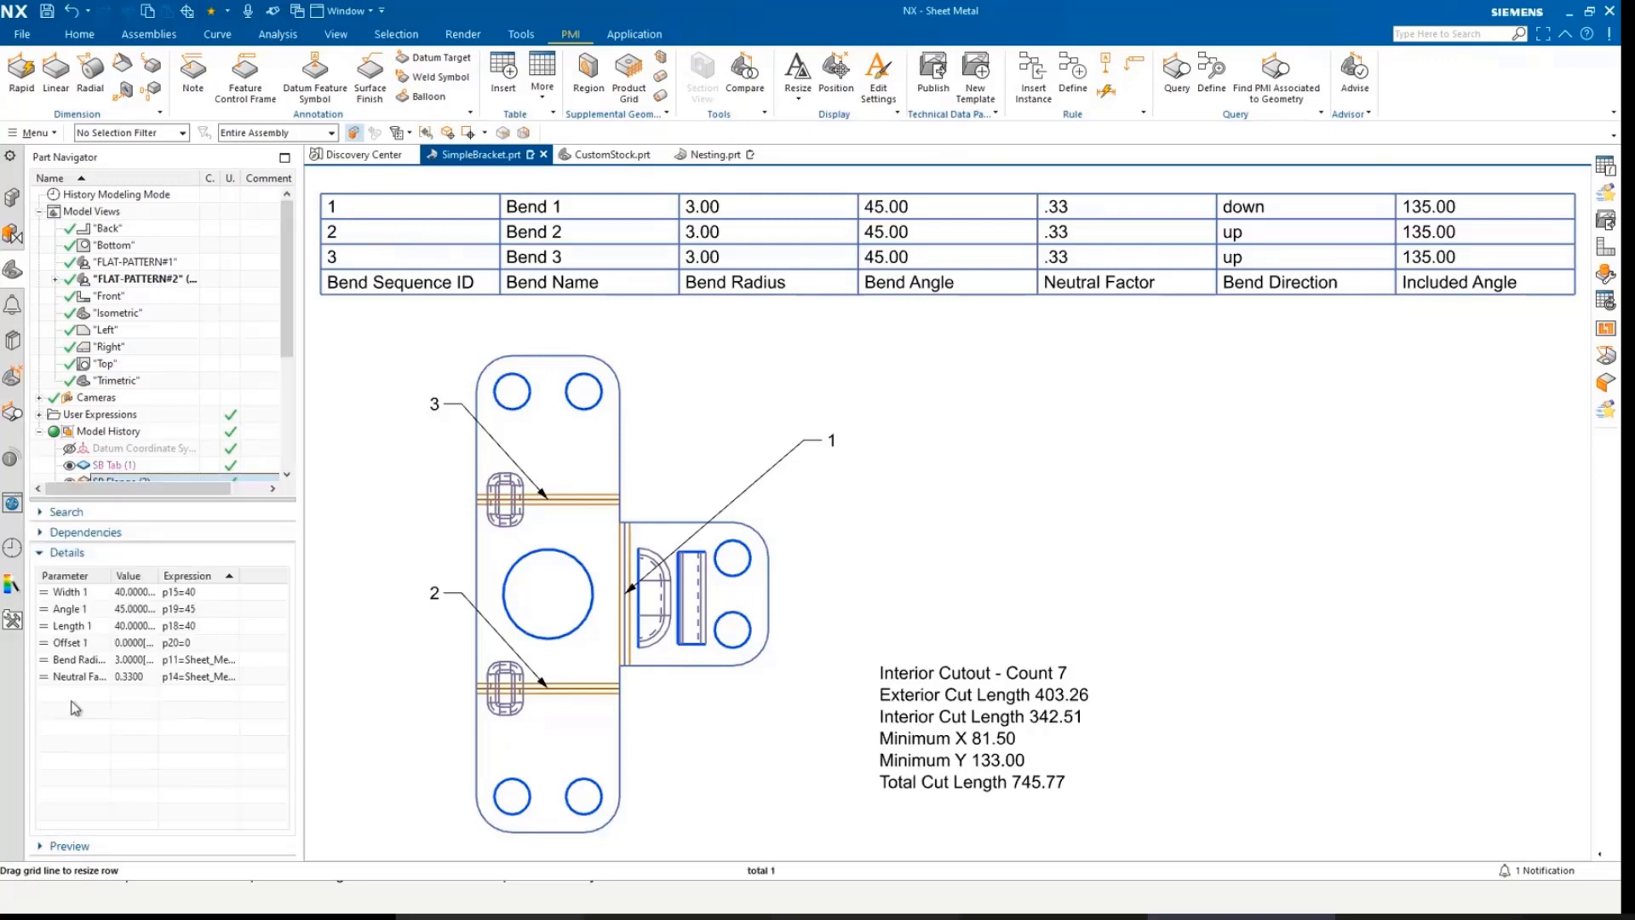
double_click(199, 608)
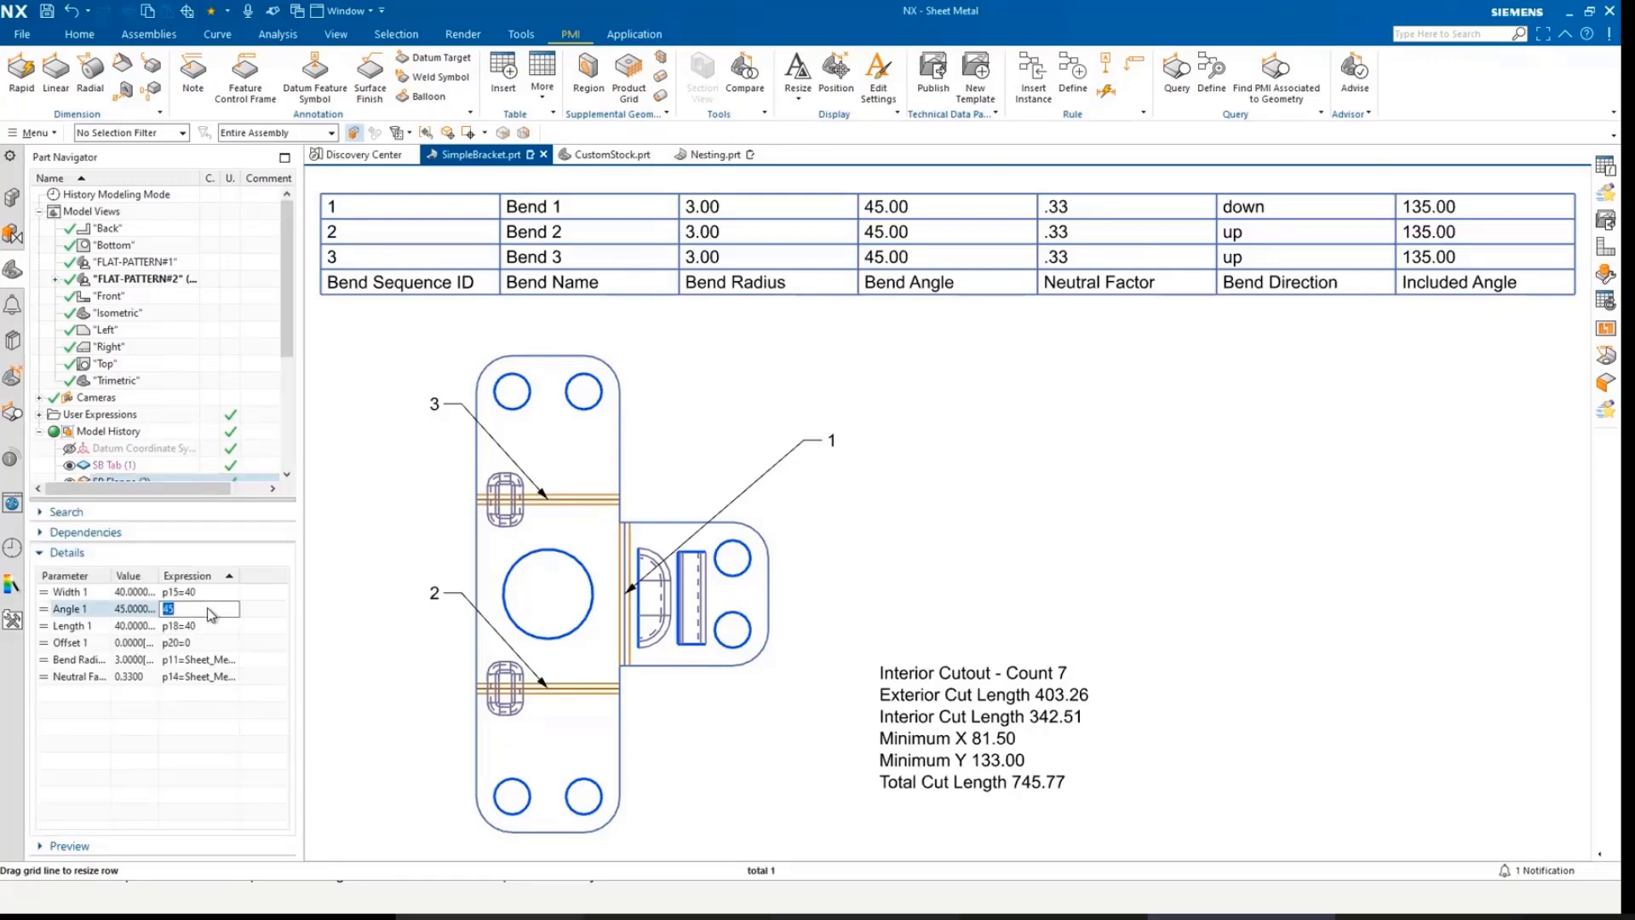
key(Return)
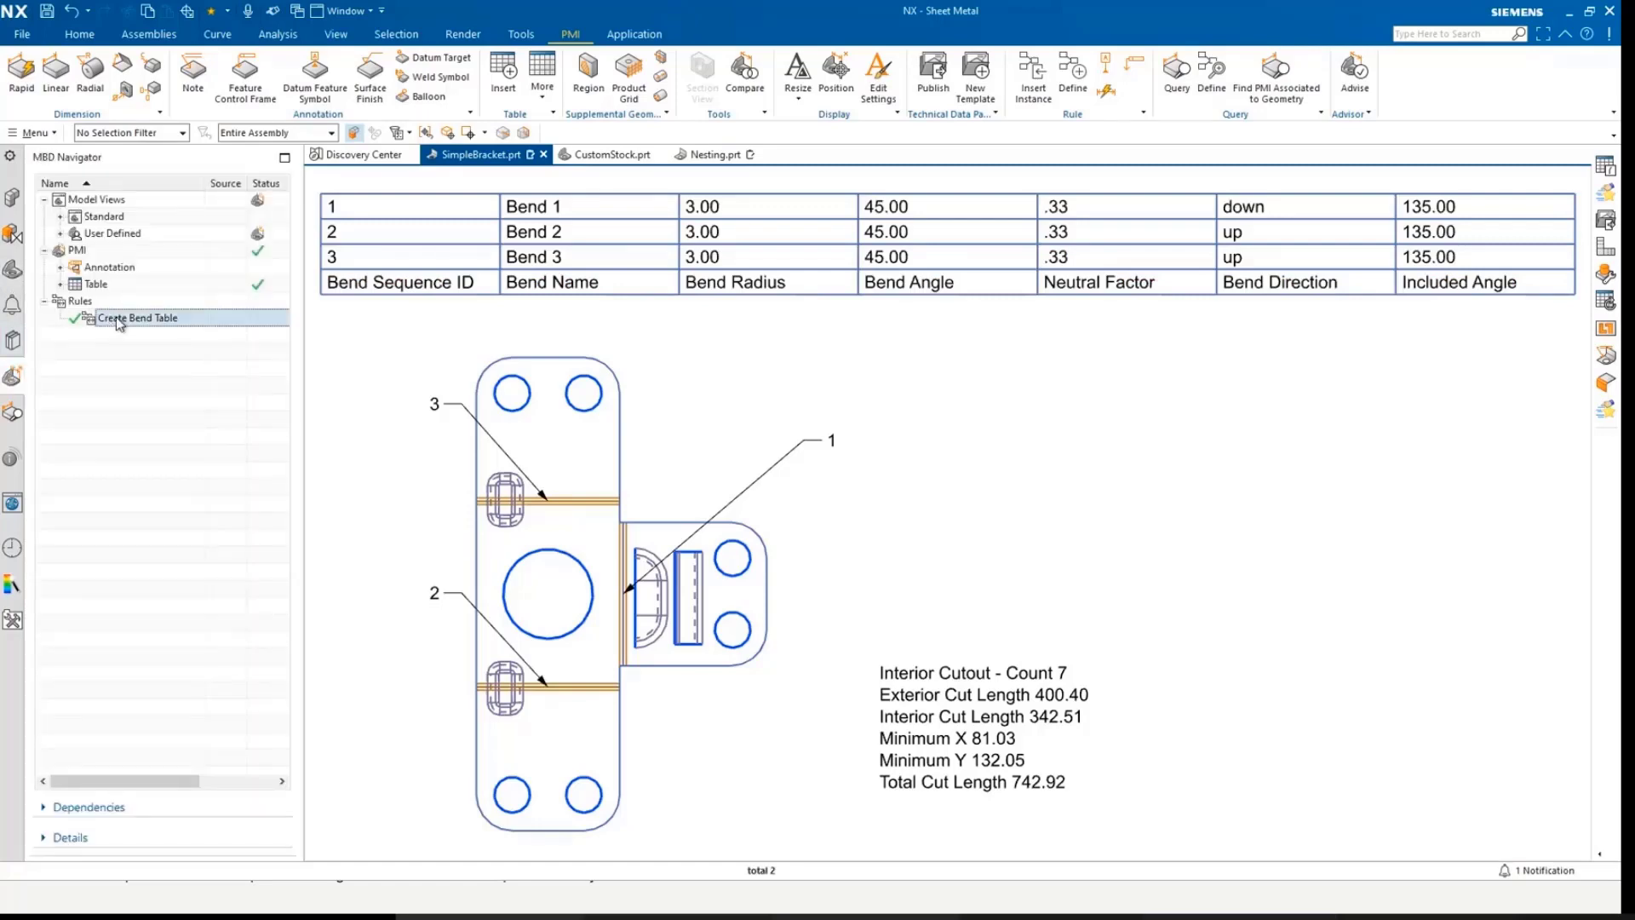
Update the Create Bend Table rule so bends show 30.00 angles and 150.00 included angles
right_click(136, 317)
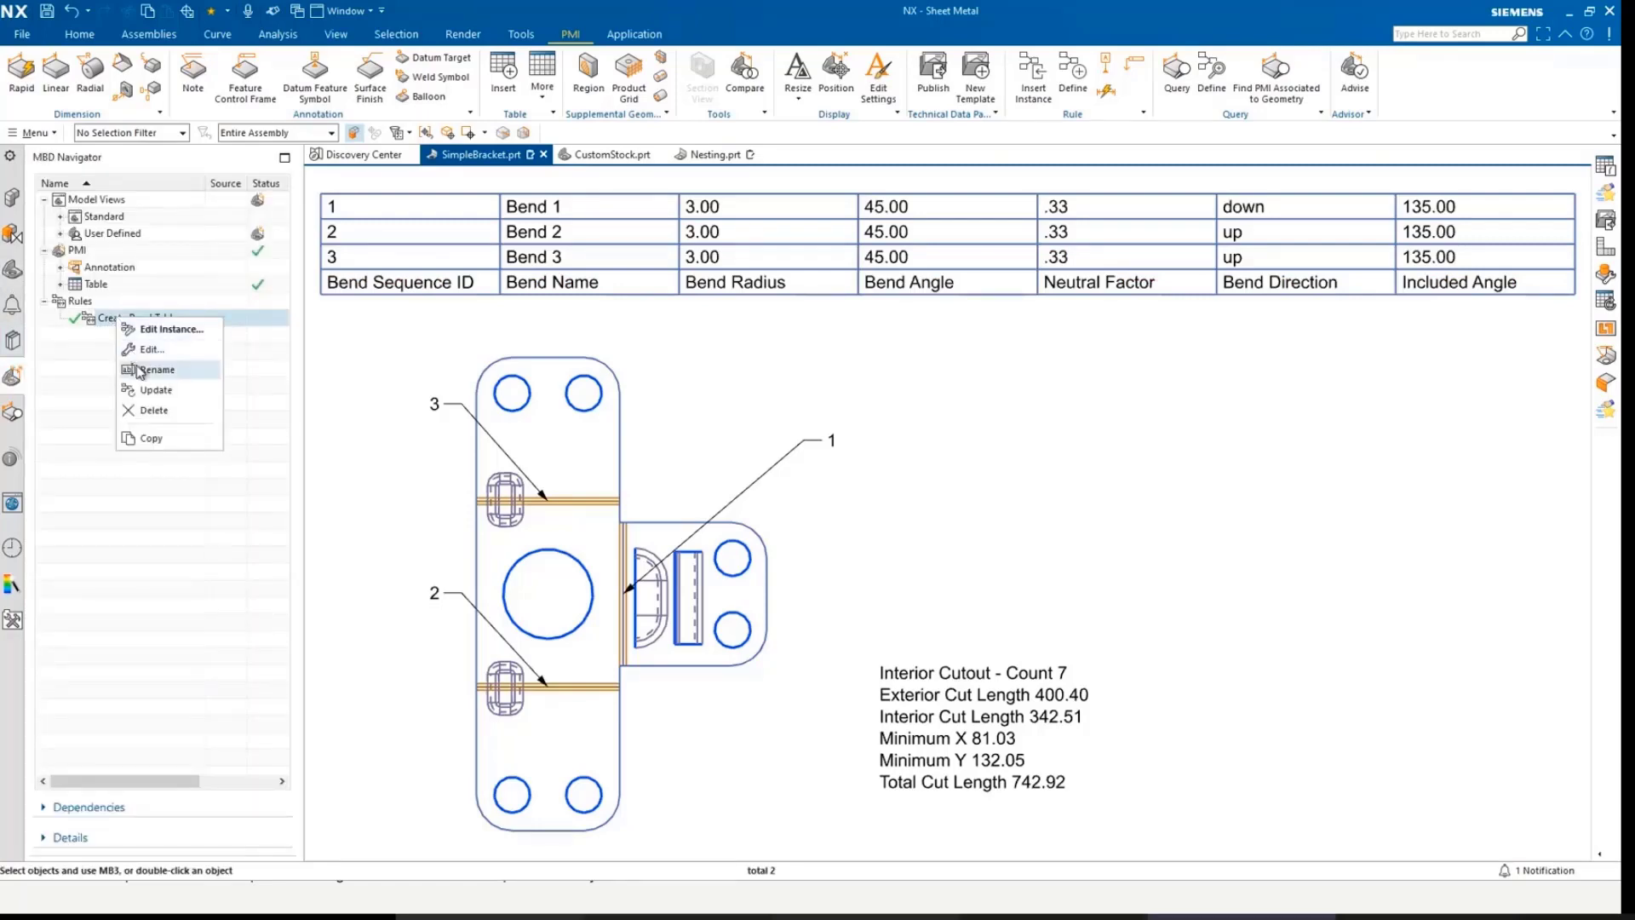
click(155, 389)
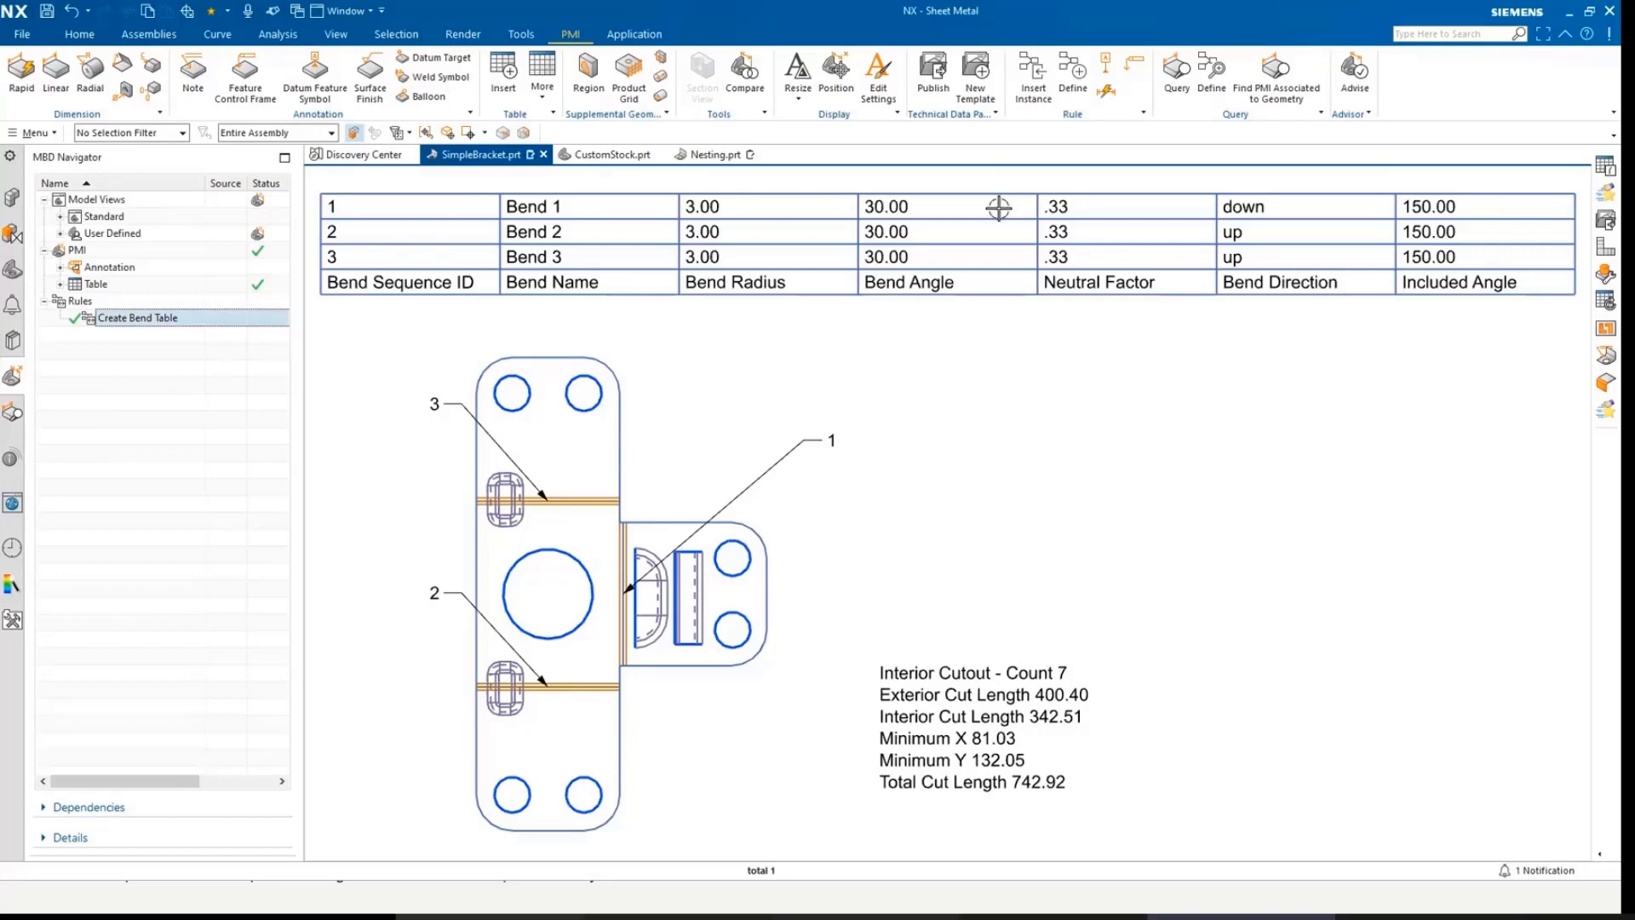
mouse_move(916, 520)
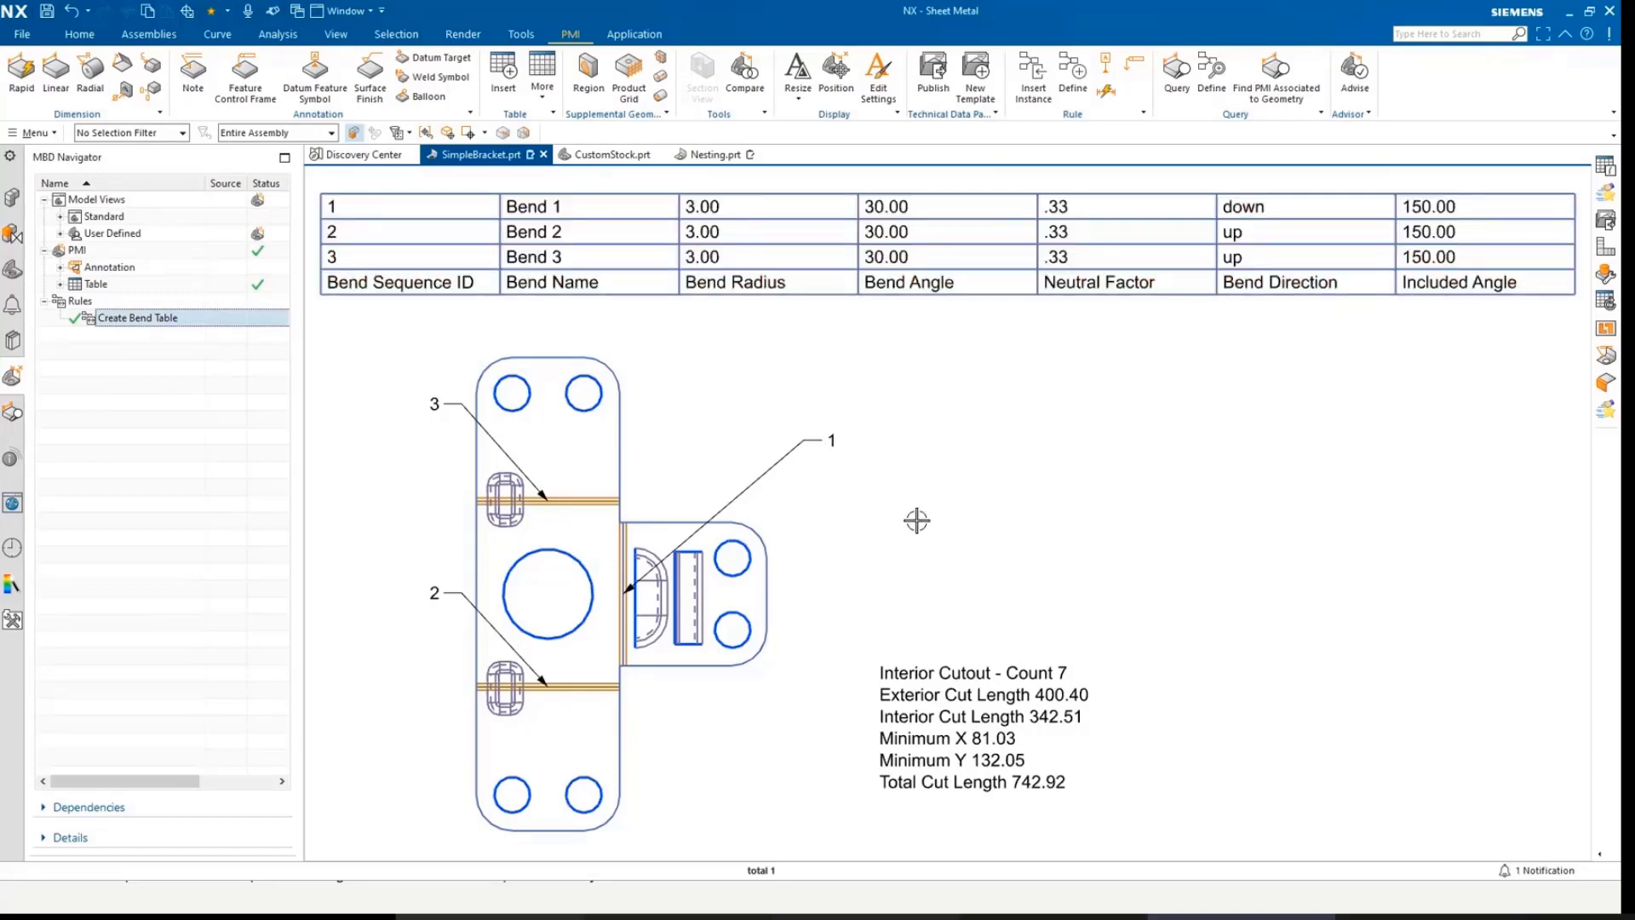
mouse_move(873, 461)
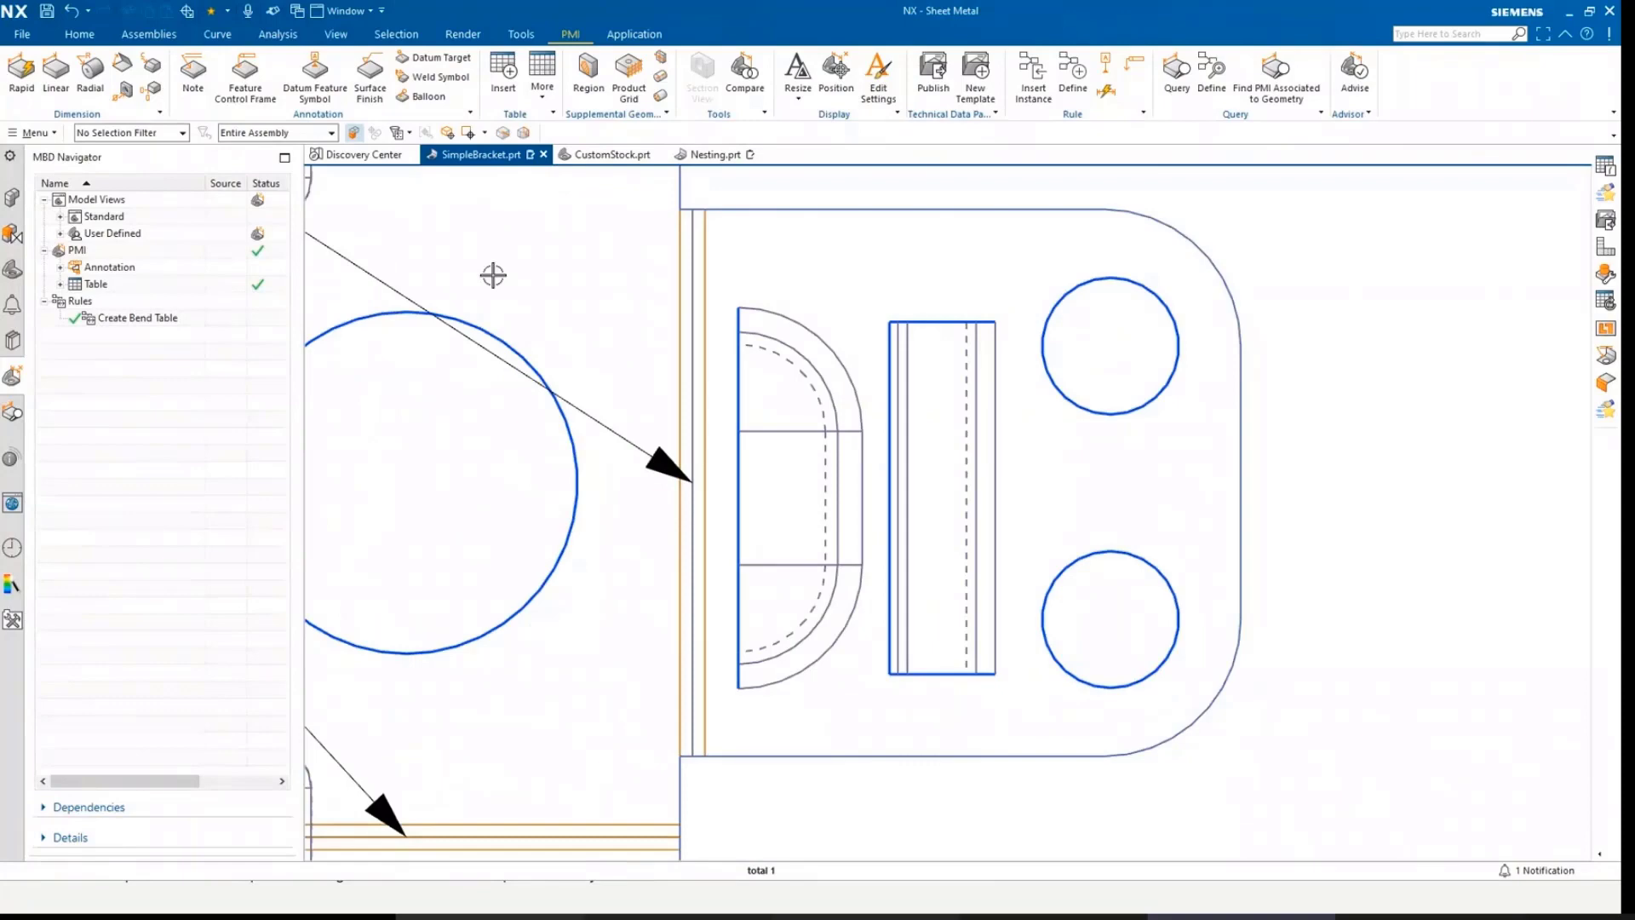
click(21, 33)
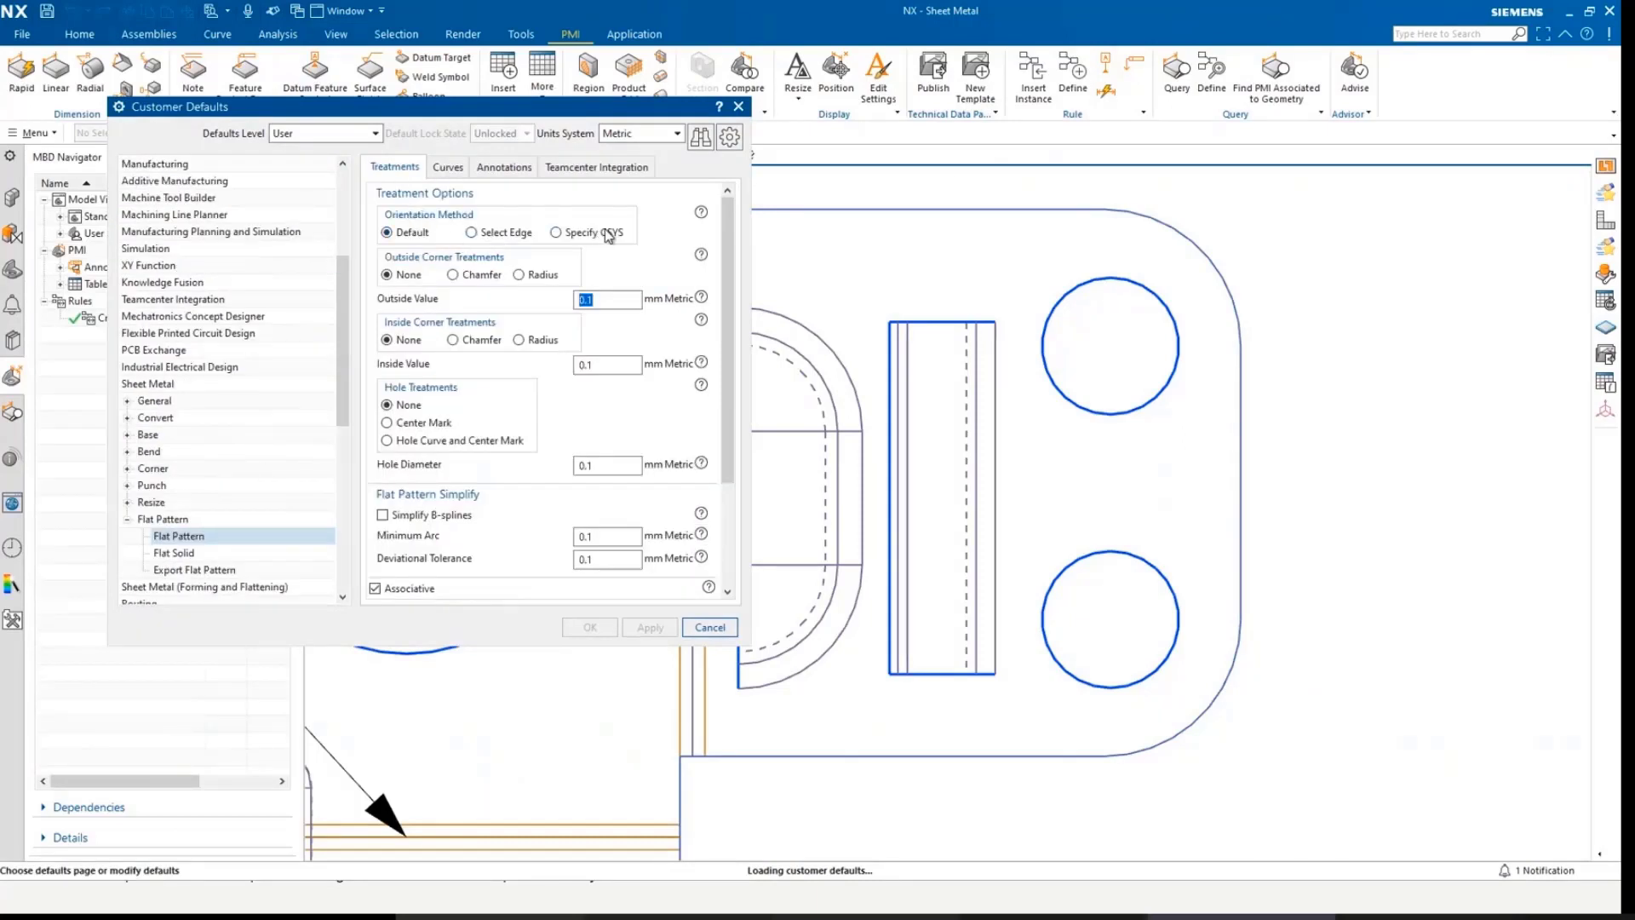
scroll(down, 3)
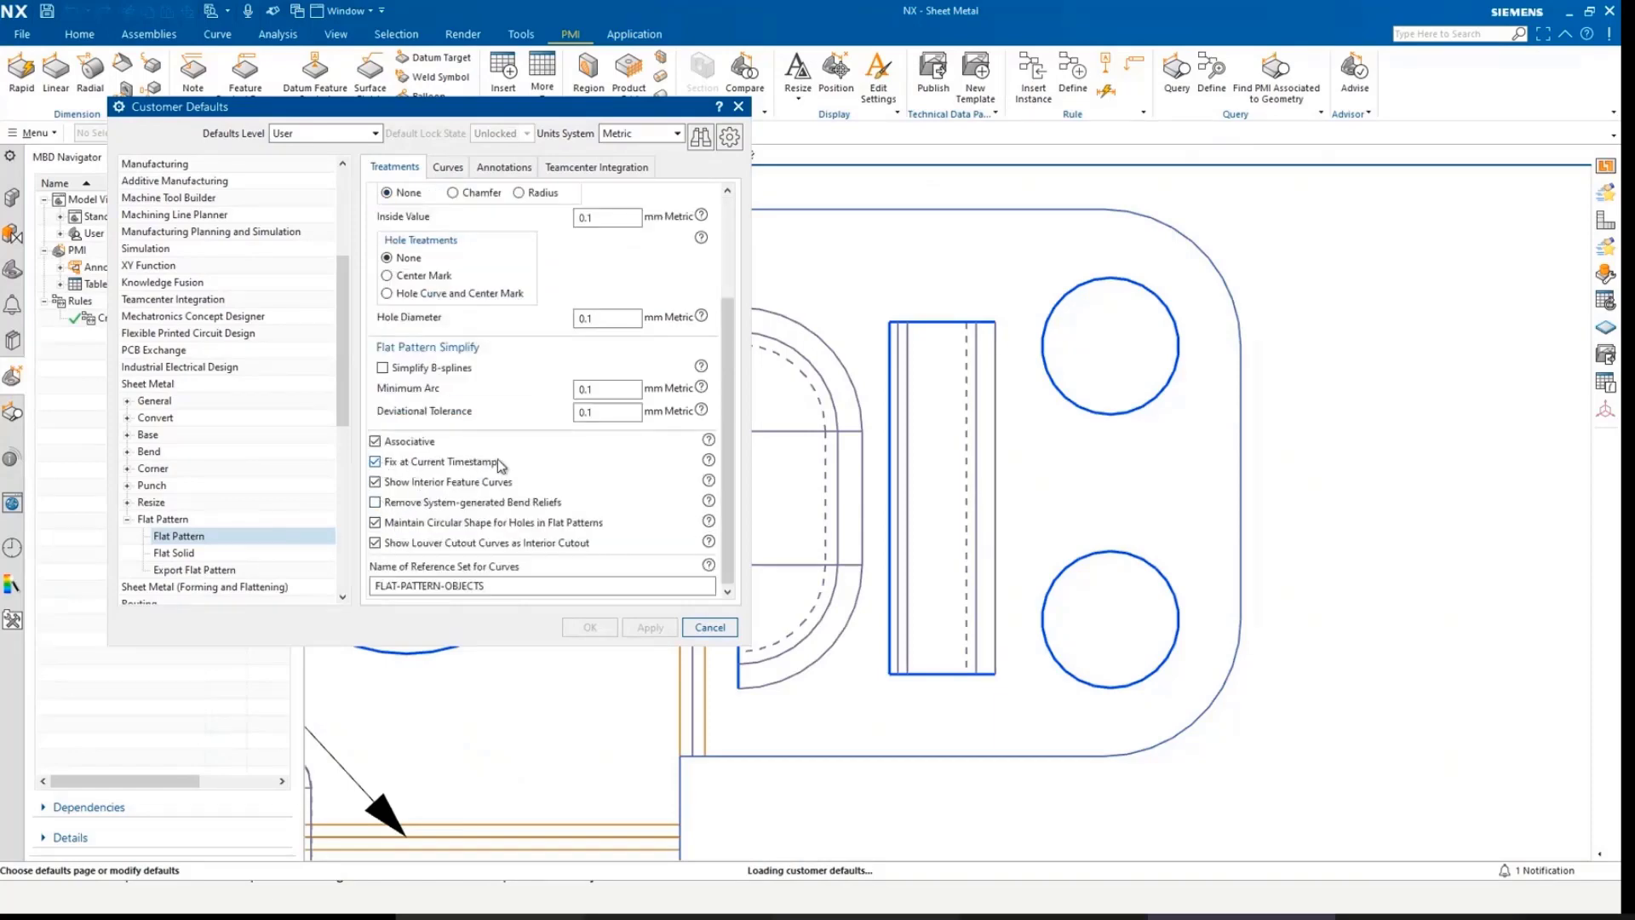
mouse_move(431, 549)
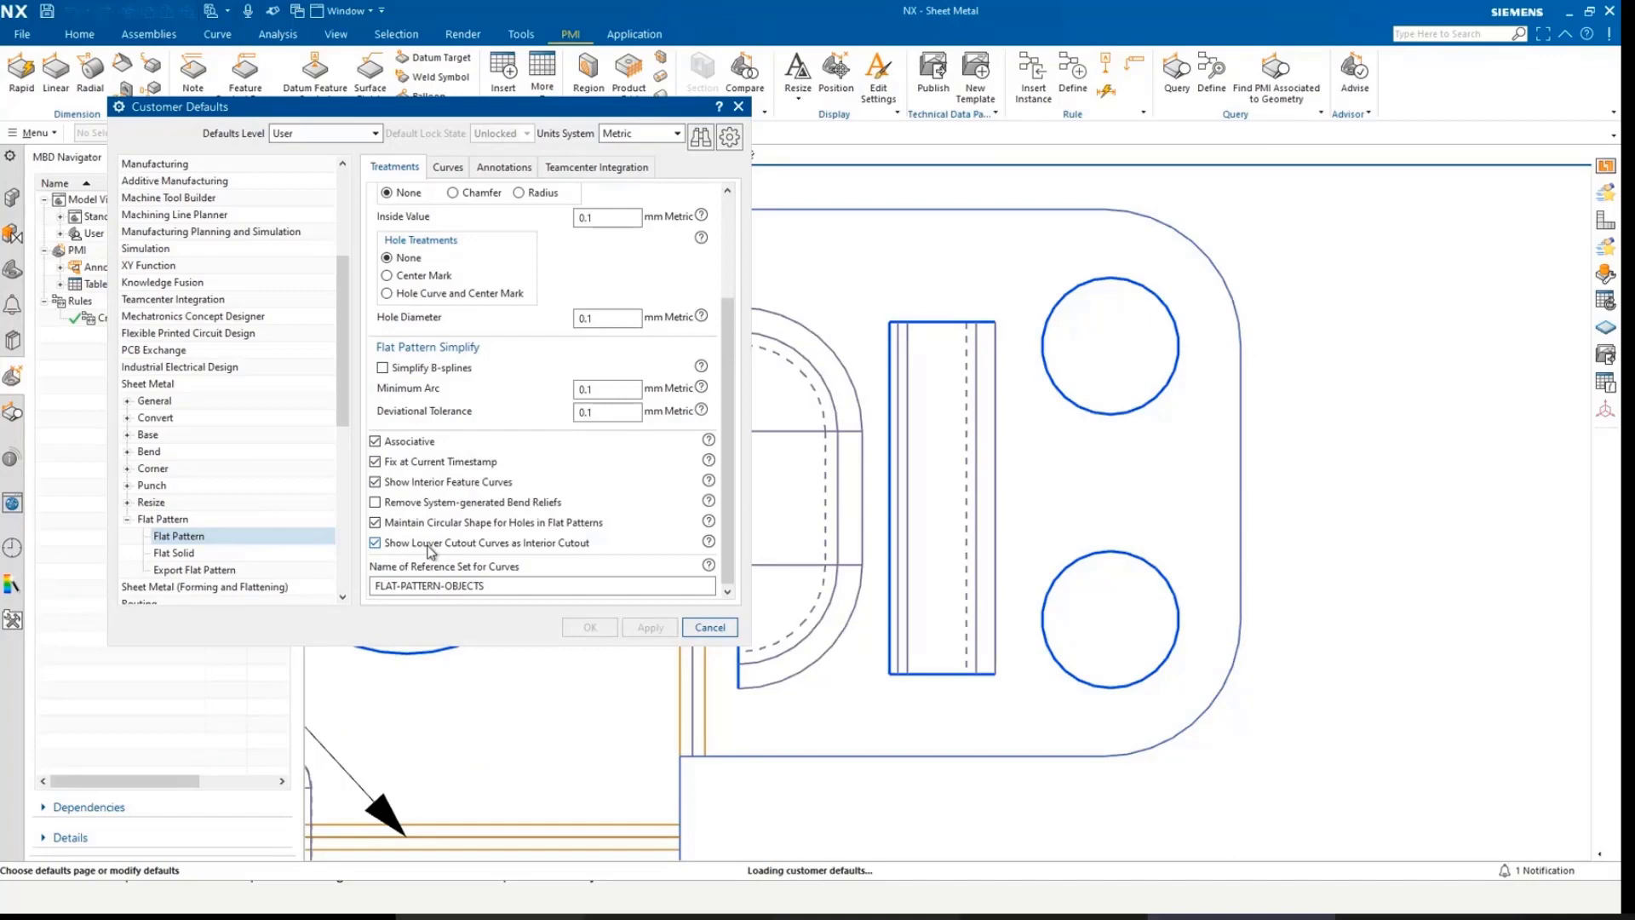
mouse_move(560, 551)
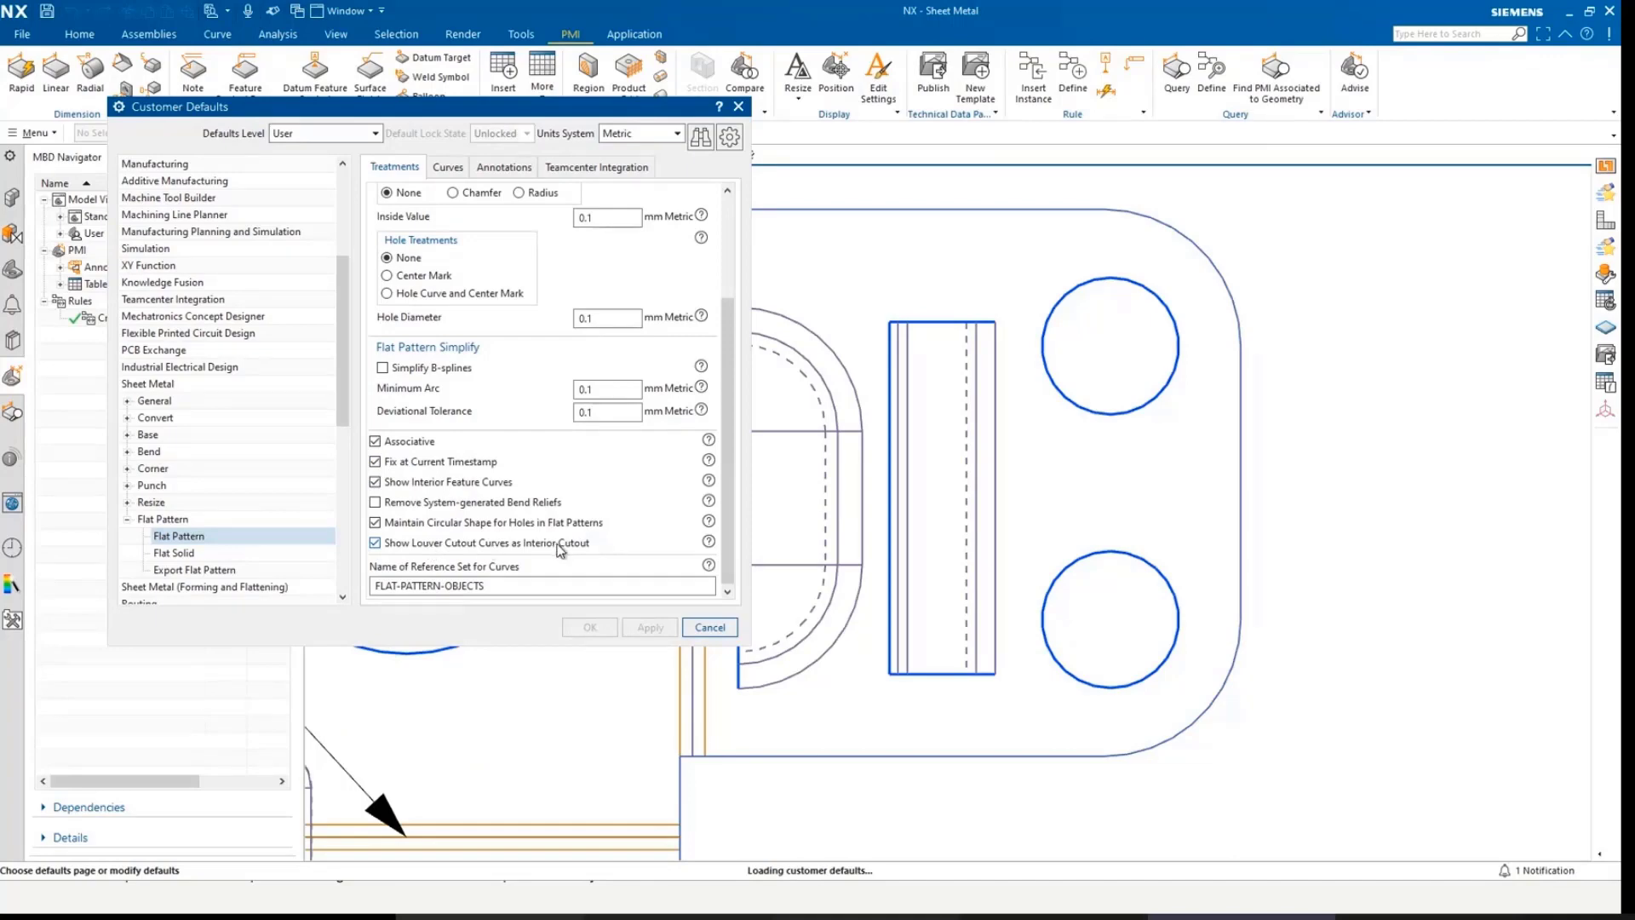
mouse_move(709, 627)
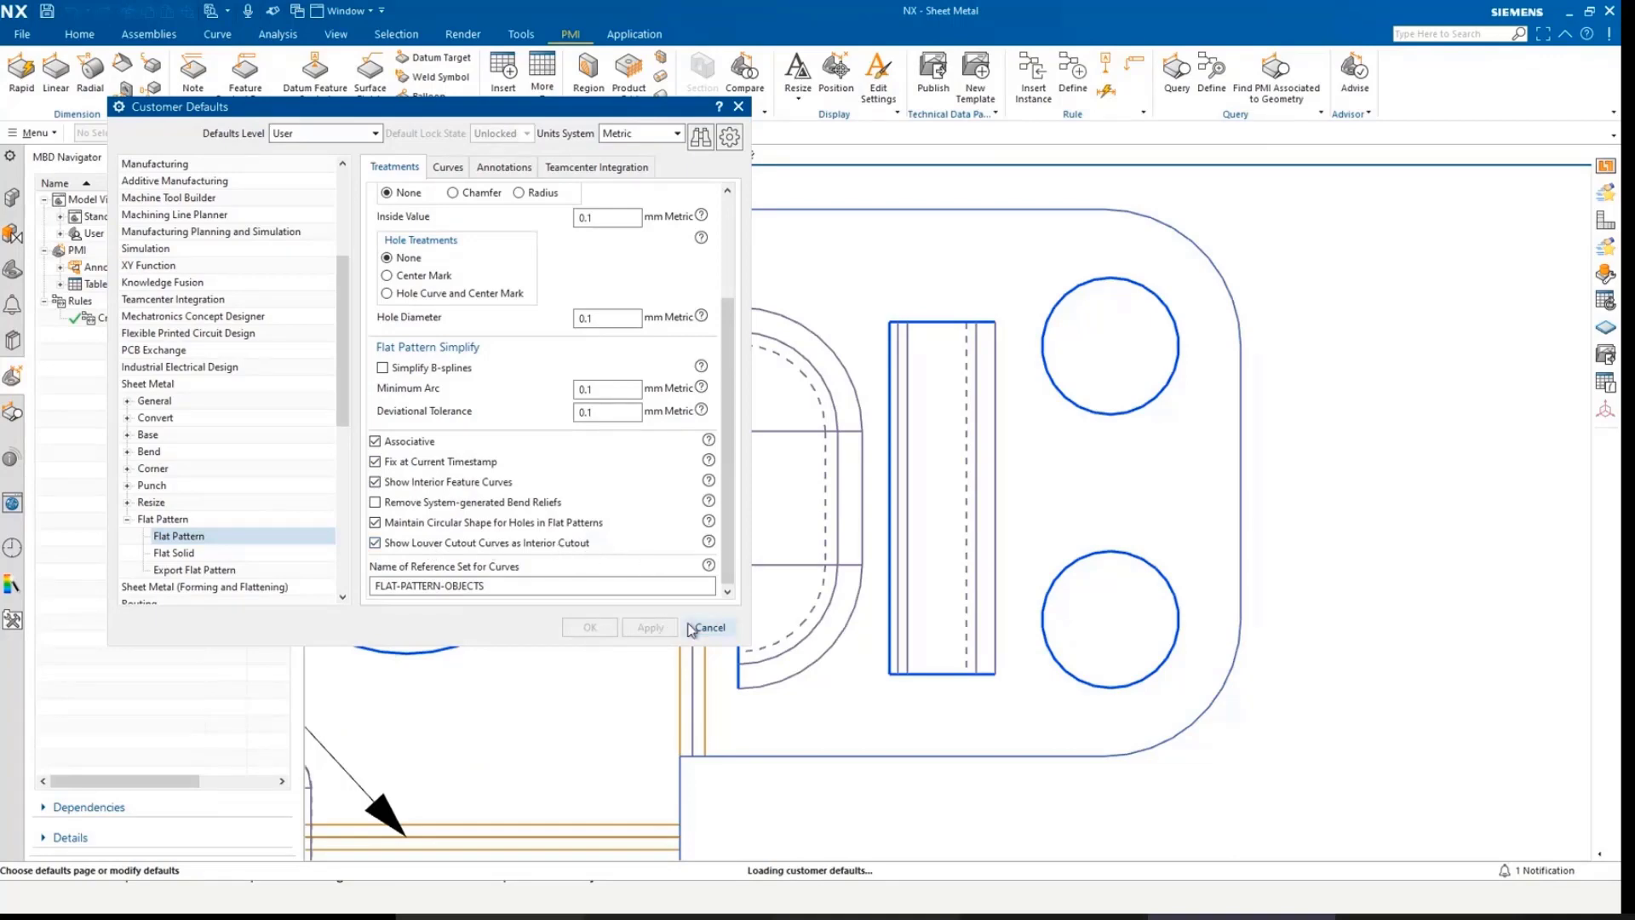
click(708, 626)
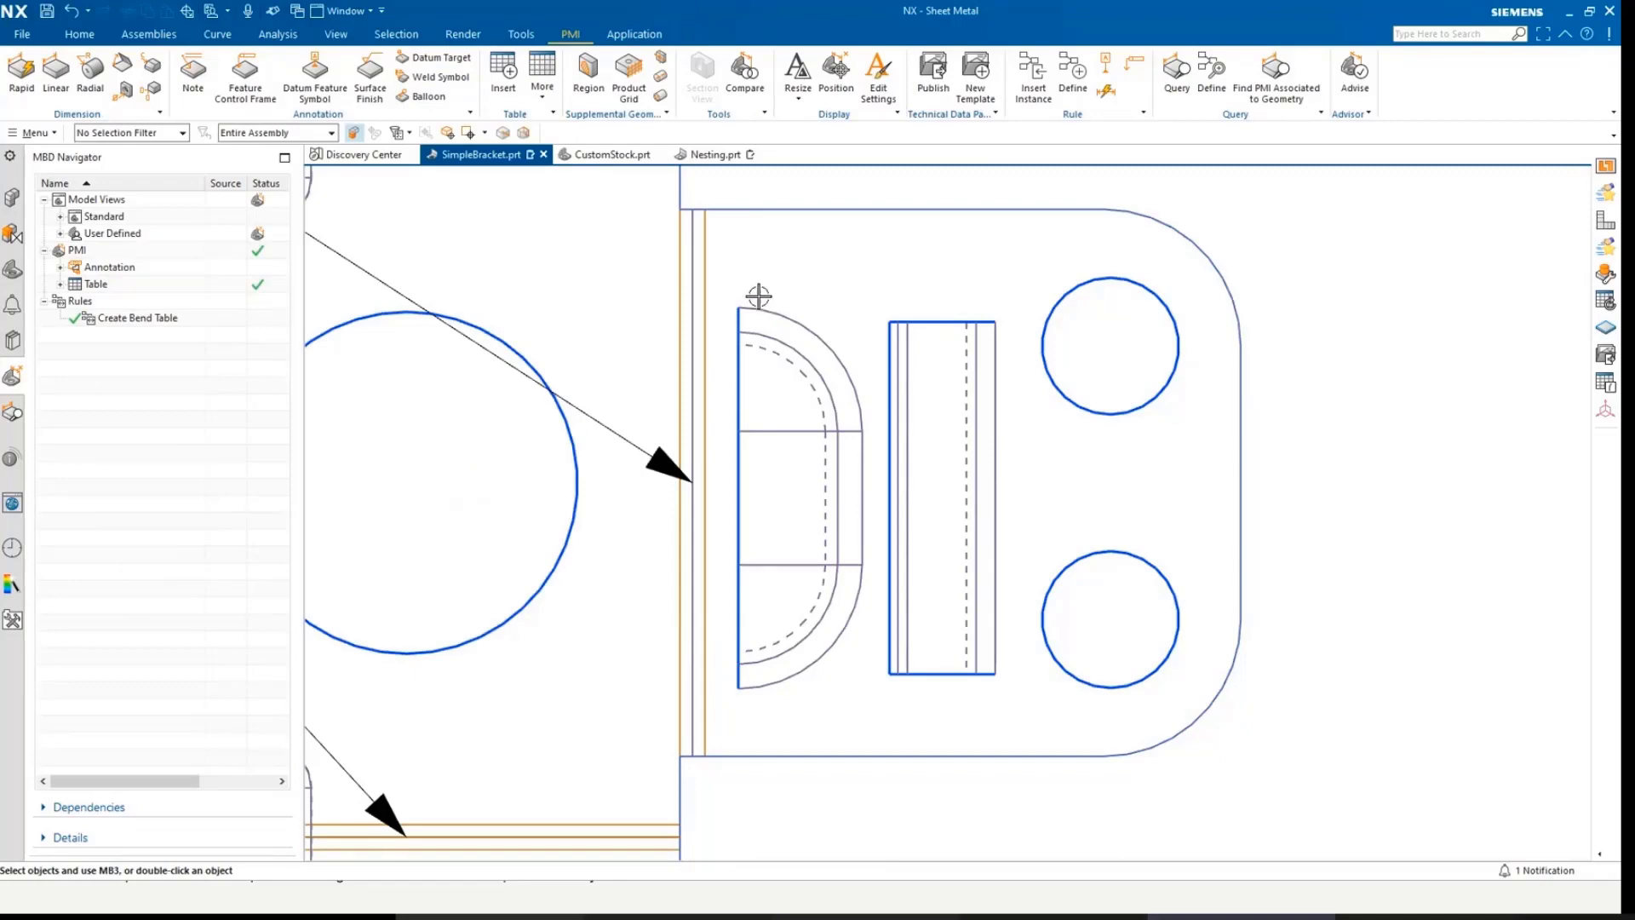
In Sheet Metal Preferences, uncheck Show Louver Cutout Curves as Interior Cutout and apply
click(79, 34)
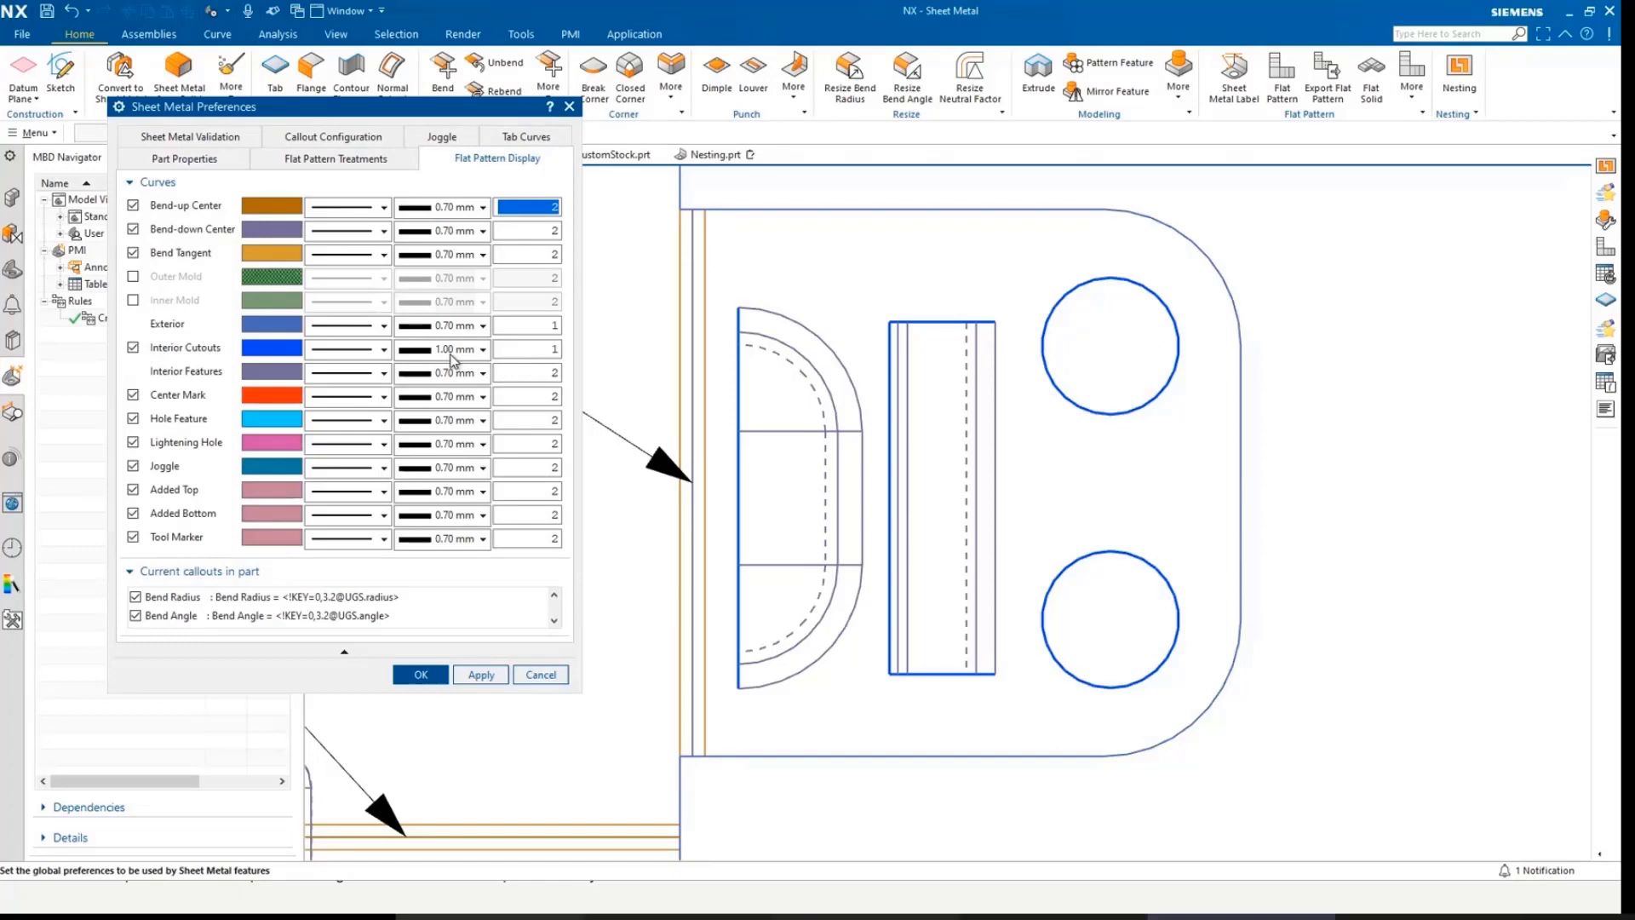
mouse_move(699, 688)
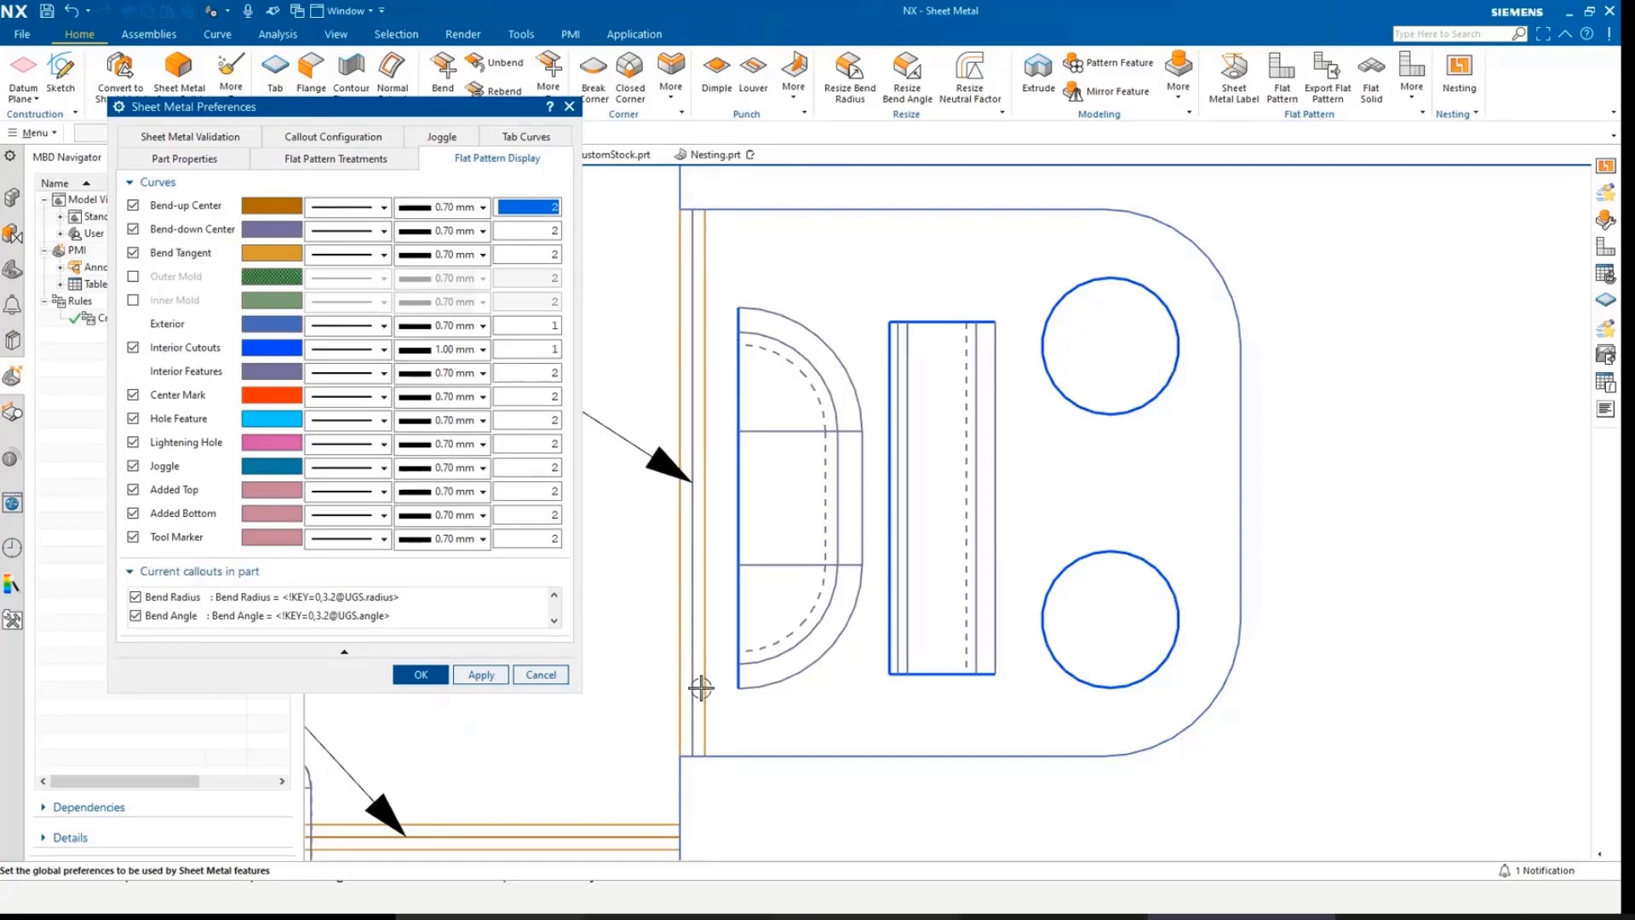
mouse_move(333, 159)
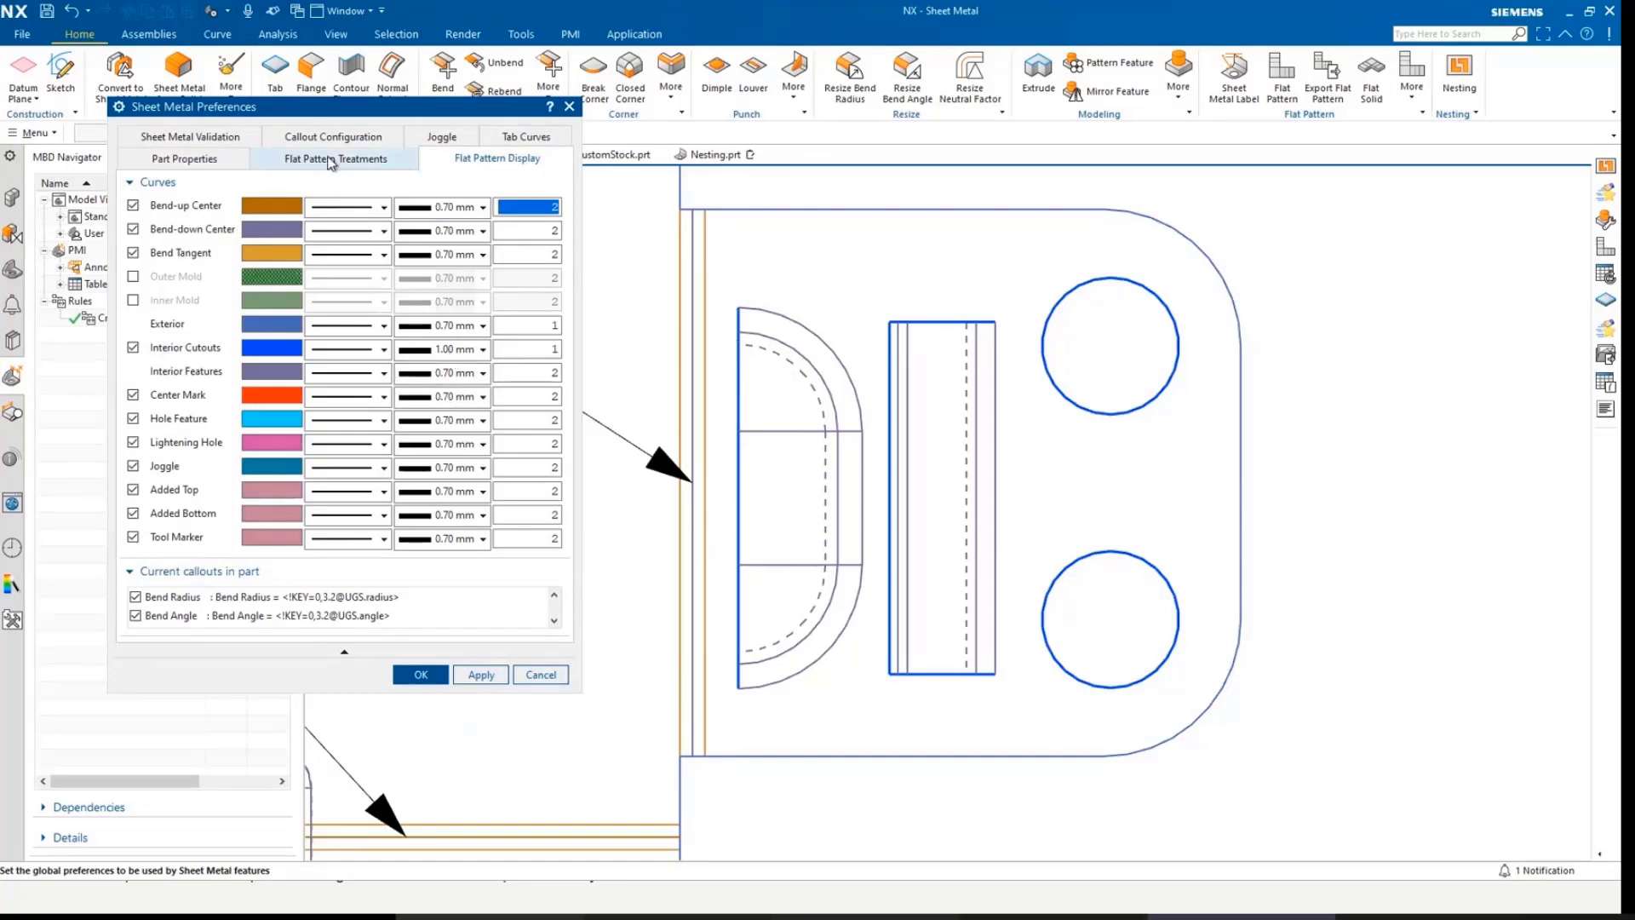
click(334, 158)
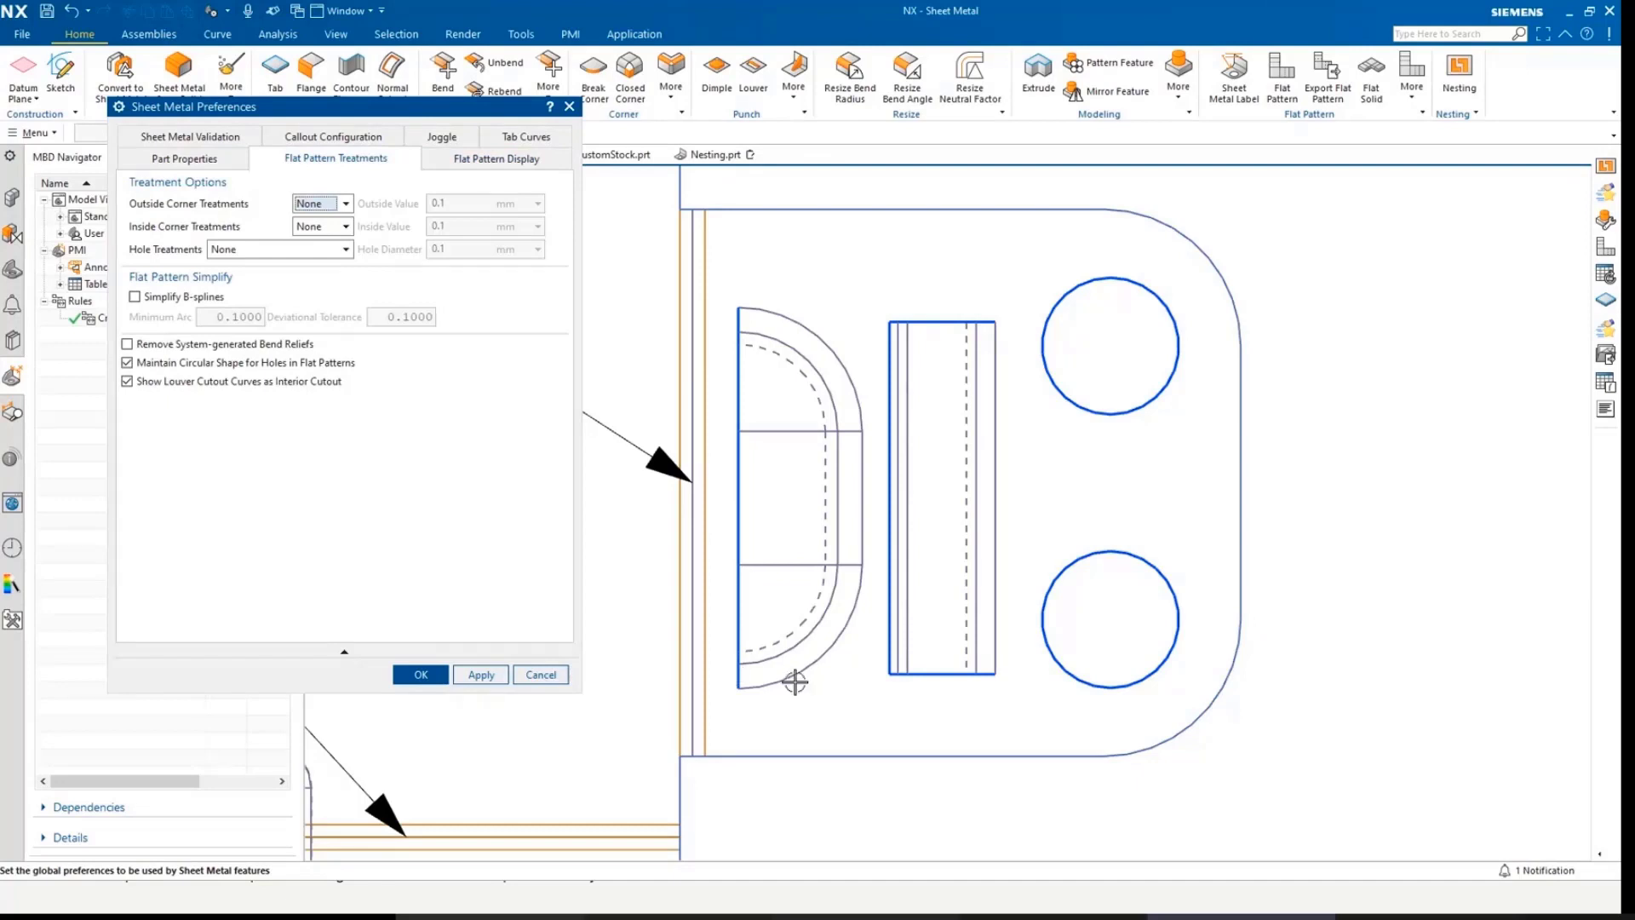
mouse_move(980, 329)
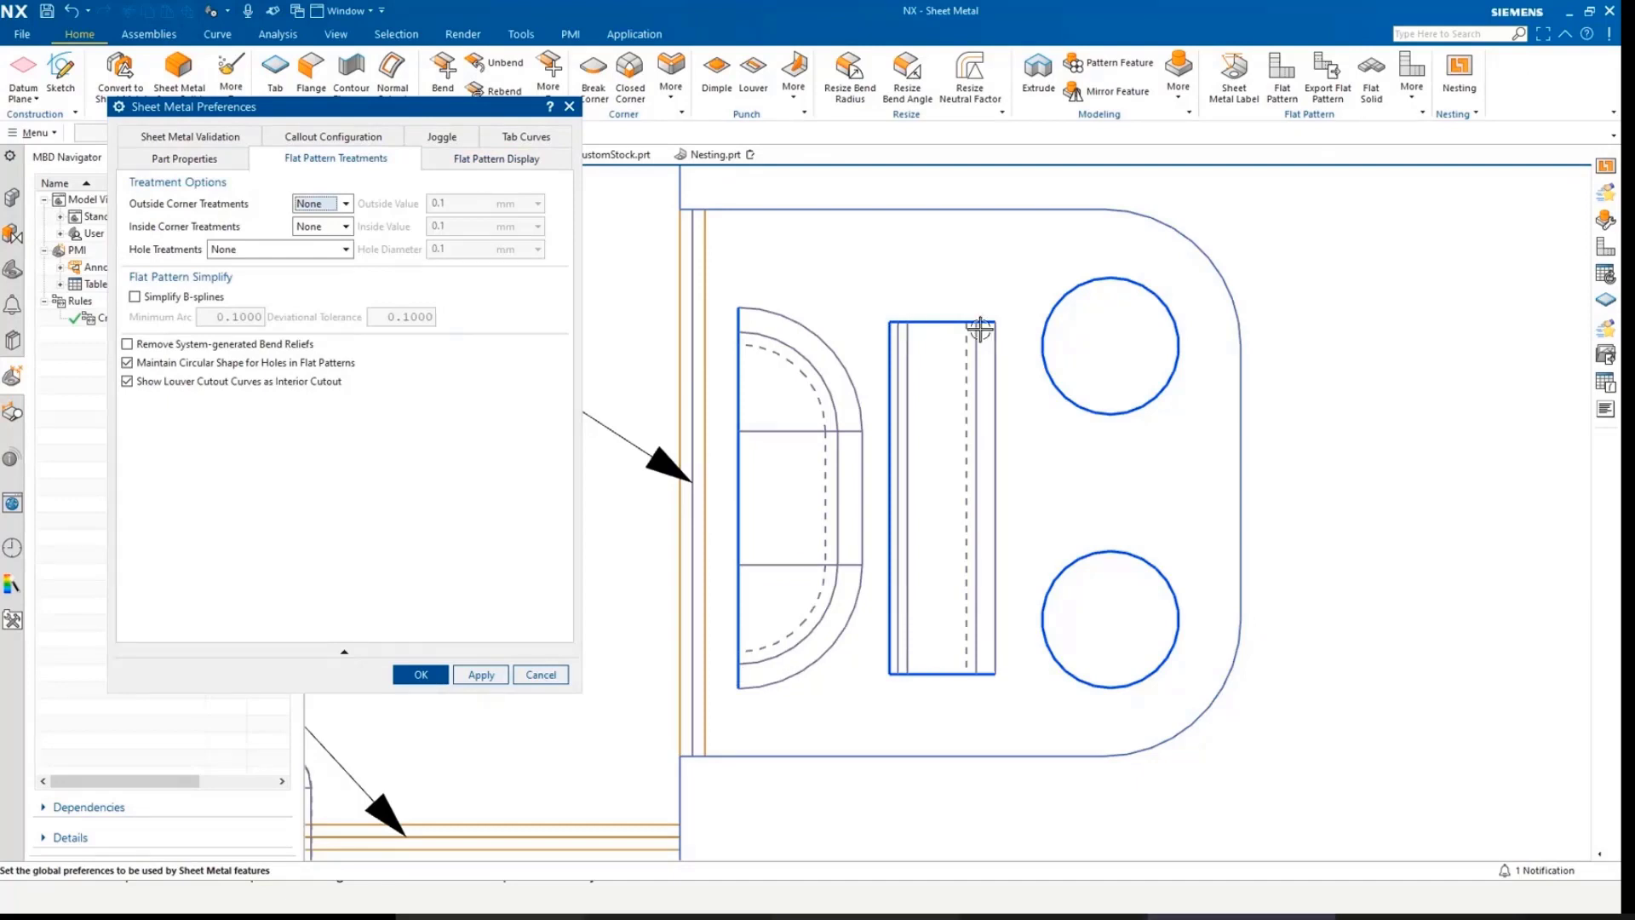
mouse_move(358, 488)
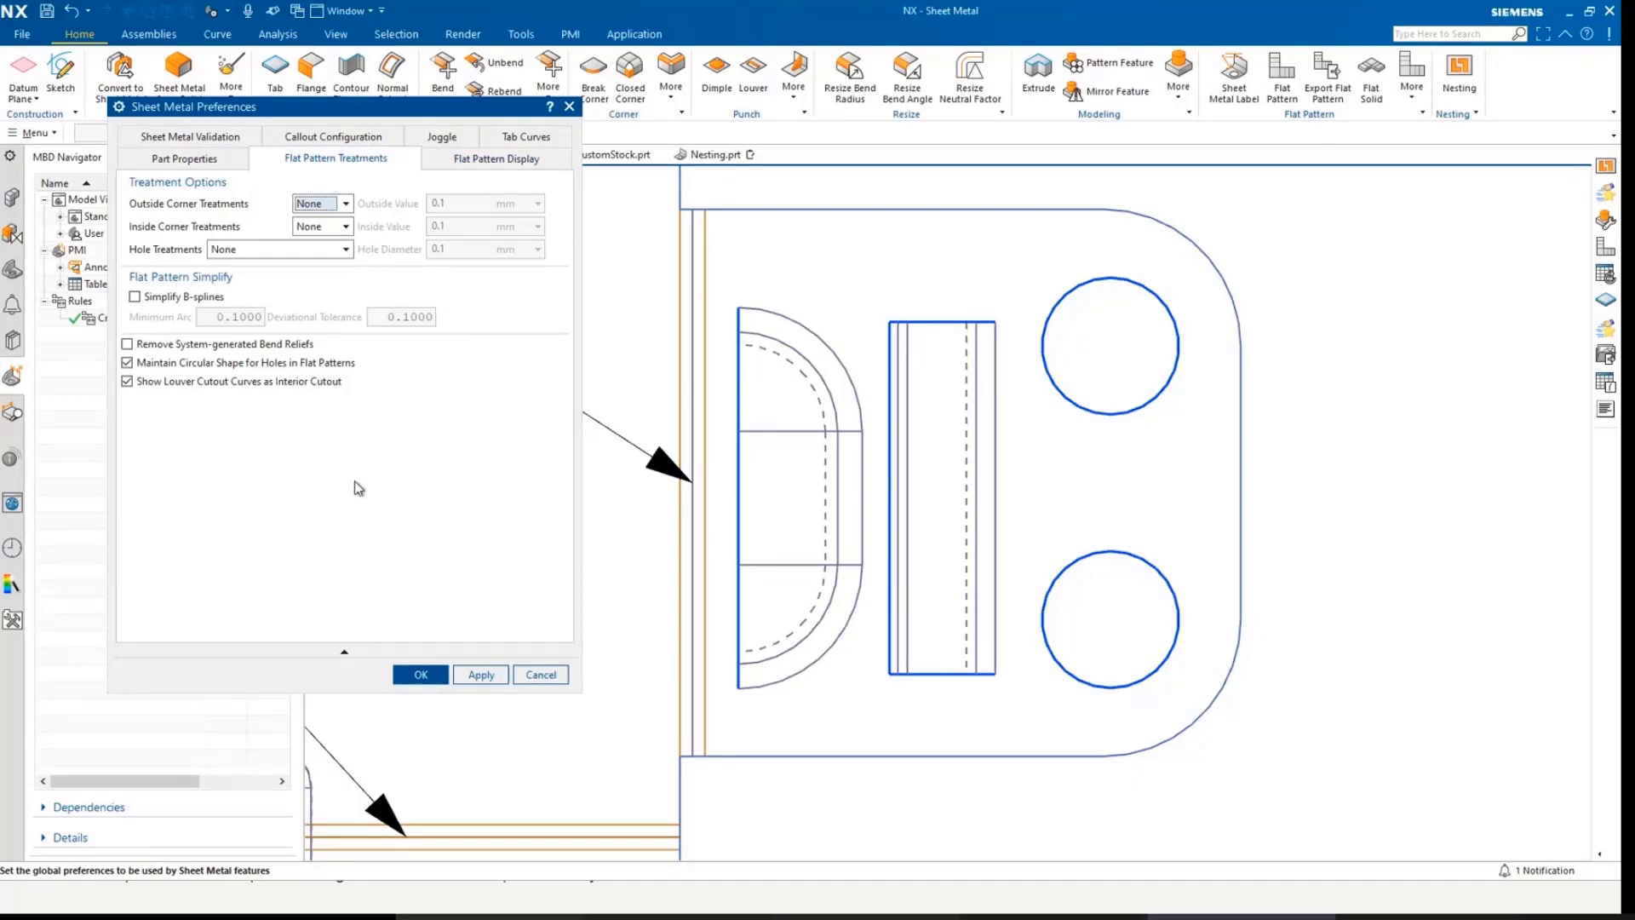
mouse_move(701, 438)
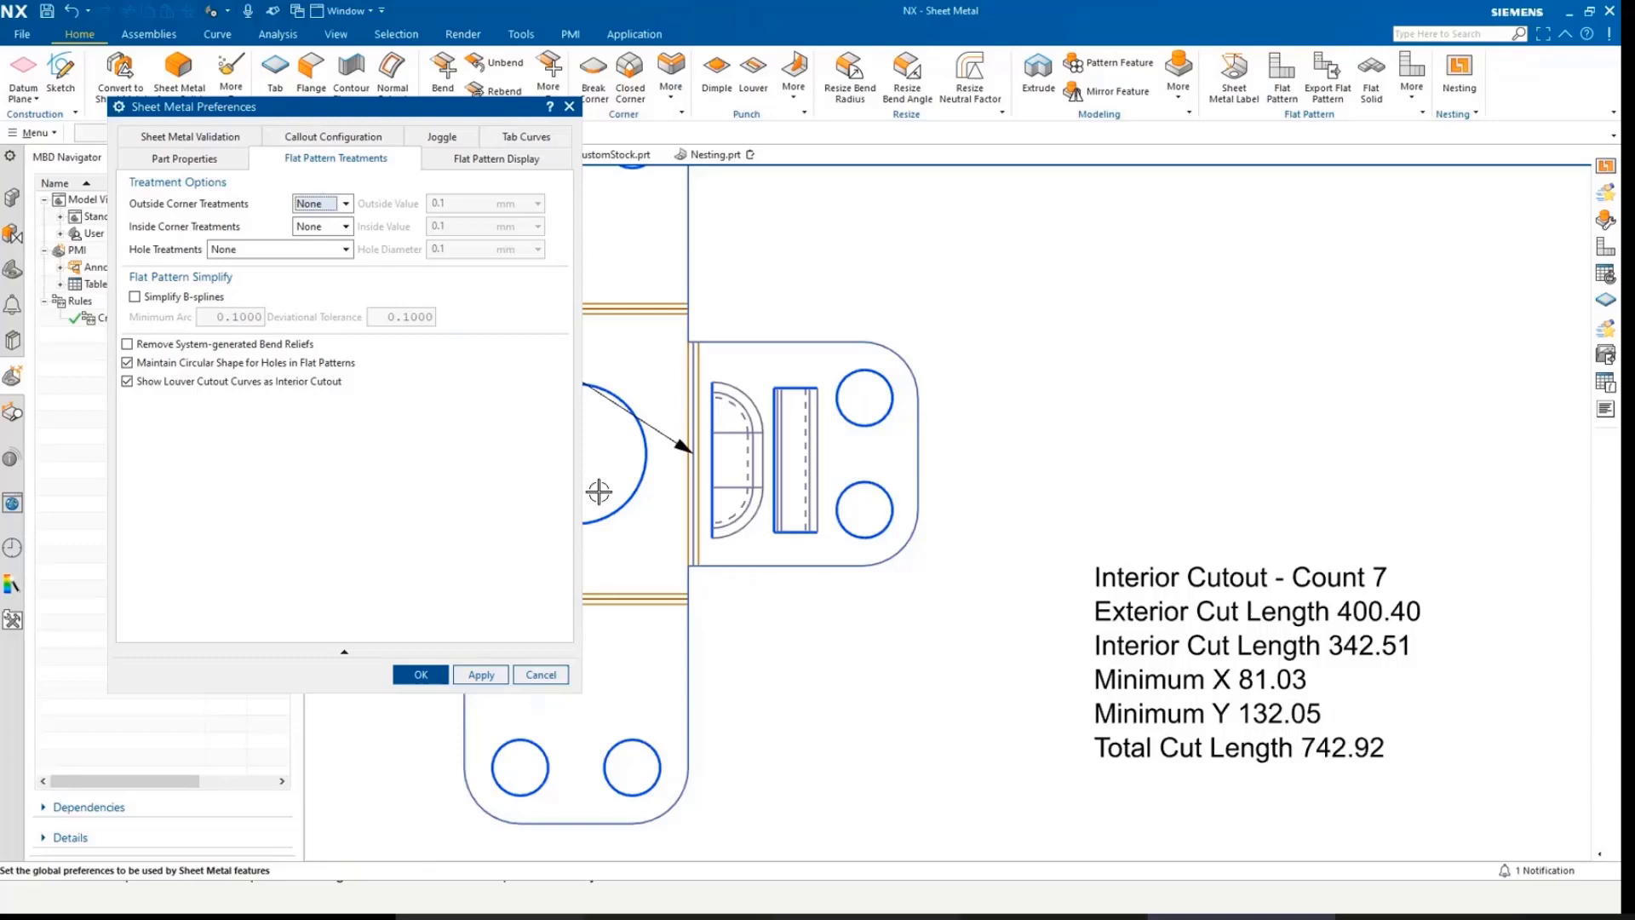
click(126, 381)
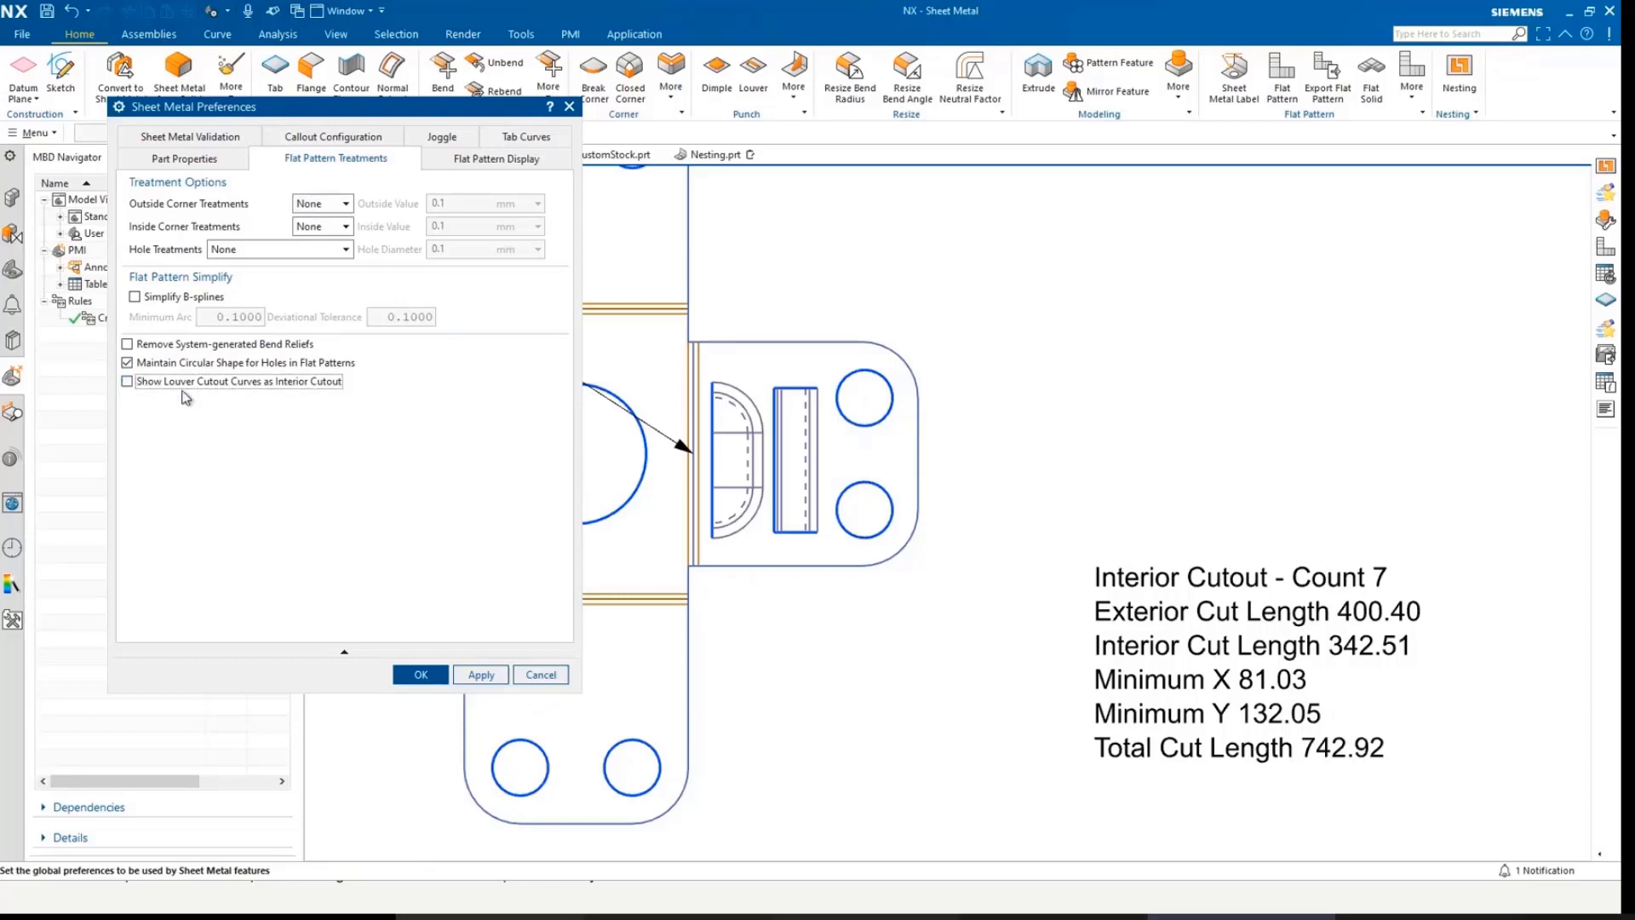
click(480, 674)
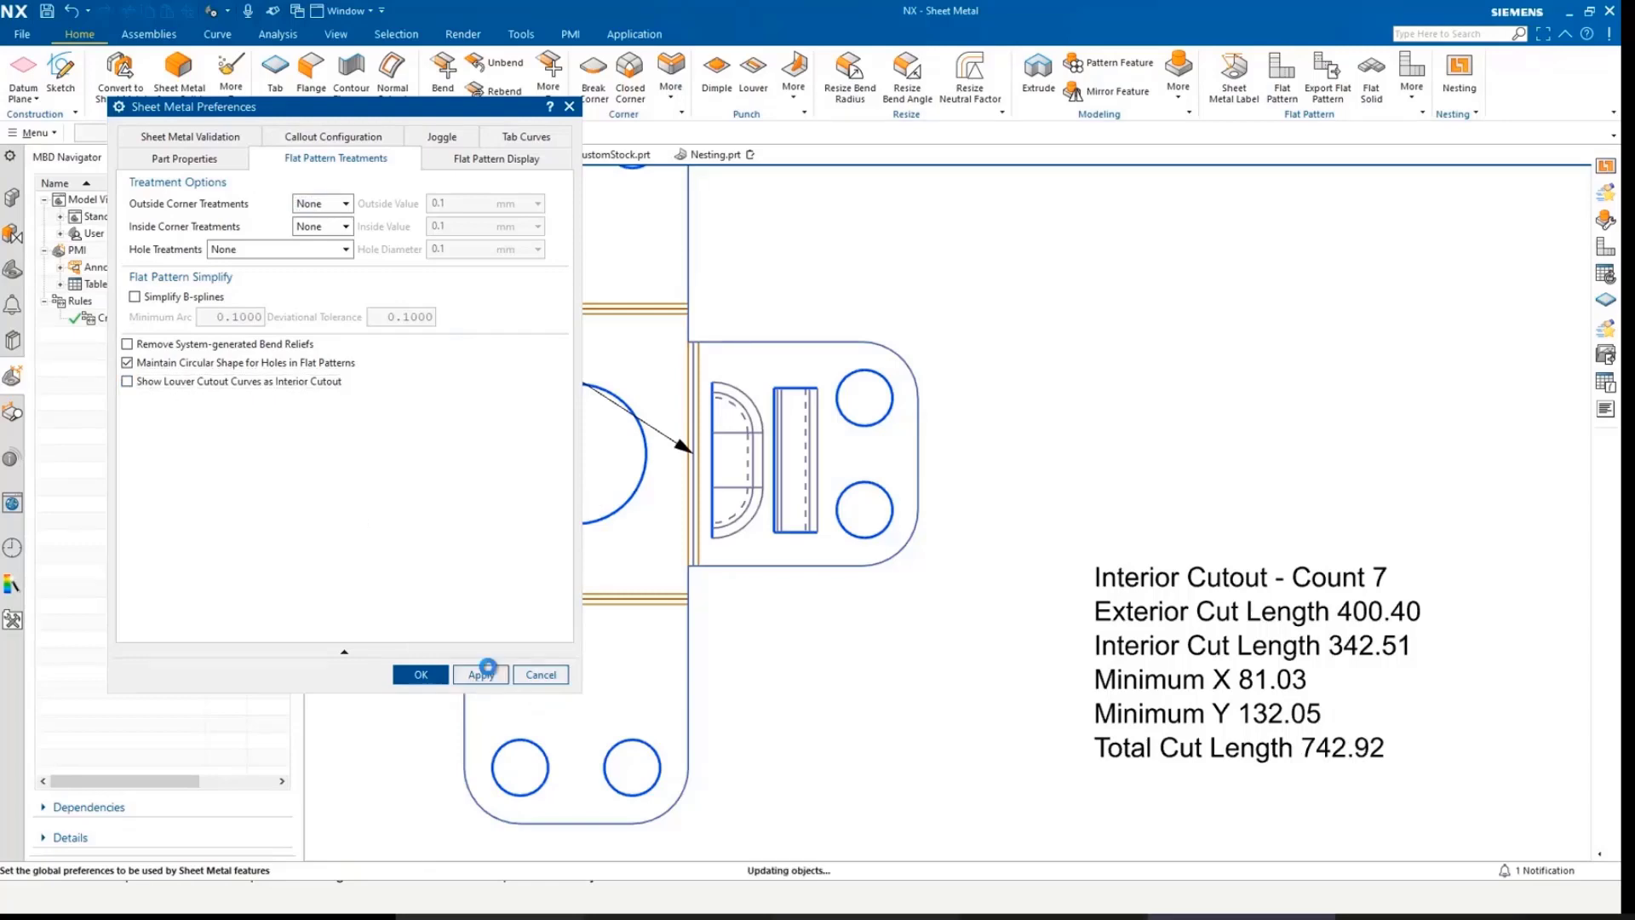
click(480, 674)
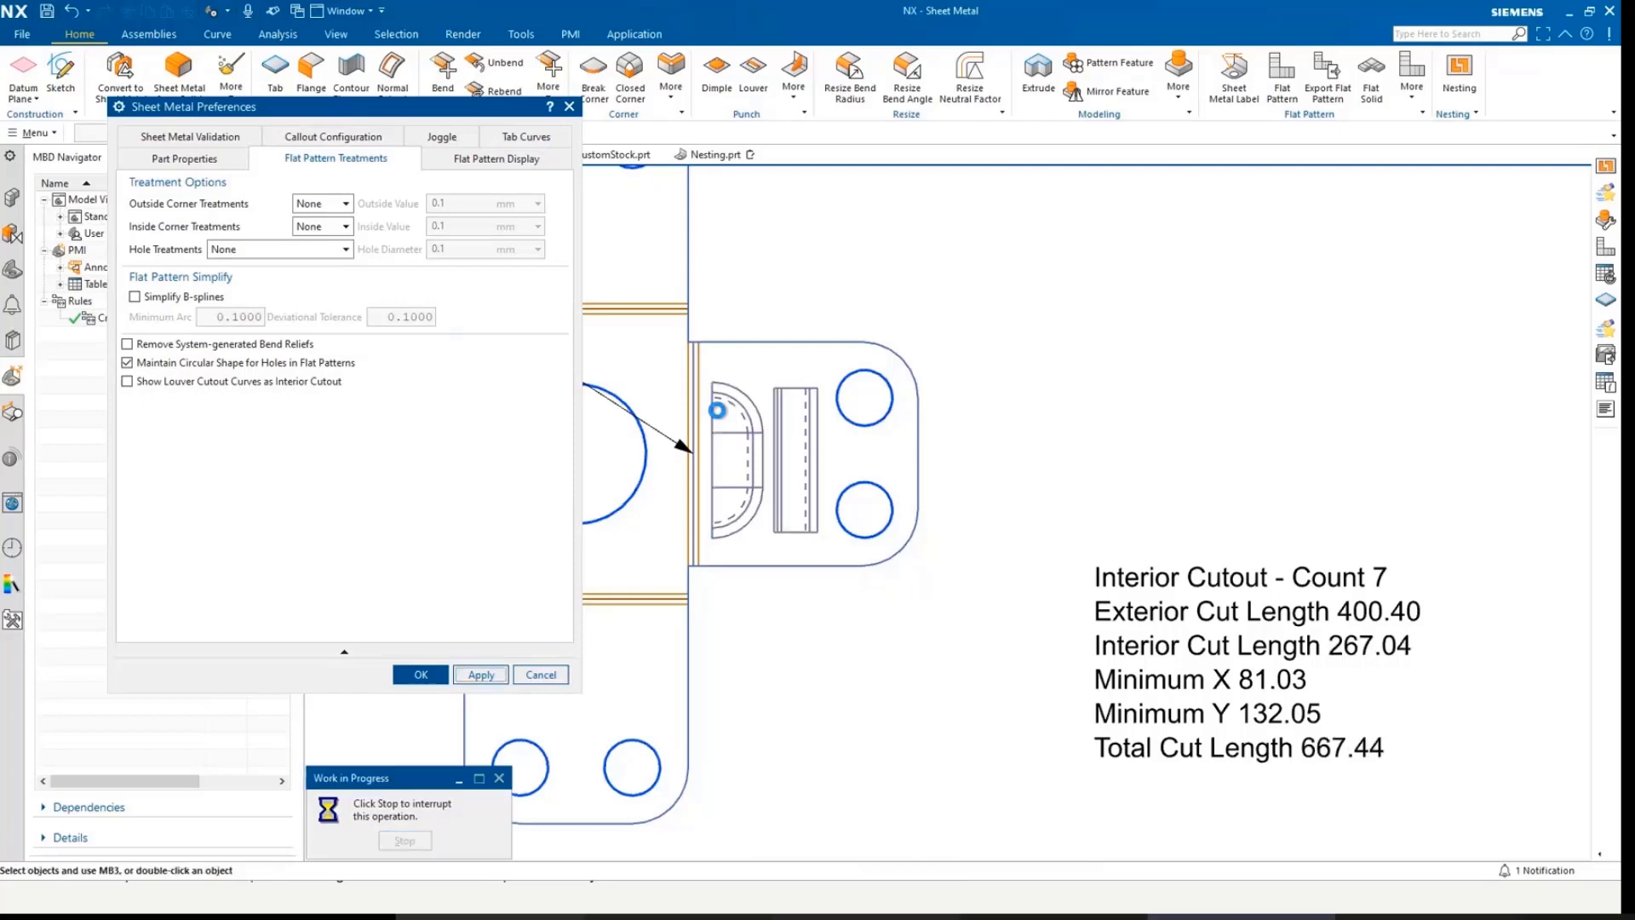
click(185, 158)
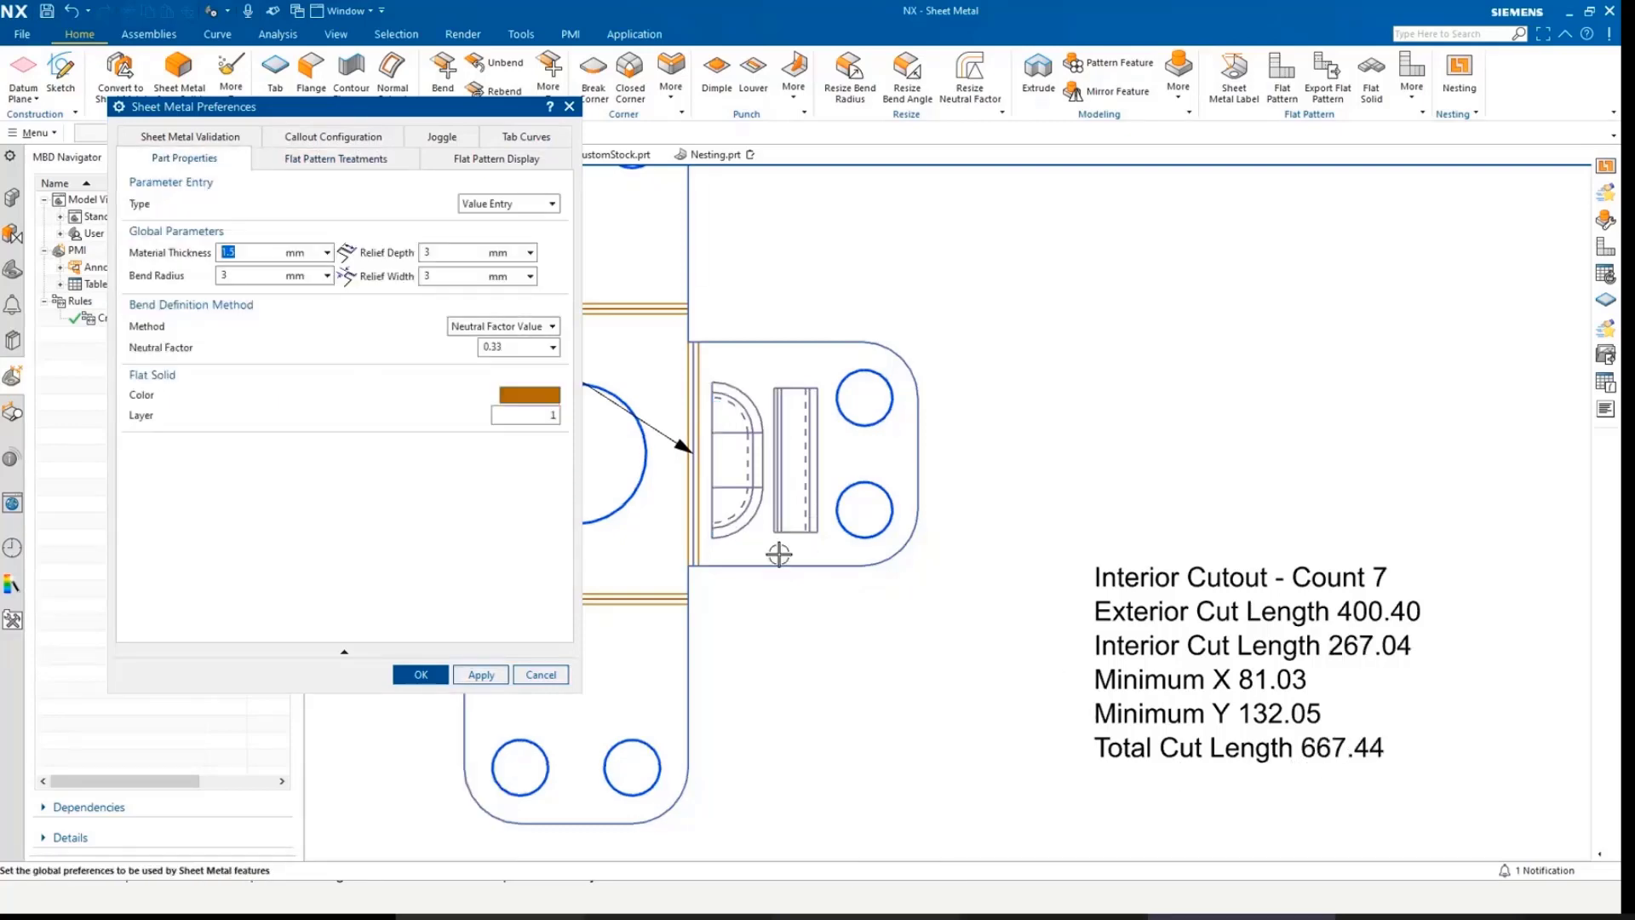
mouse_move(841, 511)
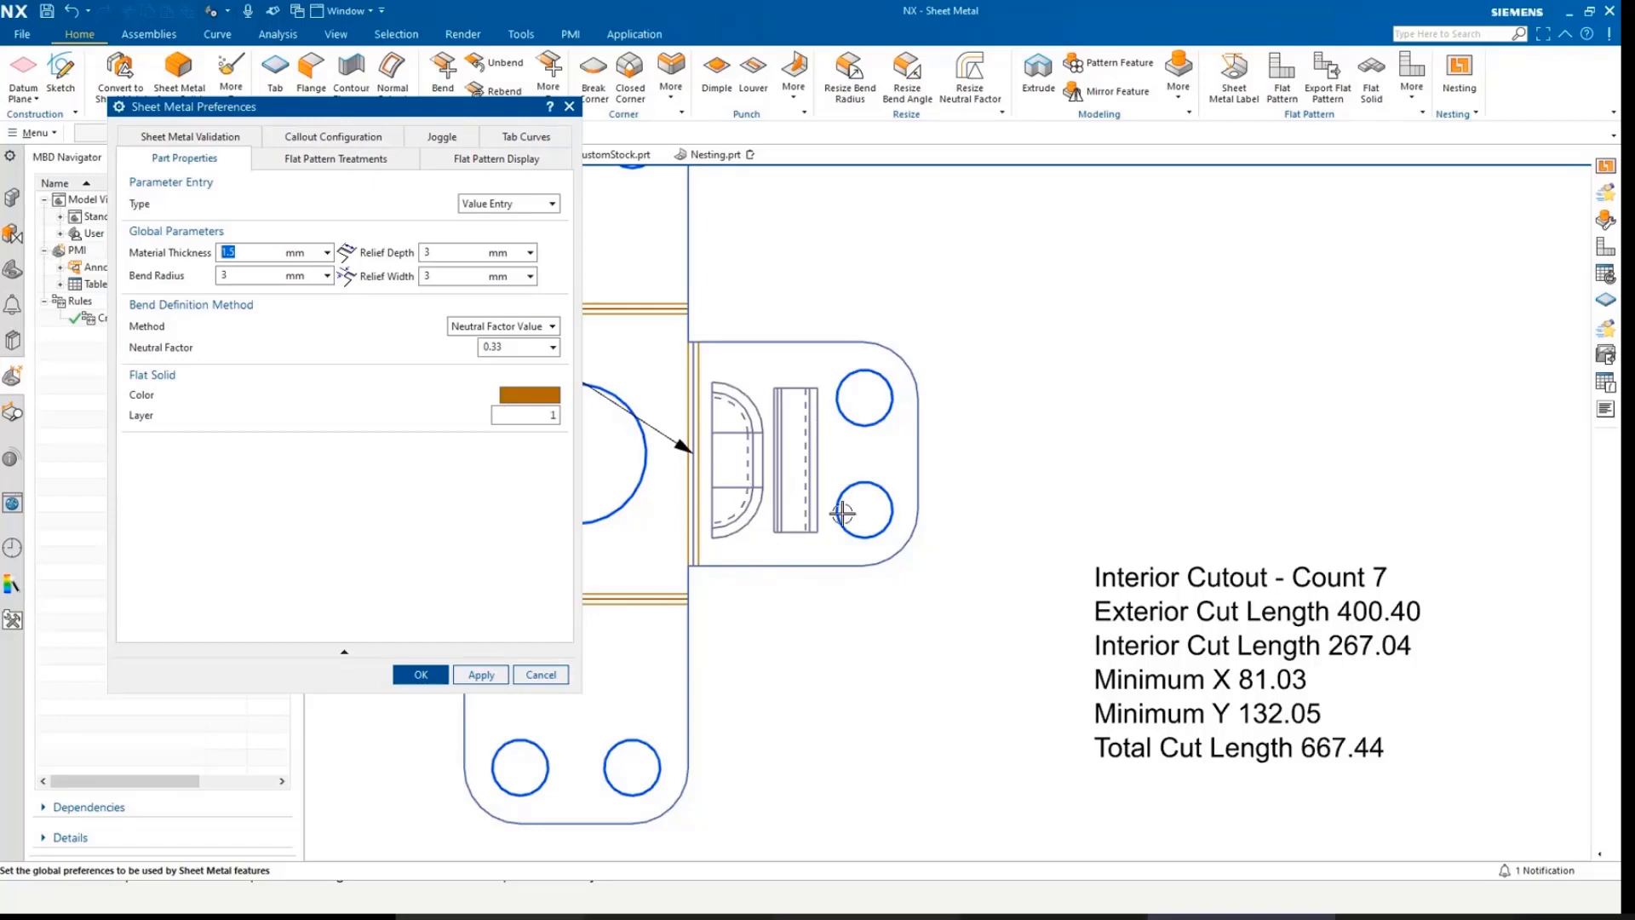
mouse_move(768, 504)
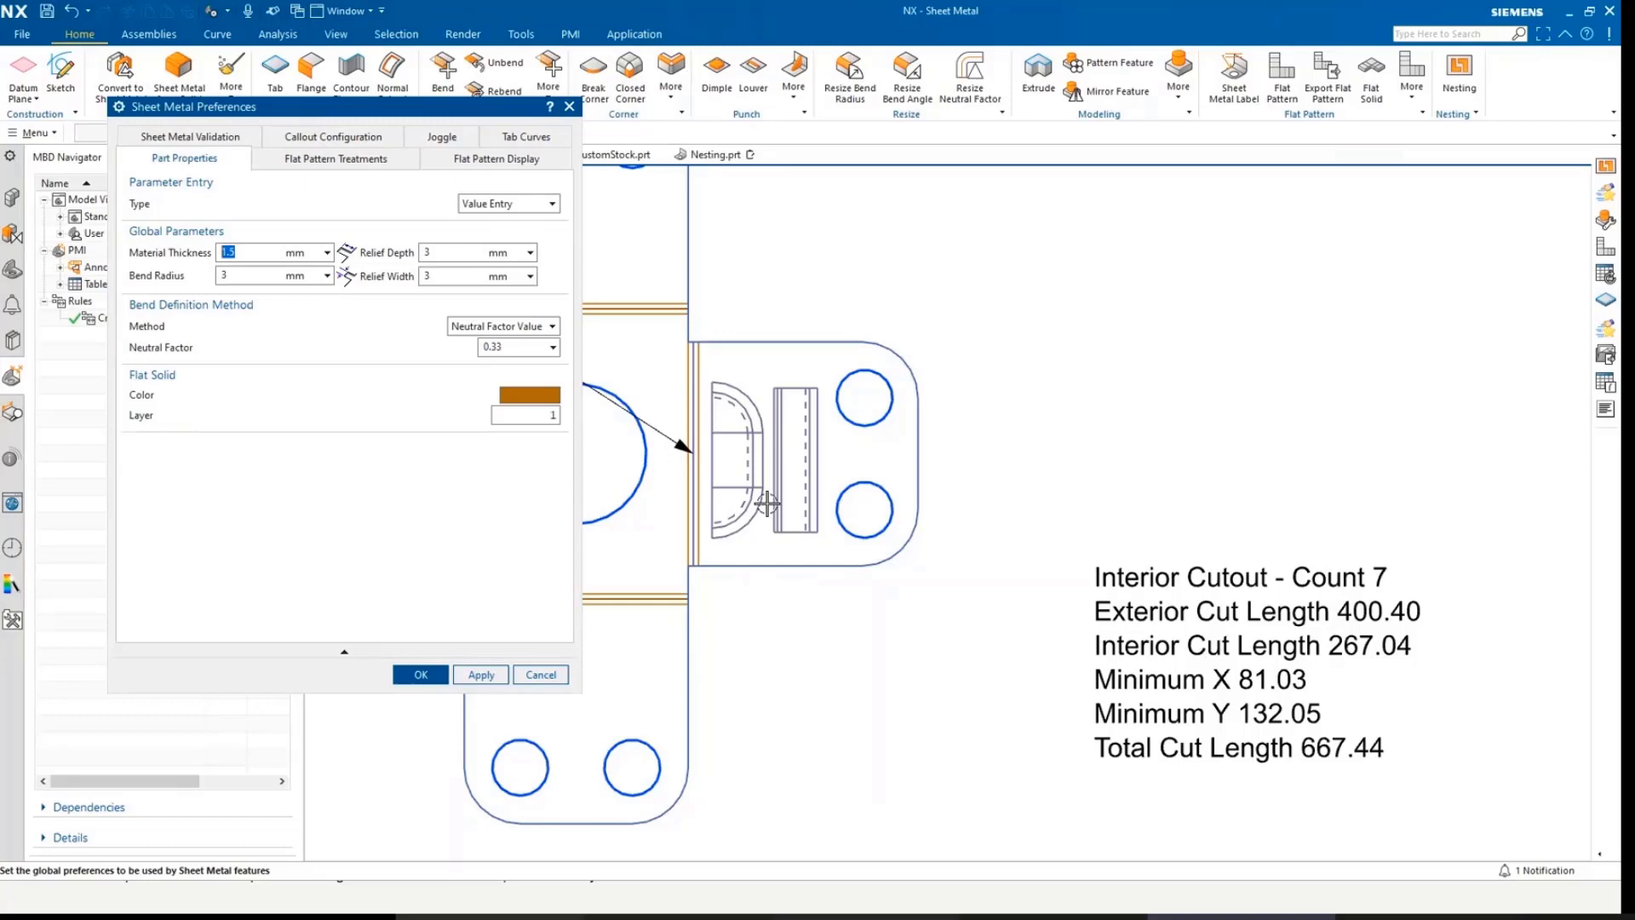
mouse_move(541, 674)
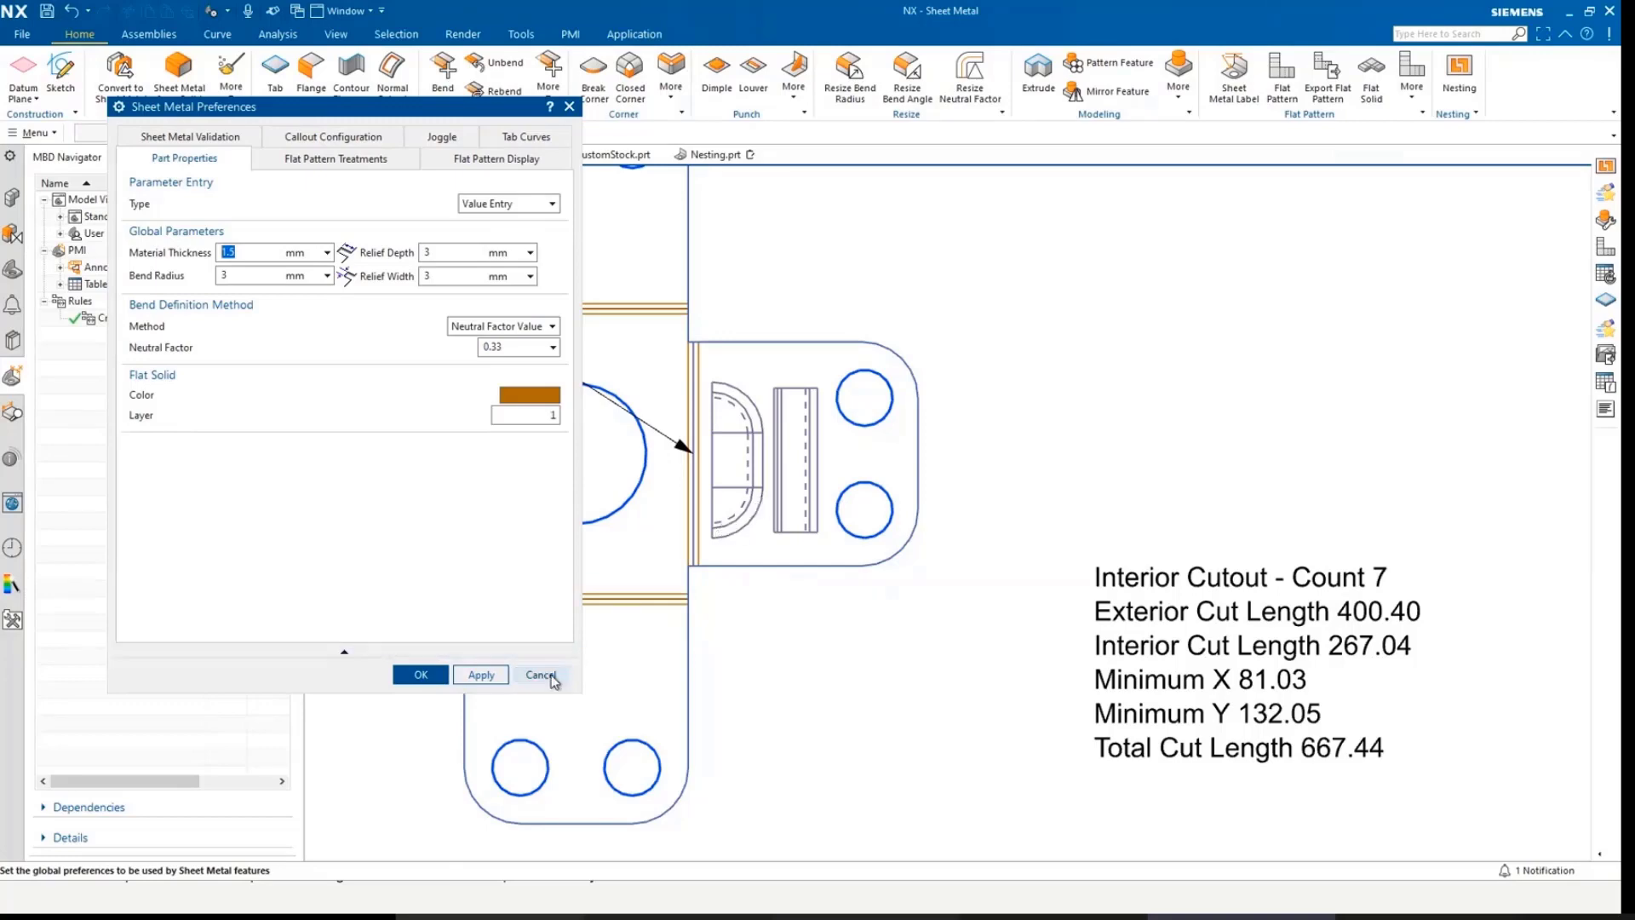
click(540, 674)
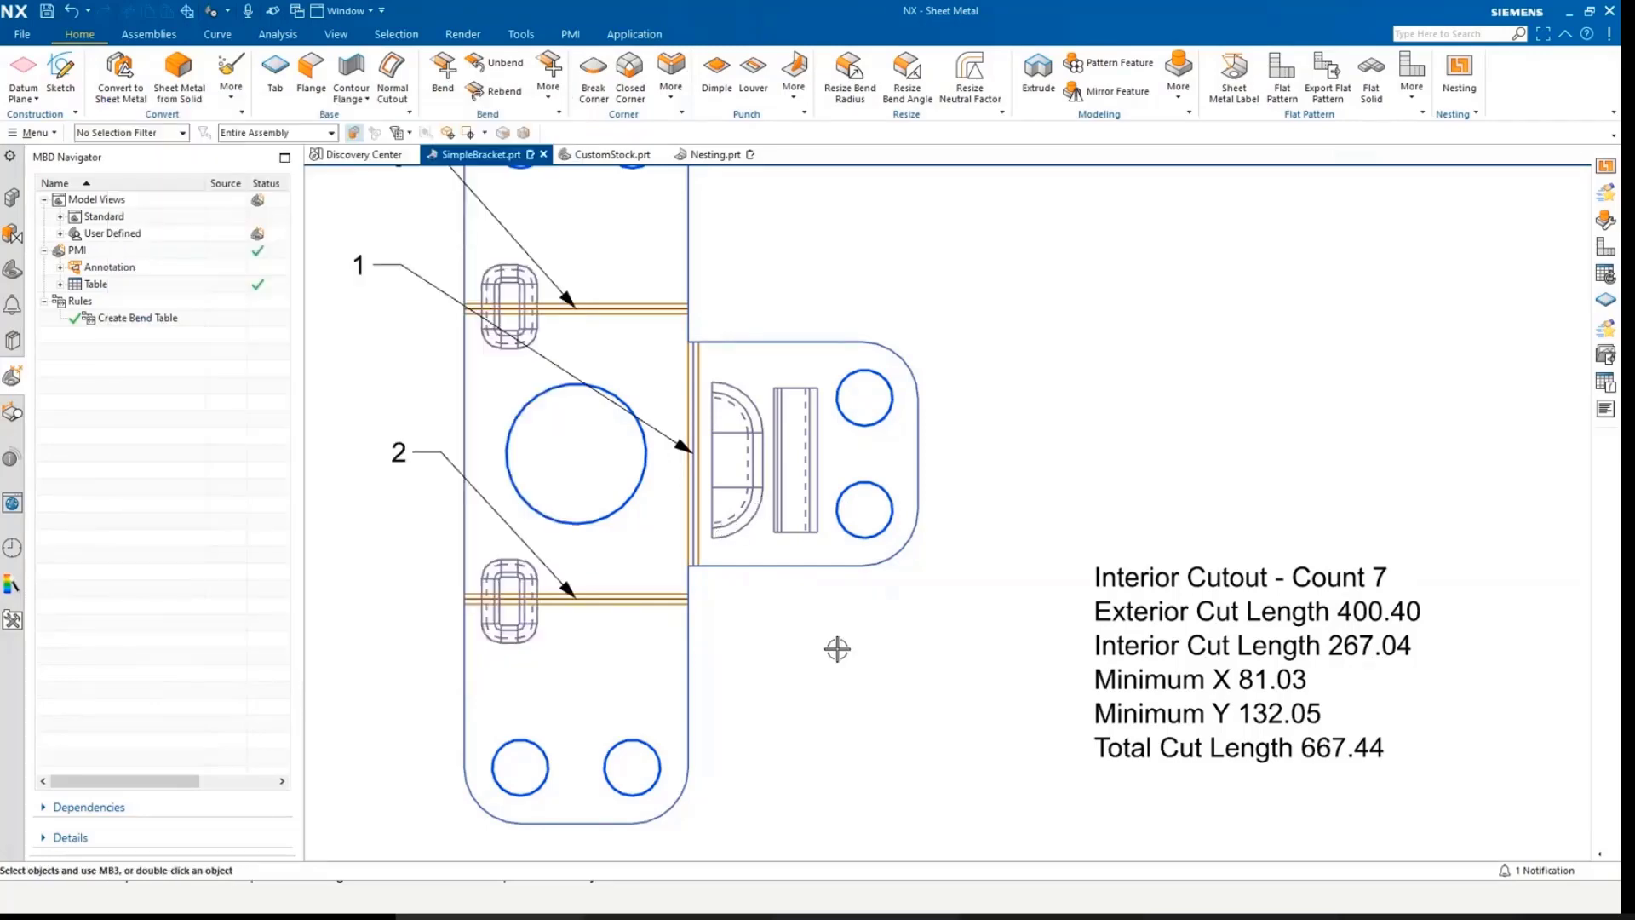
mouse_move(951, 609)
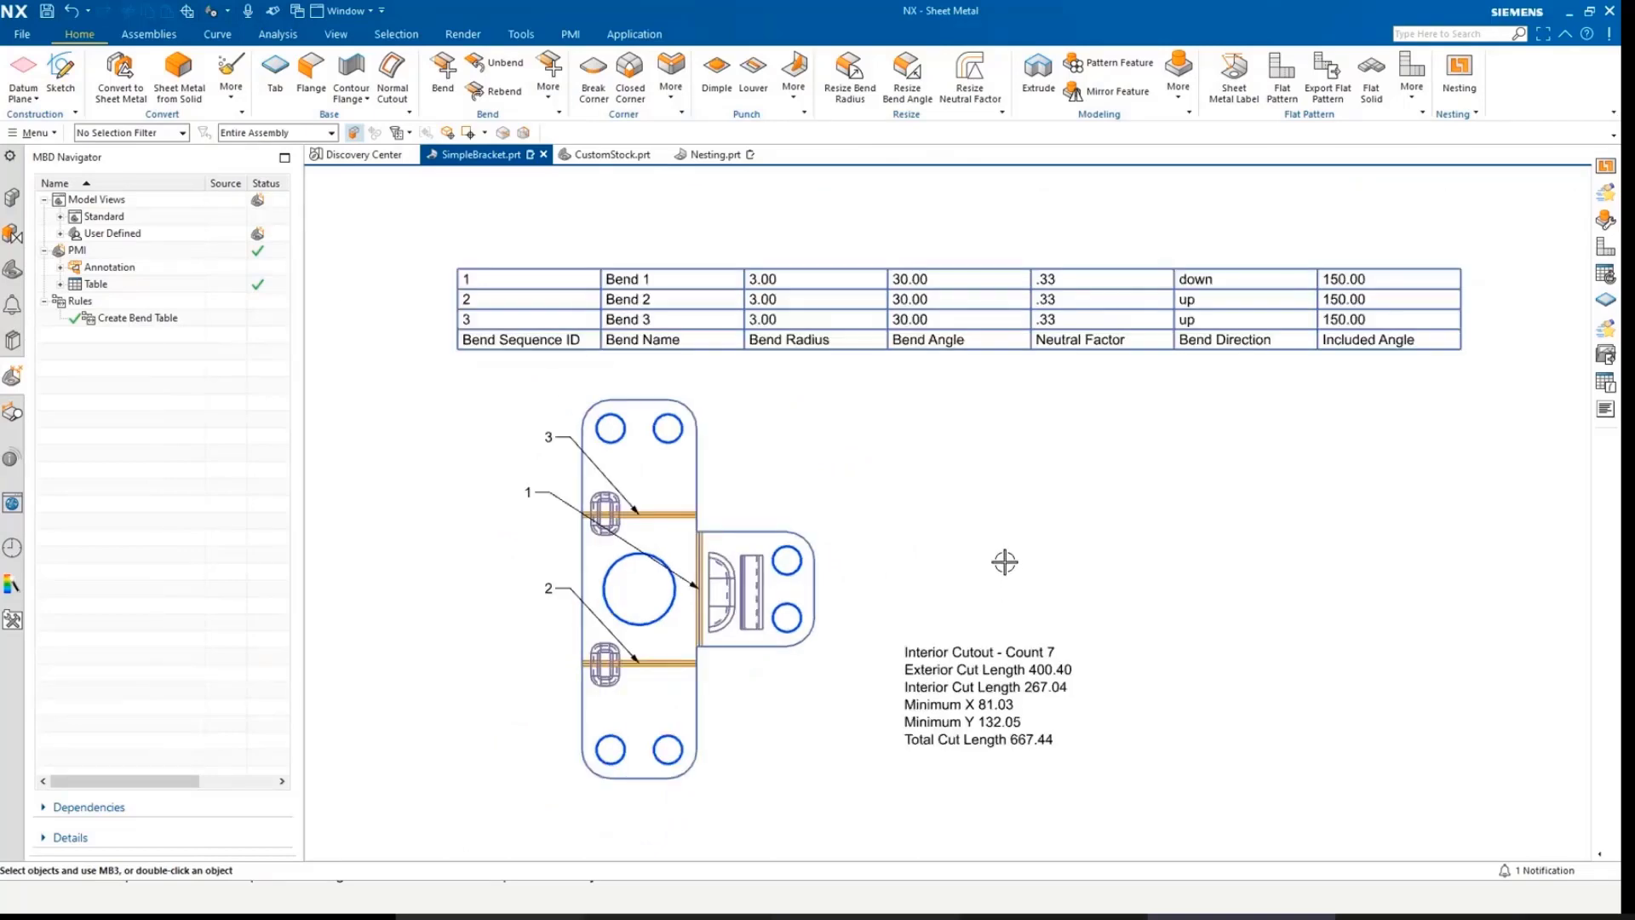
mouse_move(423, 428)
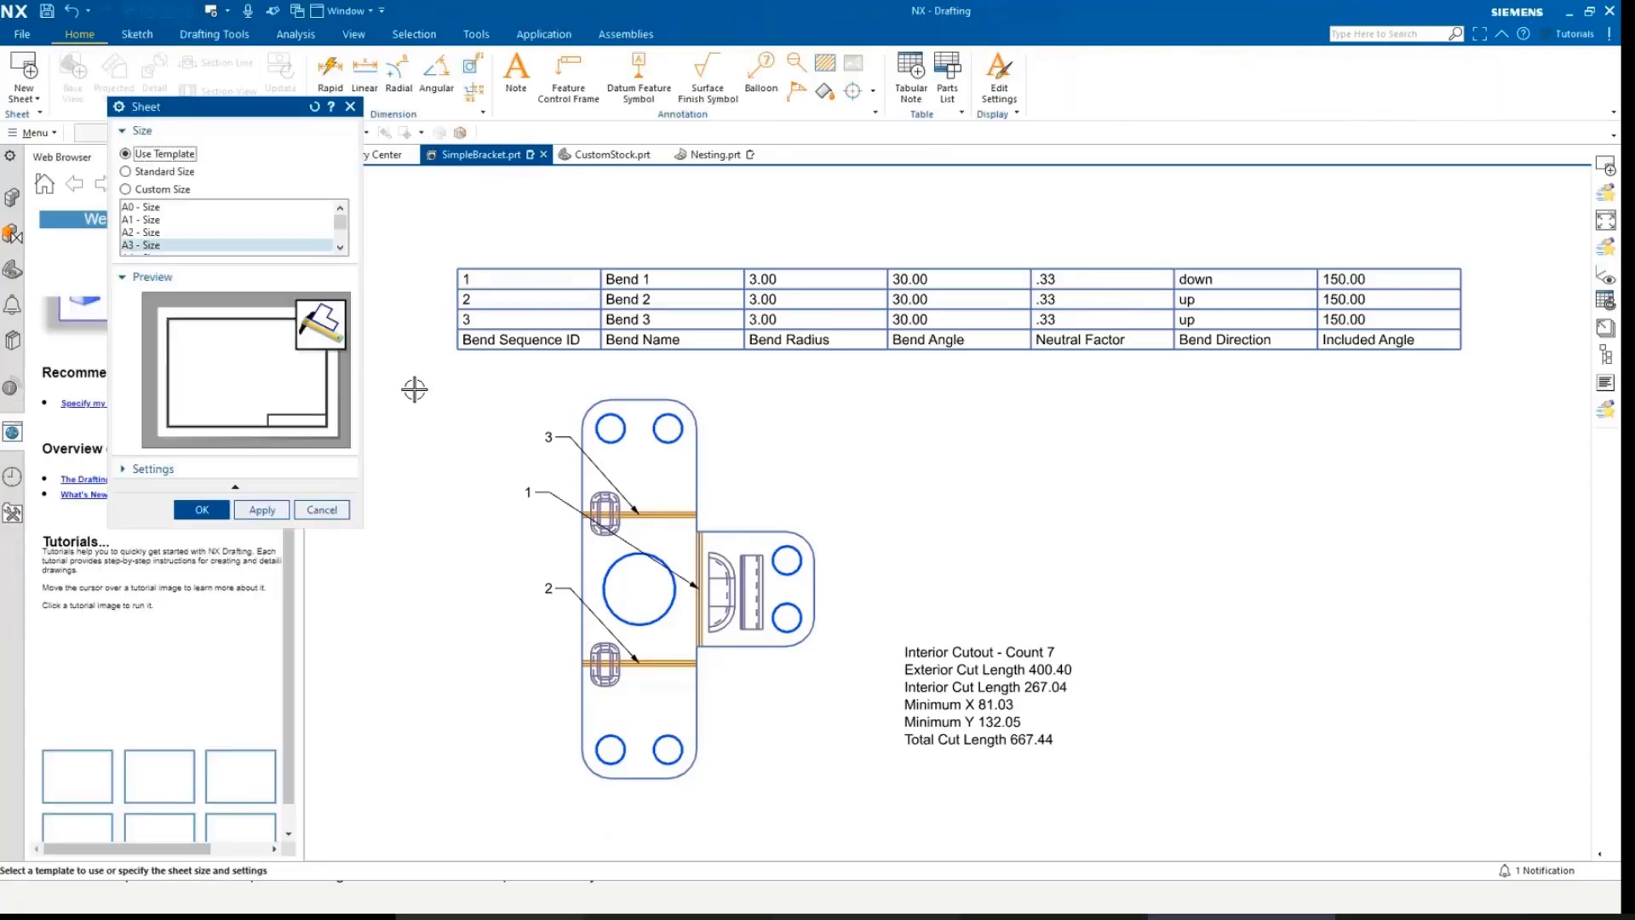
Create the A3 SimpleBracket drawing sheet and begin adding a base view
click(201, 510)
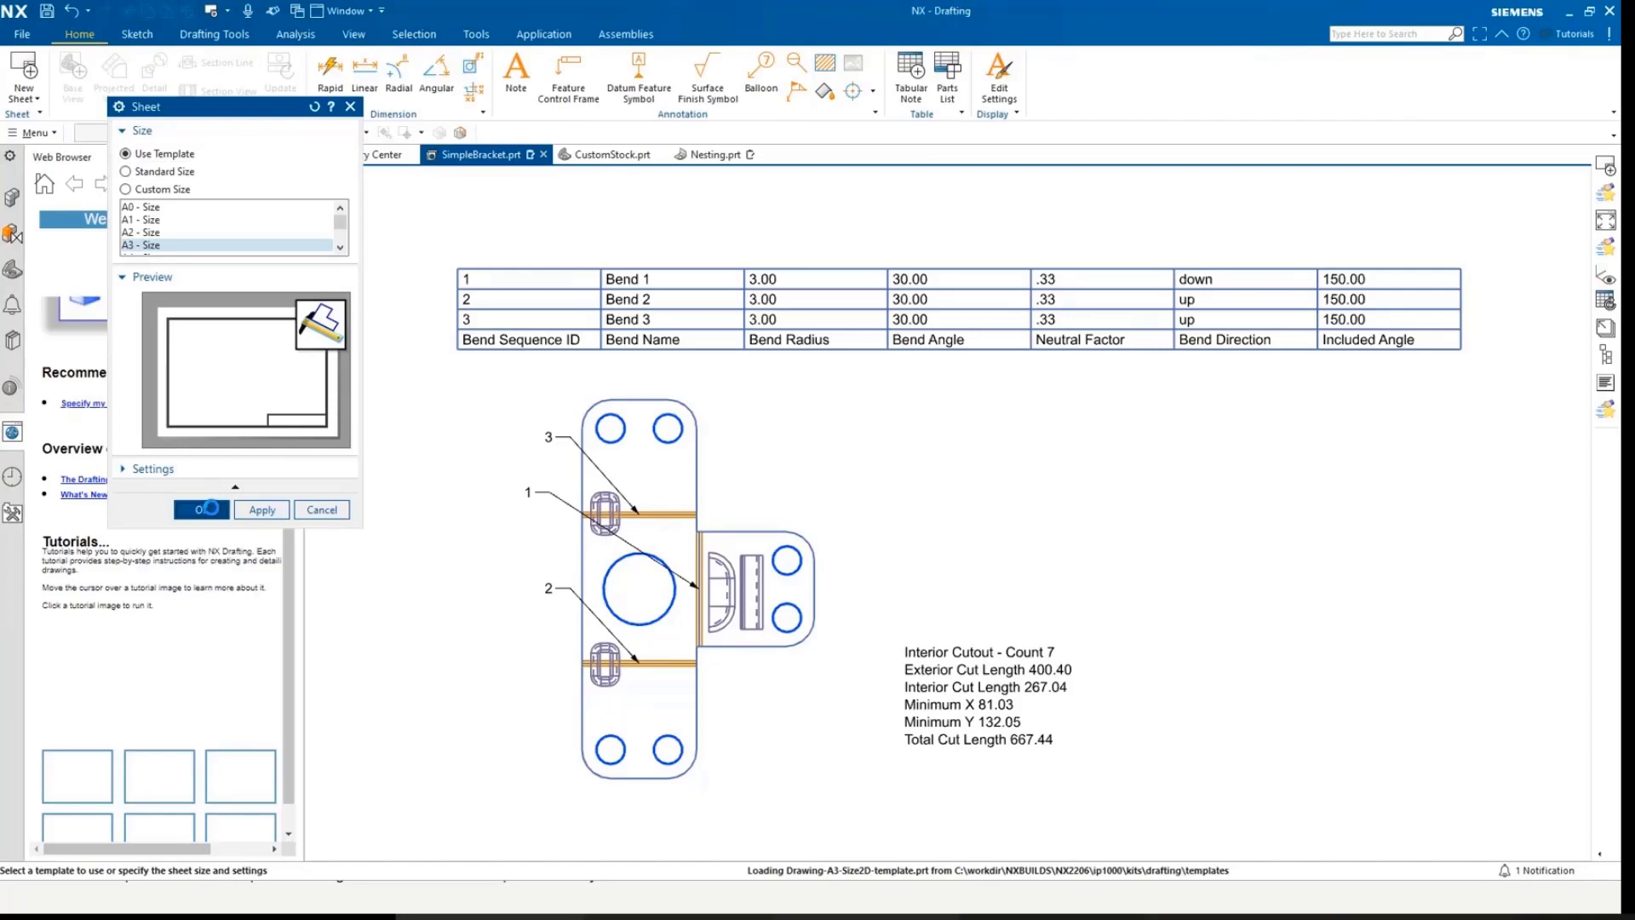
click(201, 509)
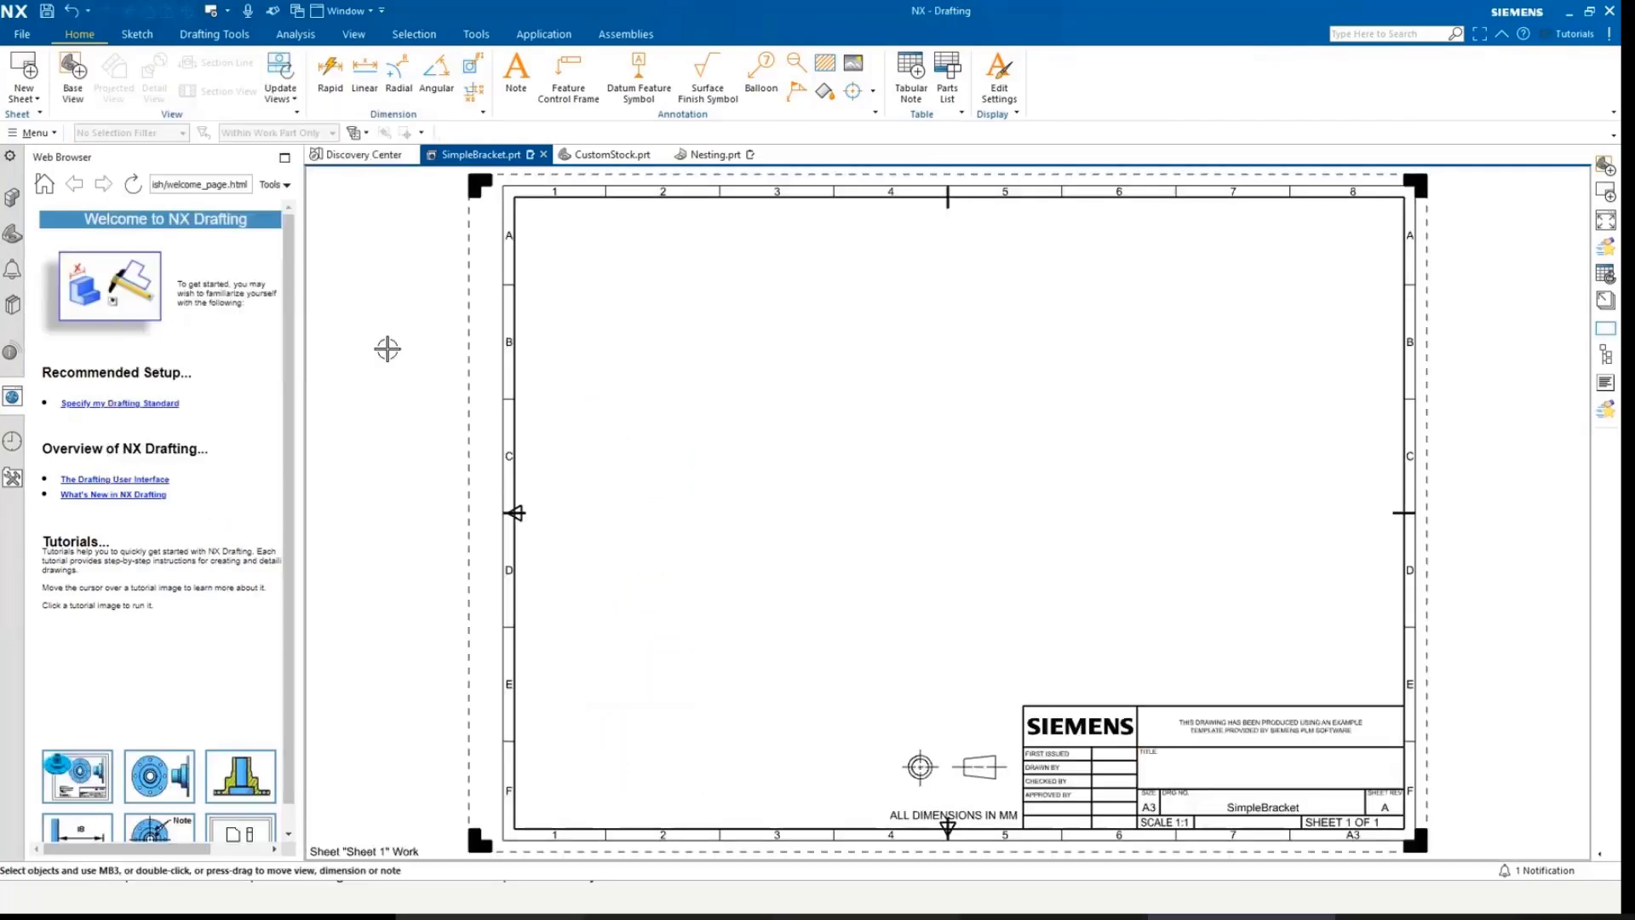
click(276, 131)
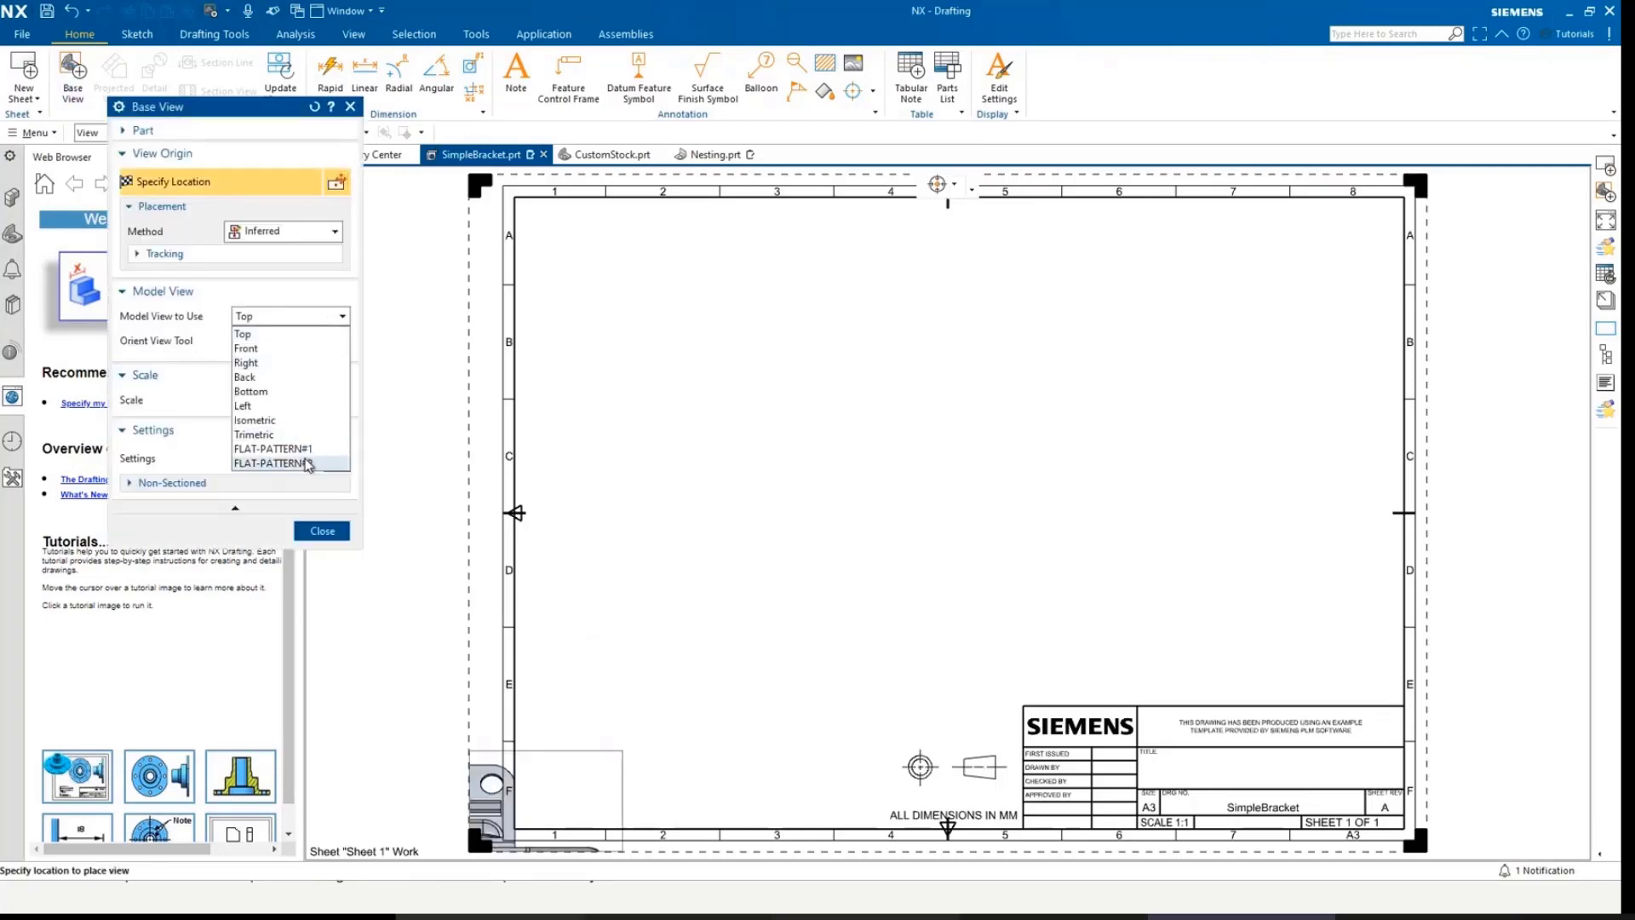
Use FLAT-PATTERN#2 as the base view with PMI inherited from the model view
click(273, 463)
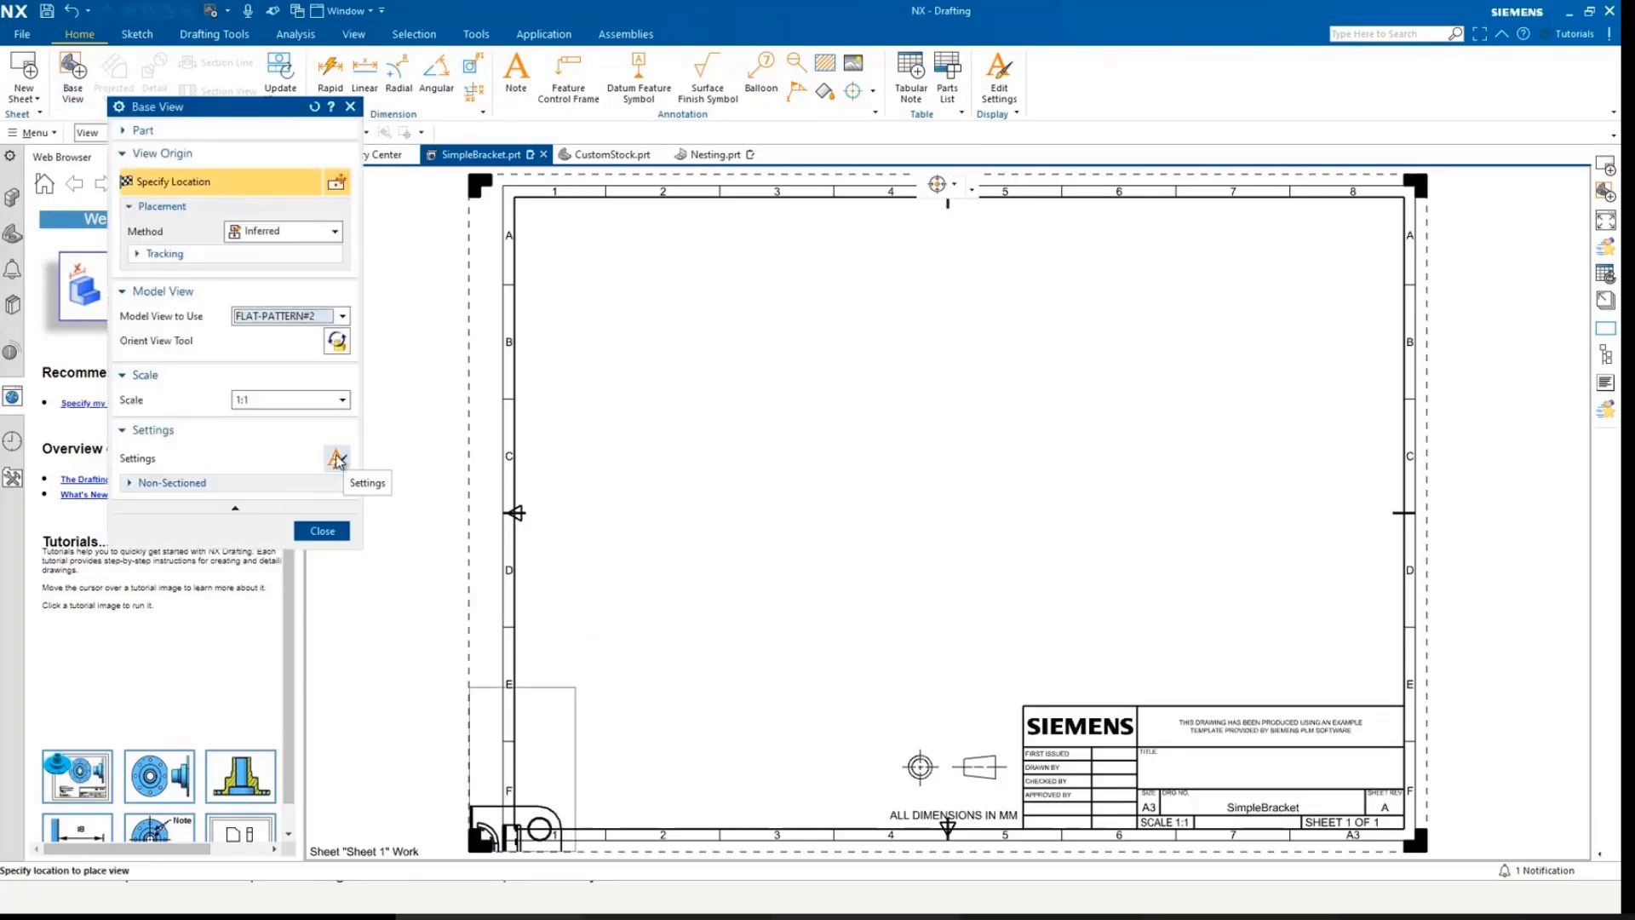
click(335, 458)
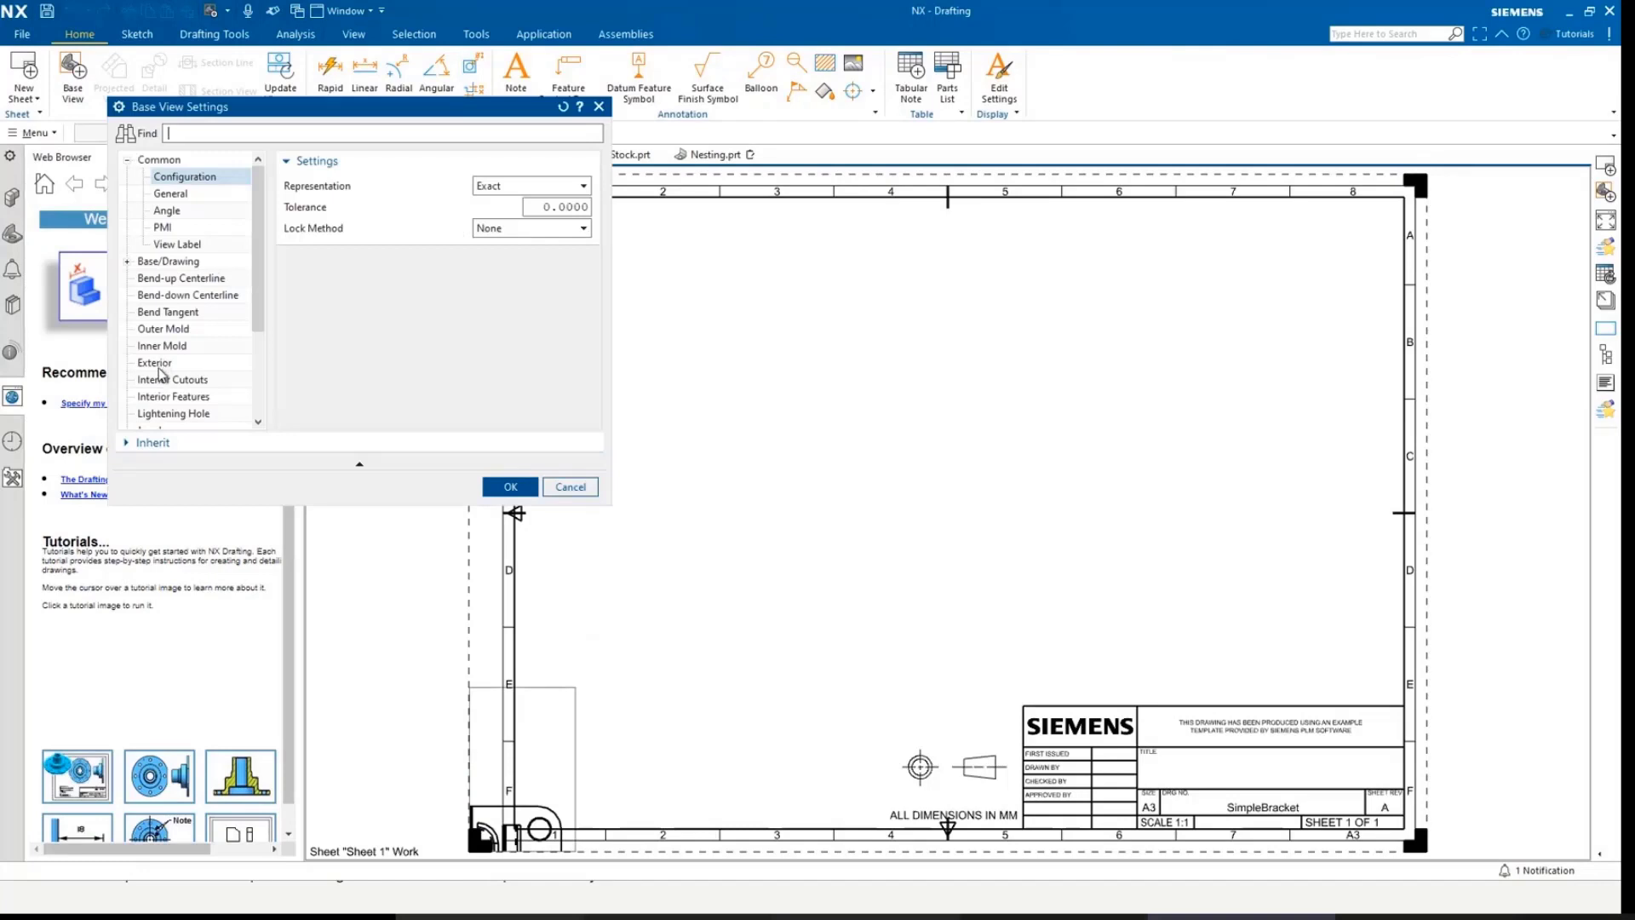
click(161, 227)
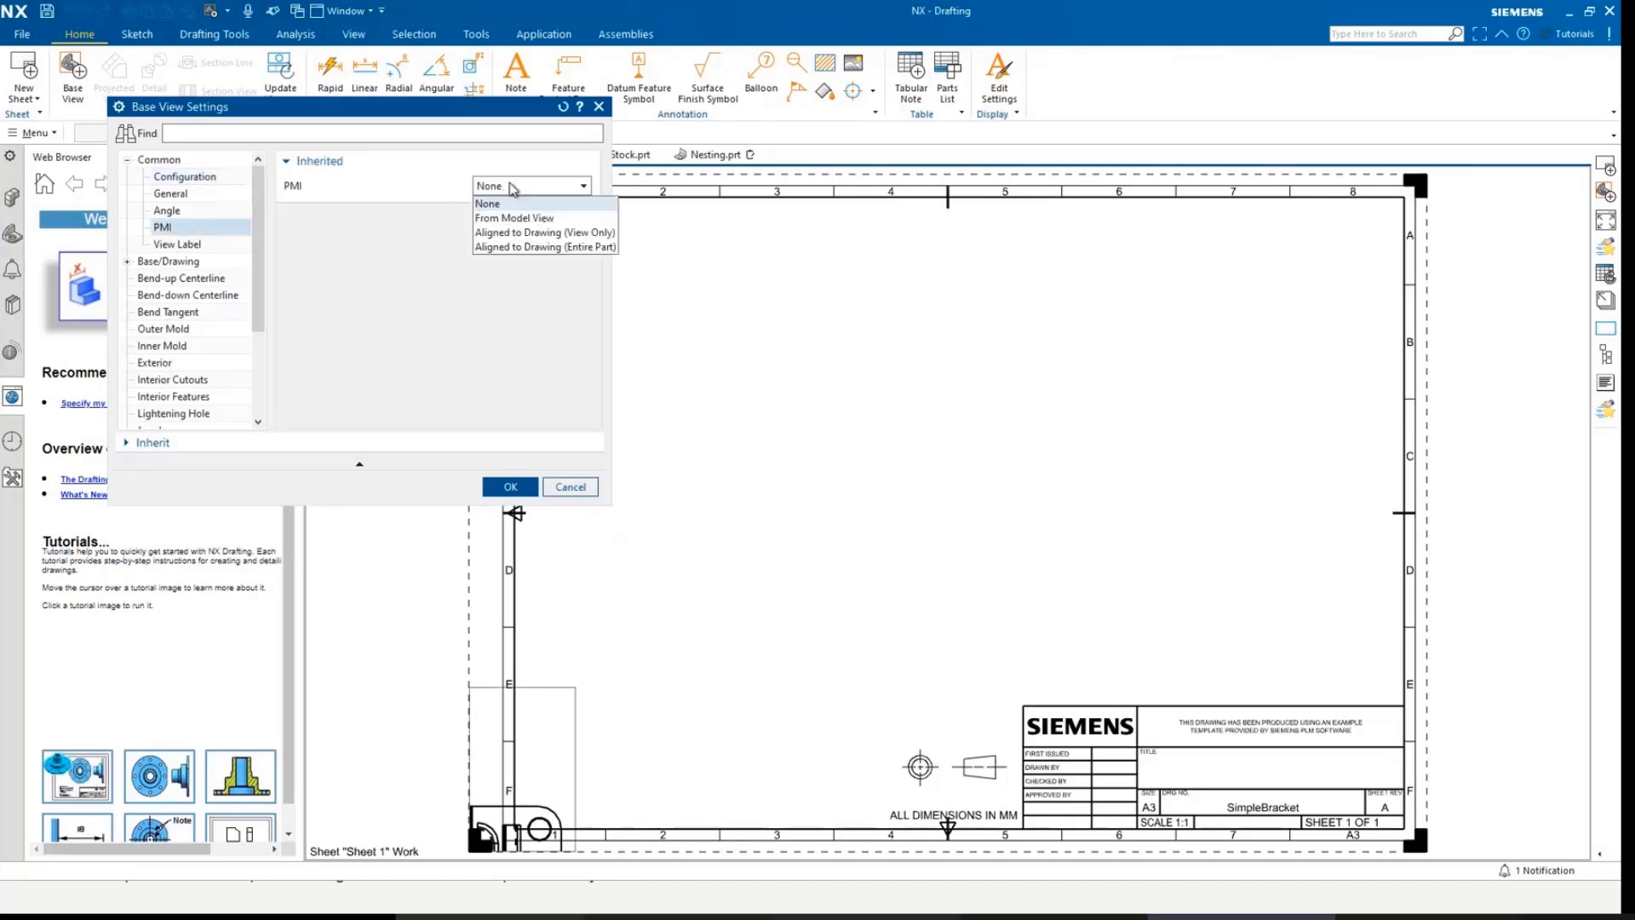
click(515, 218)
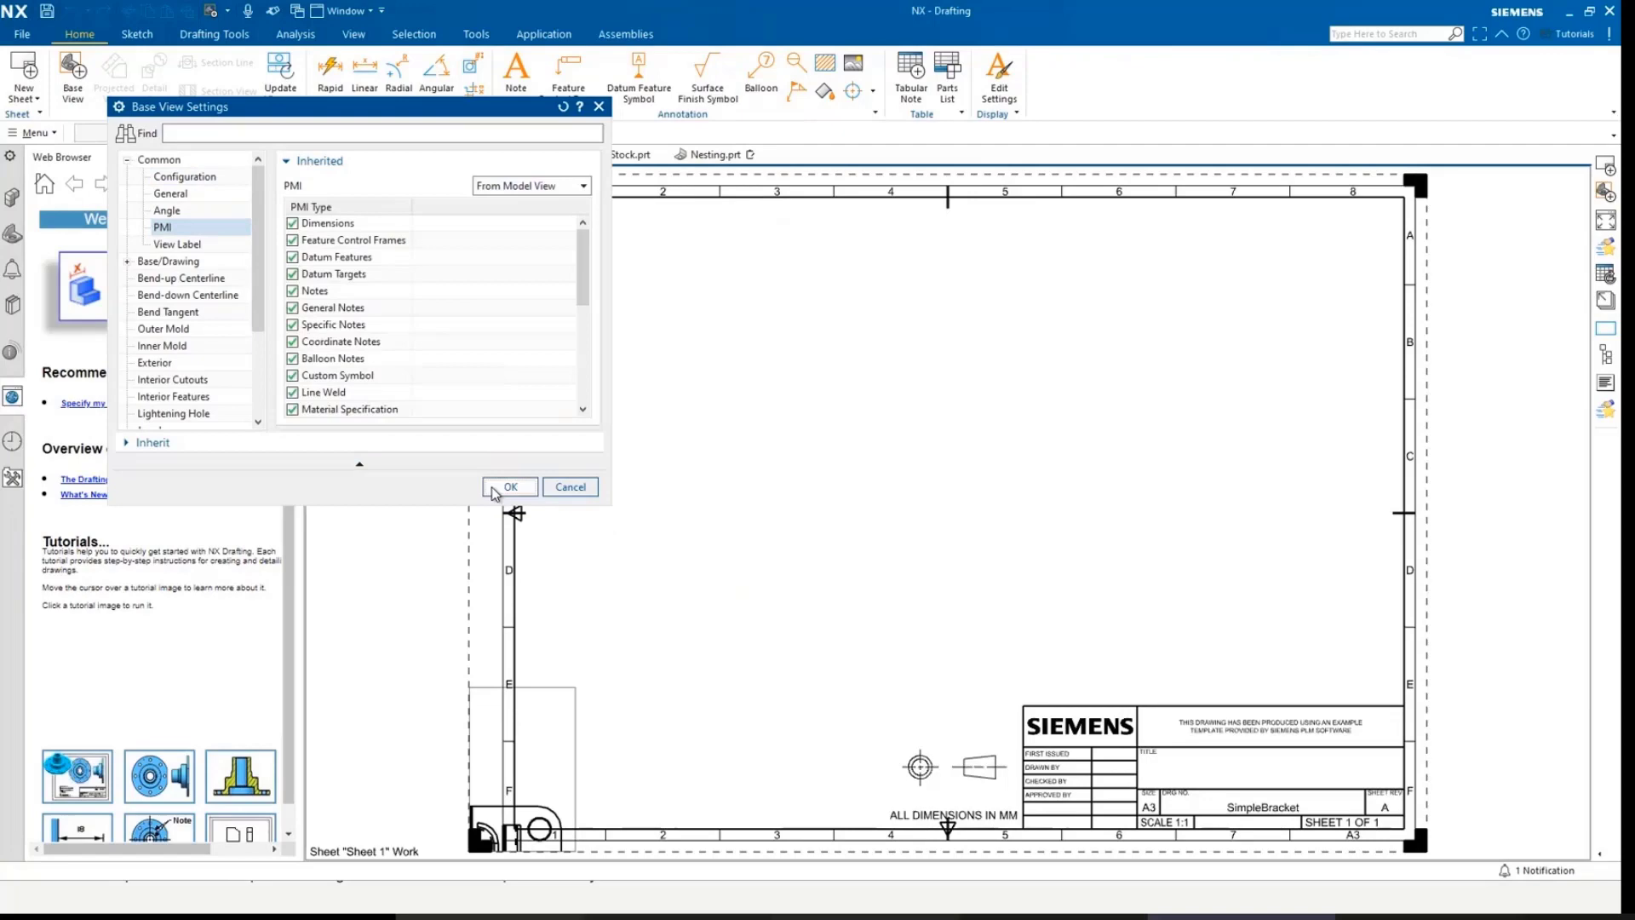
click(510, 487)
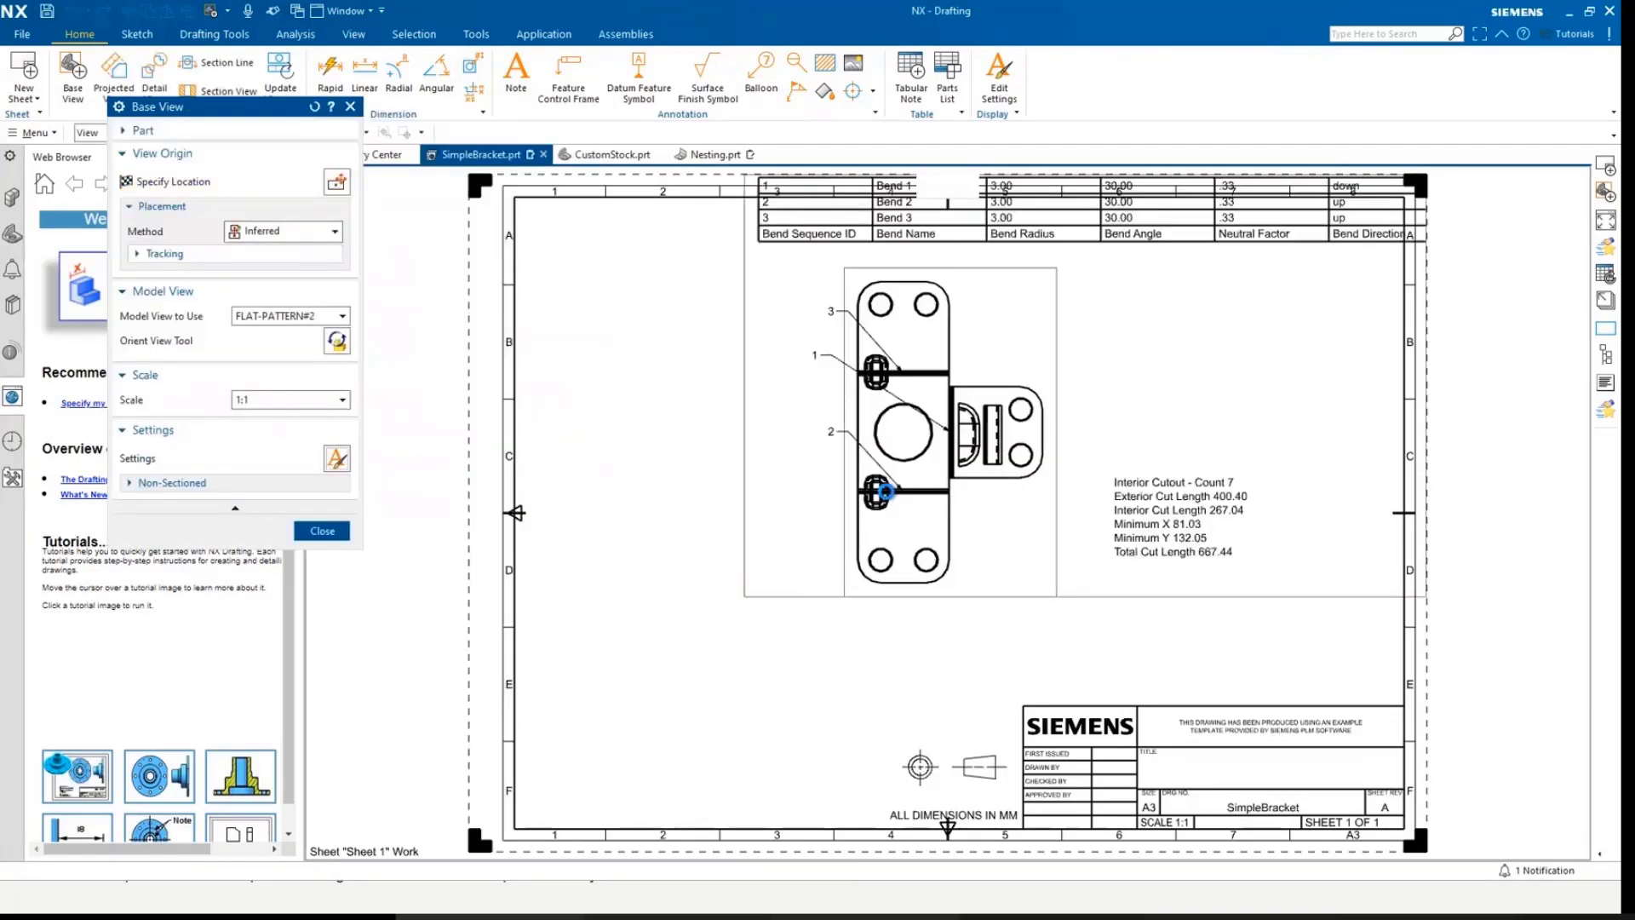
Place the FLAT-PATTERN#2 base view on the A3 sheet
click(322, 530)
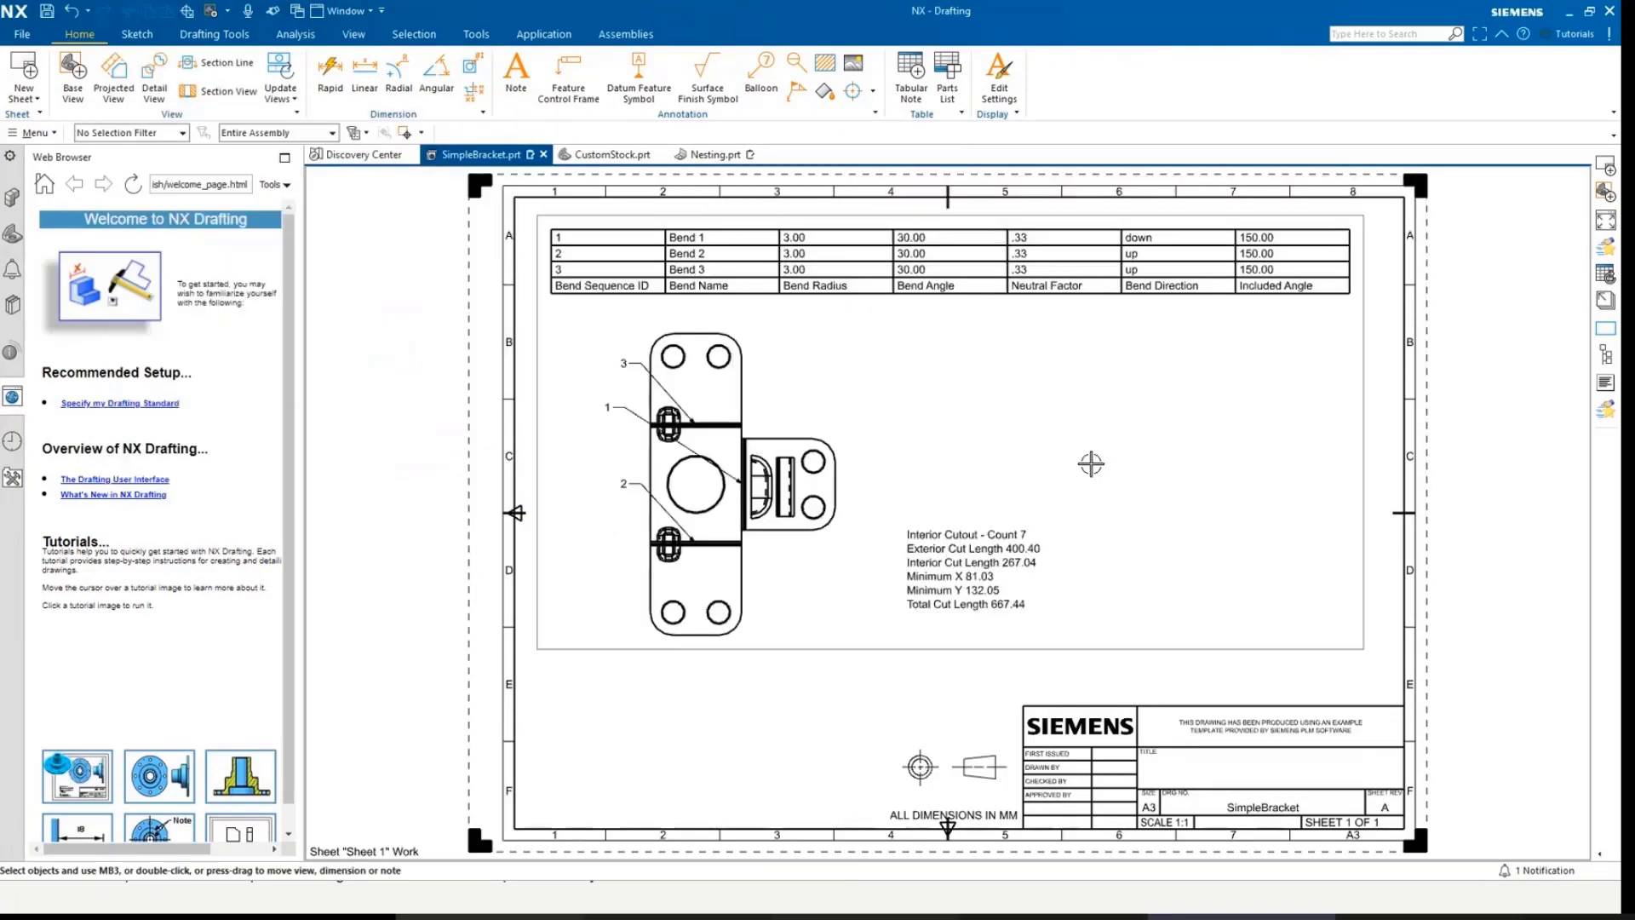
mouse_move(958, 447)
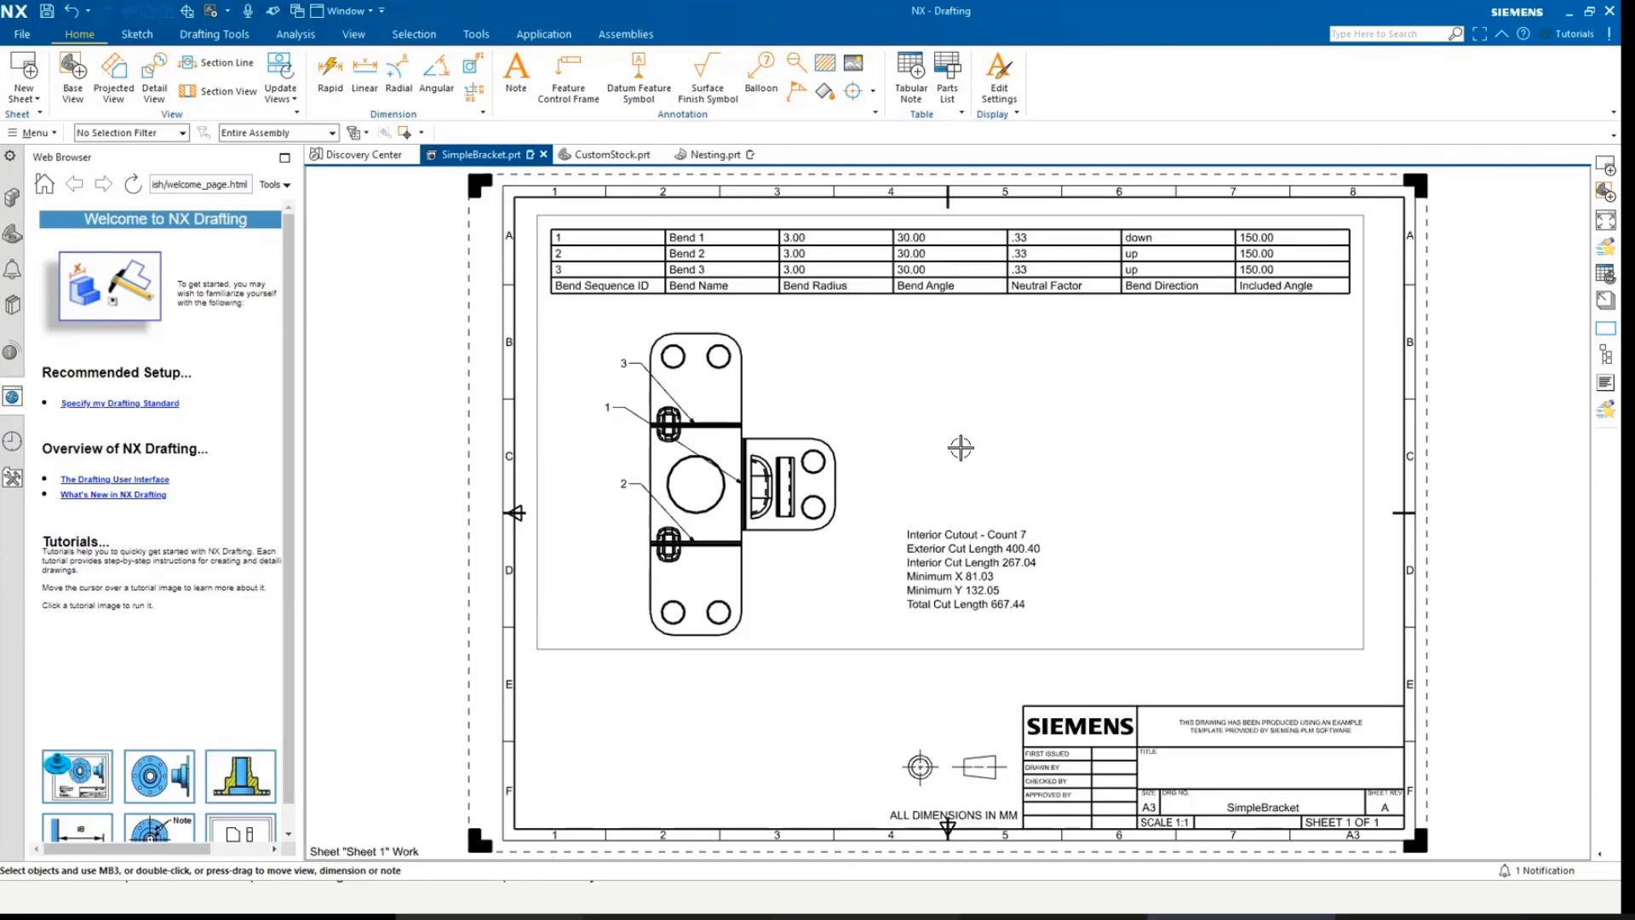
mouse_move(984, 436)
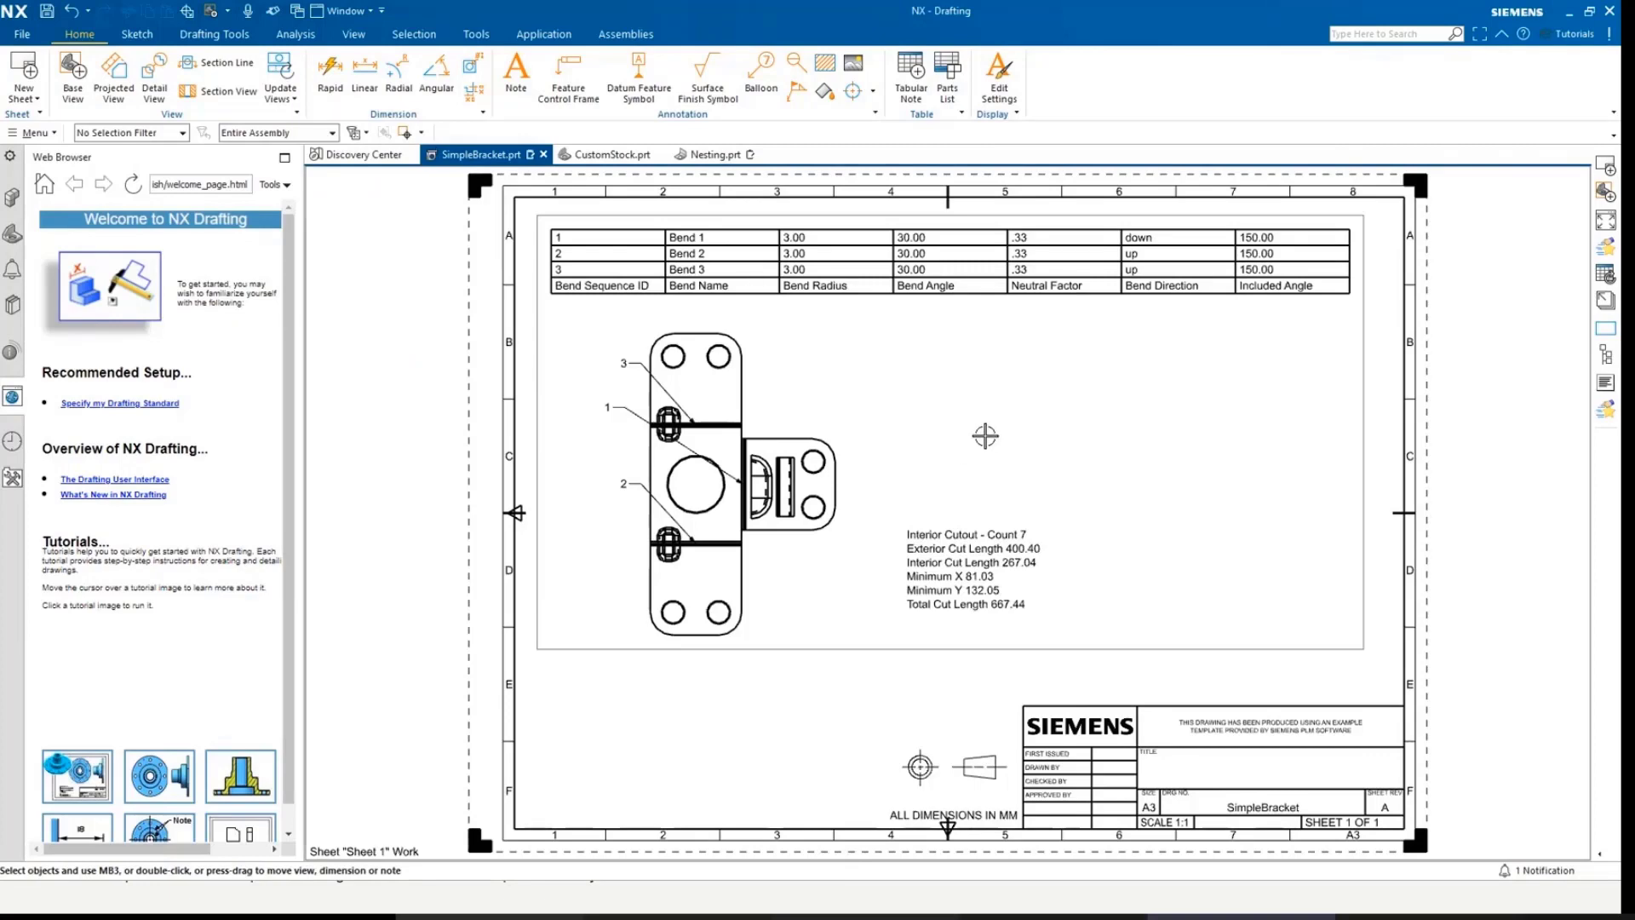
mouse_move(395, 391)
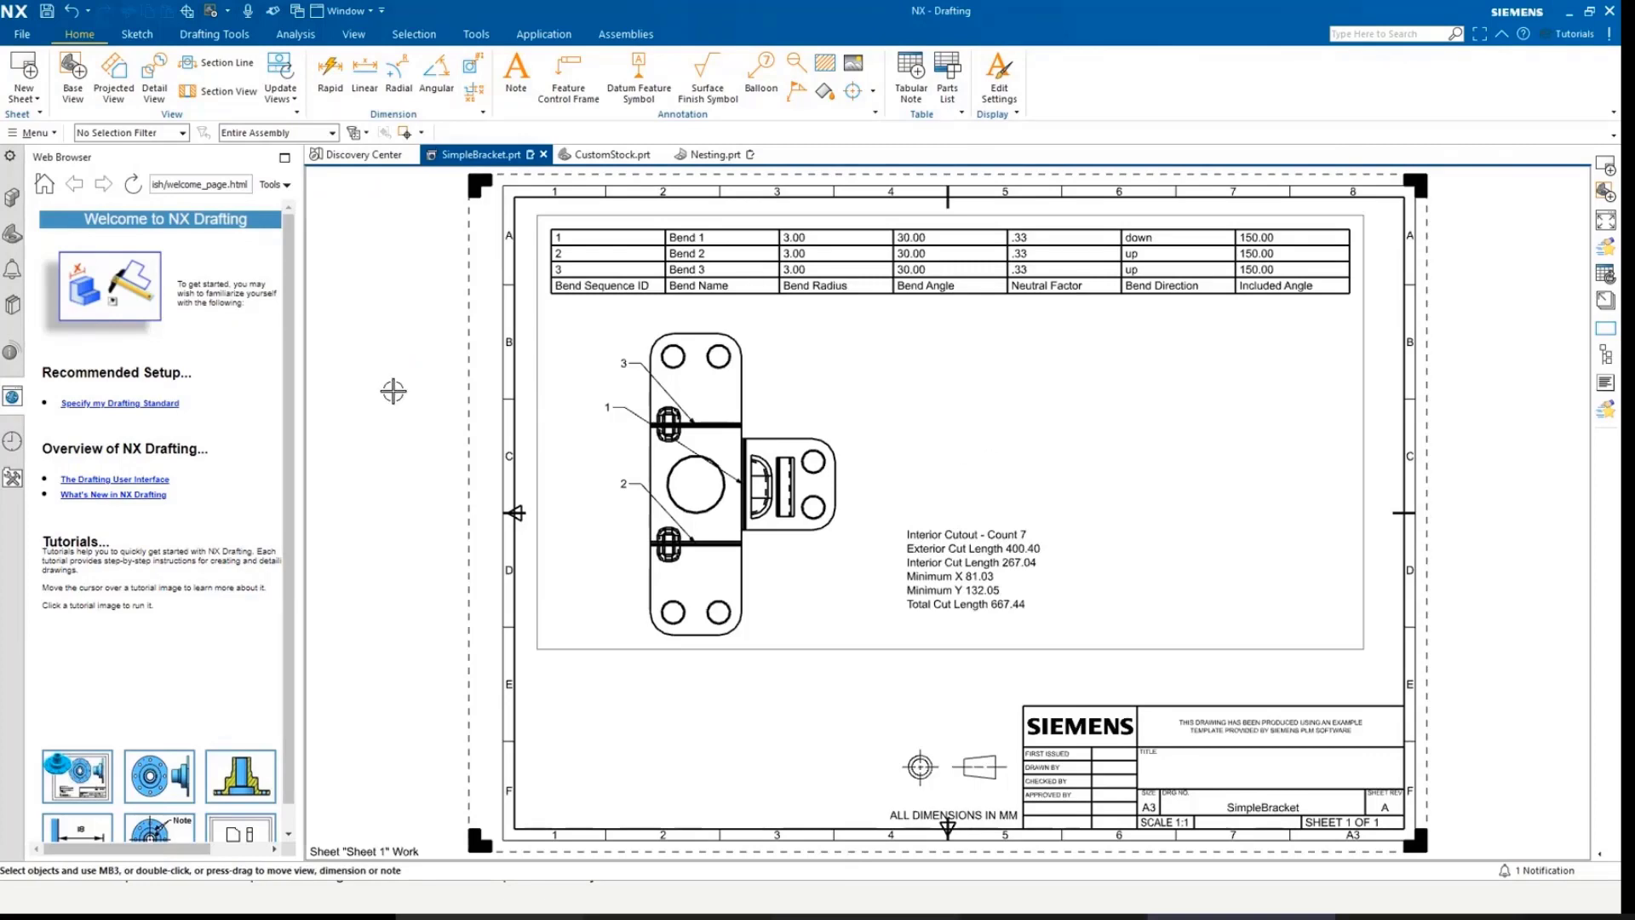